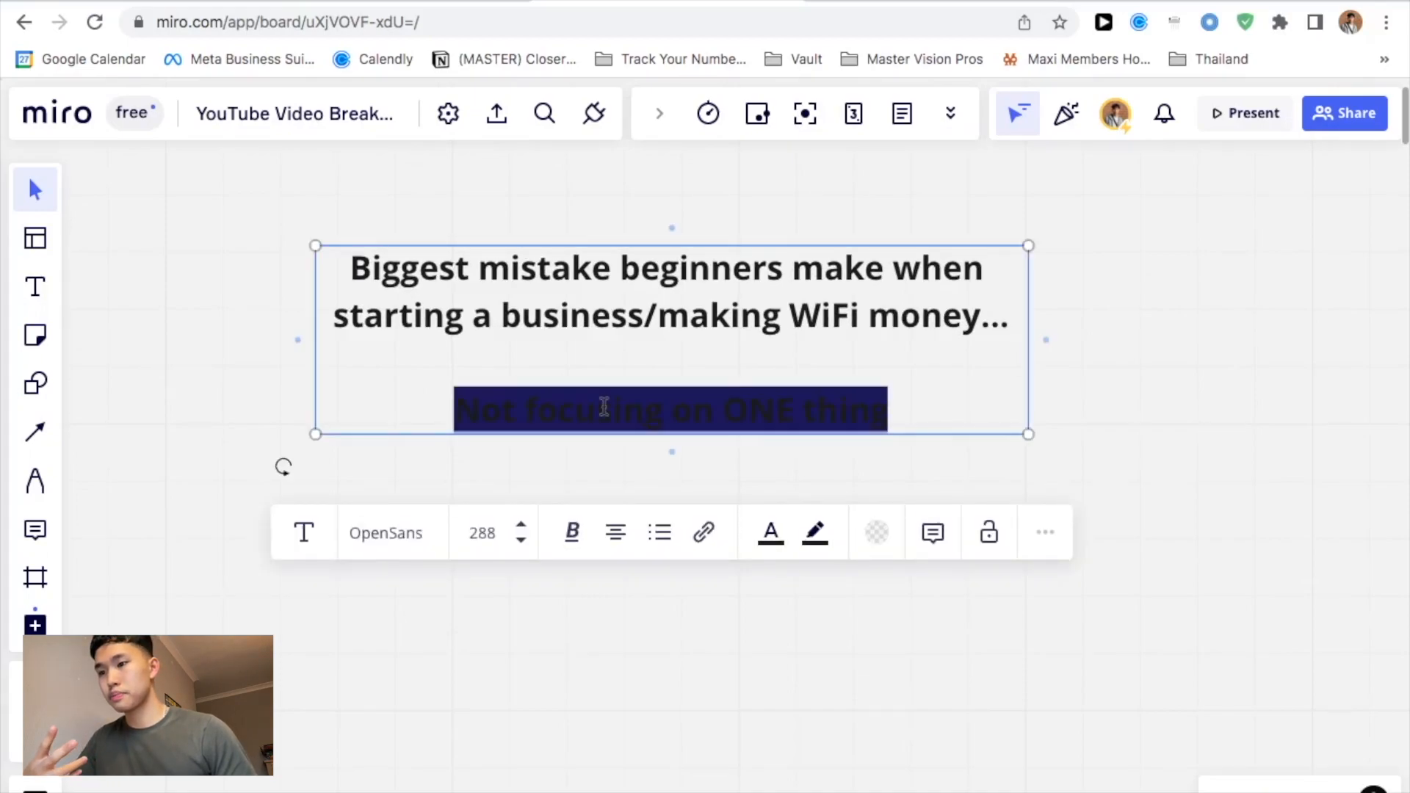
# Finish editing the 'Not focusing on ONE thing' line by deselecting the text box.
pyautogui.click(814, 532)
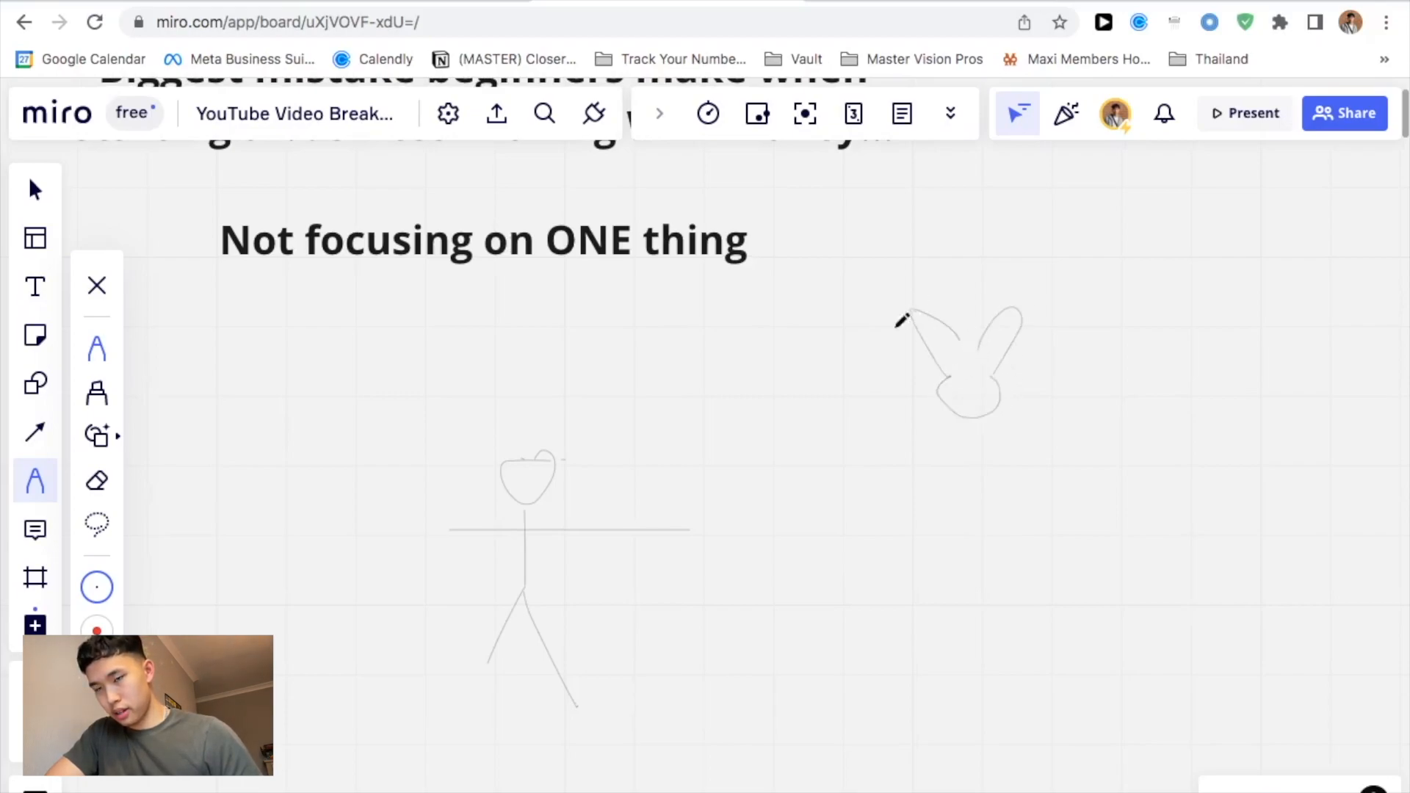
# Draw an arrow from the stick figure toward a circled rabbit and scroll down.
pyautogui.moveTo(898, 319); pyautogui.dragTo(1079, 207)
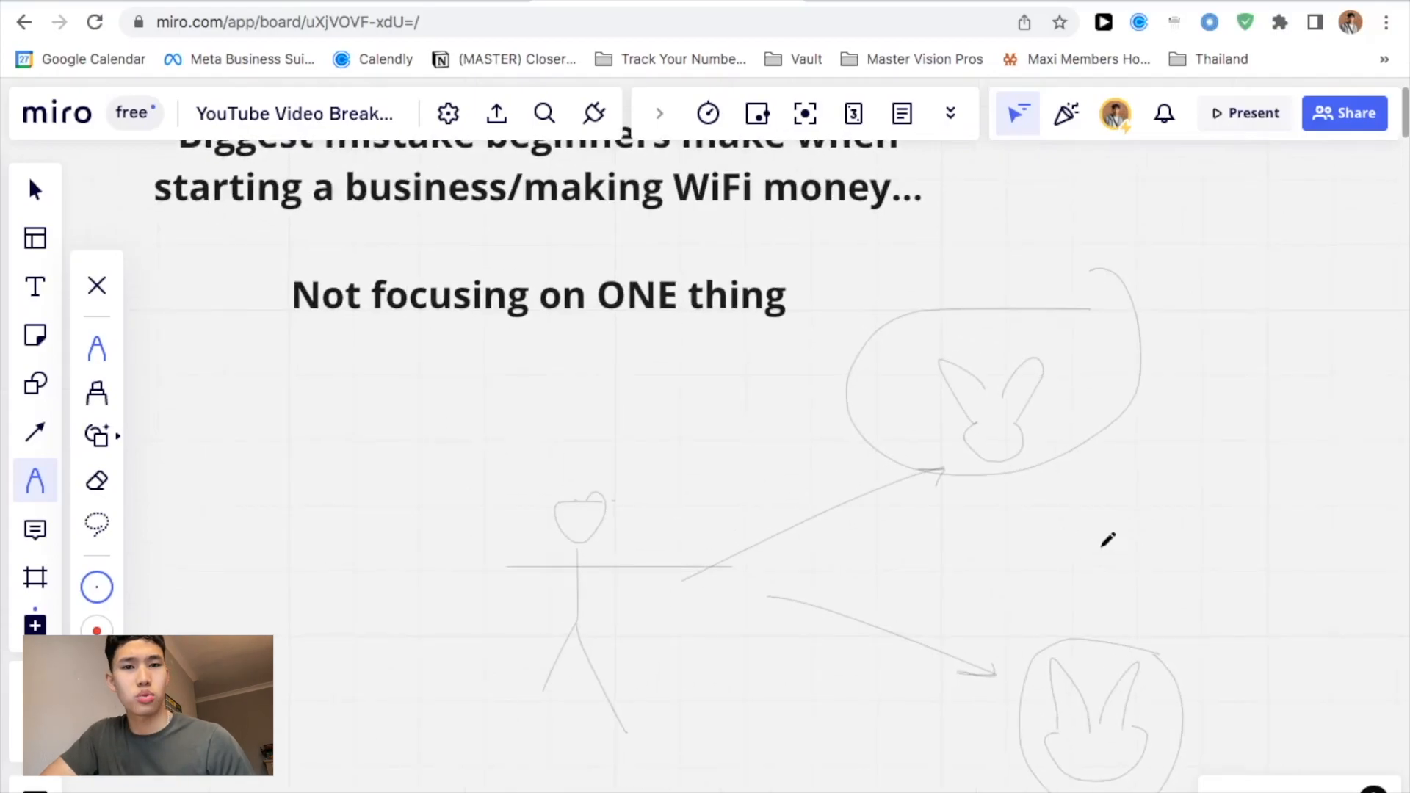
pyautogui.scroll(-3)
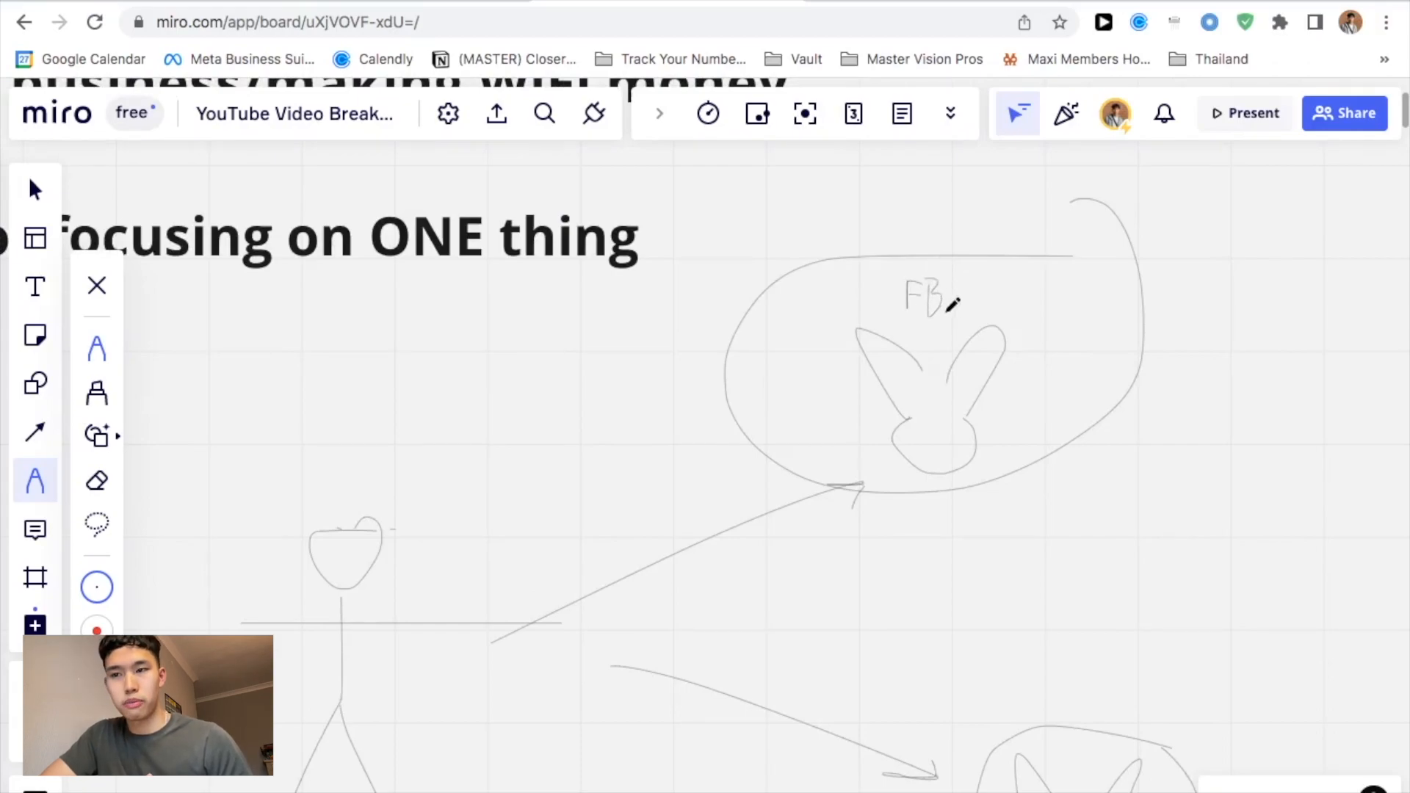
# Handwrite the FBA label above one rabbit and HTC above the other.
pyautogui.moveTo(952, 310); pyautogui.dragTo(966, 288)
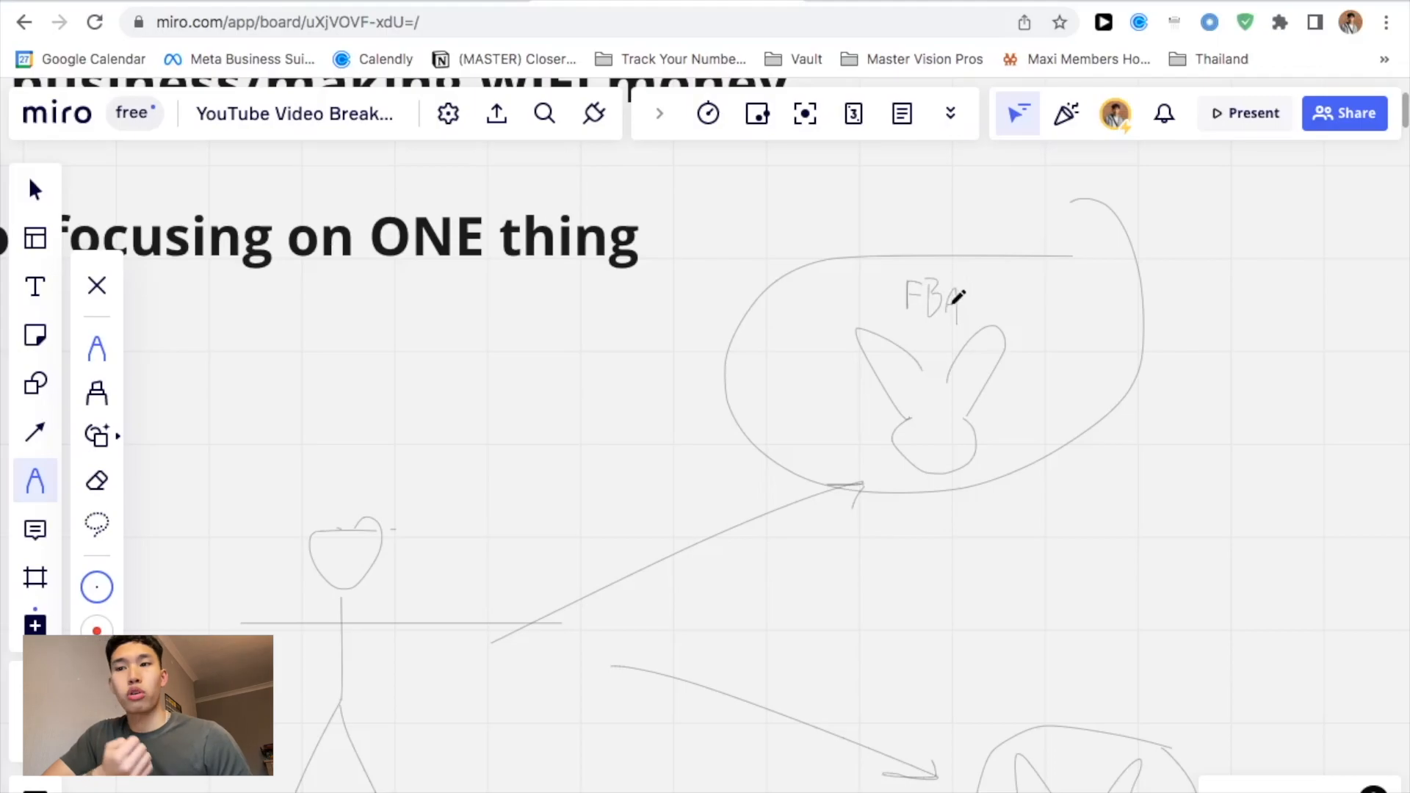
pyautogui.scroll(-3)
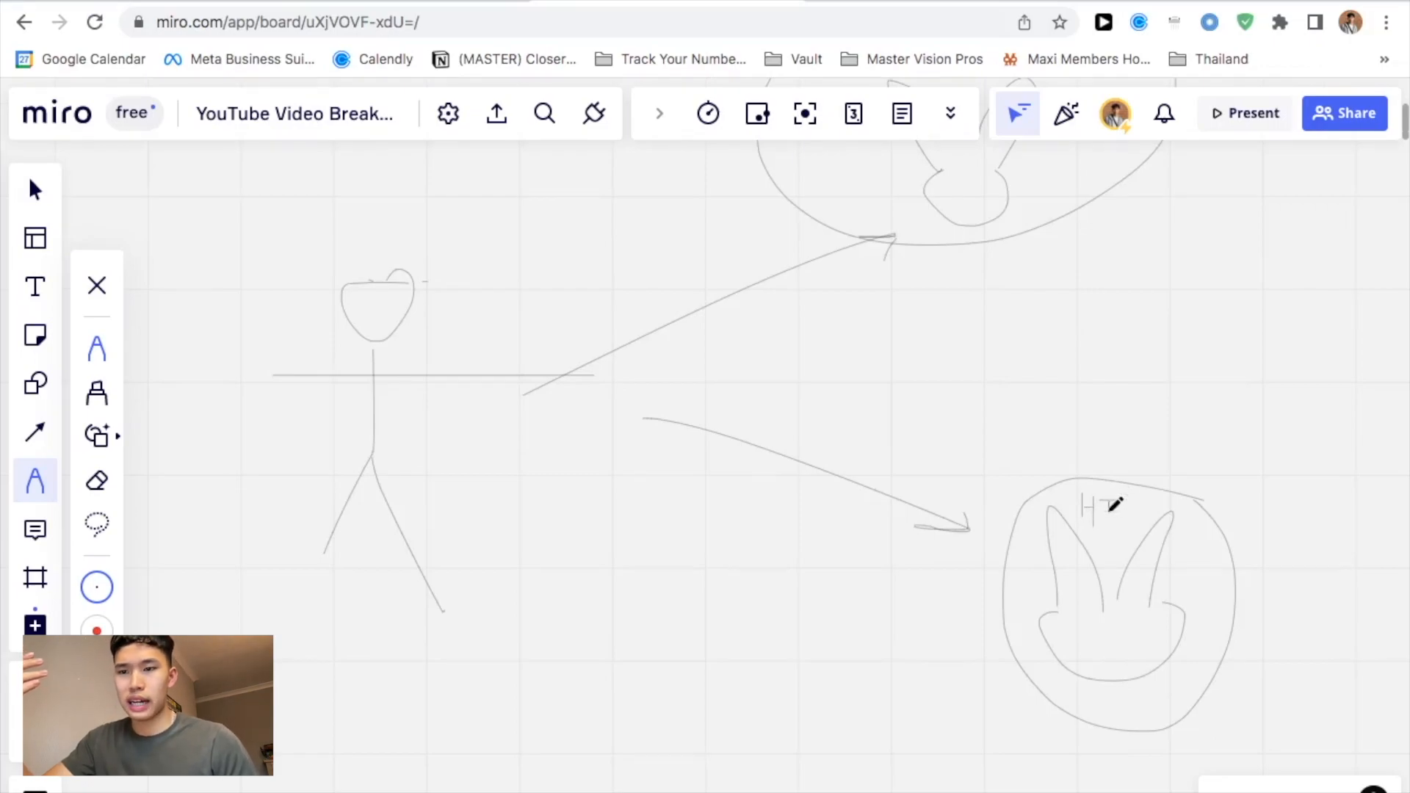
pyautogui.write('HTC')
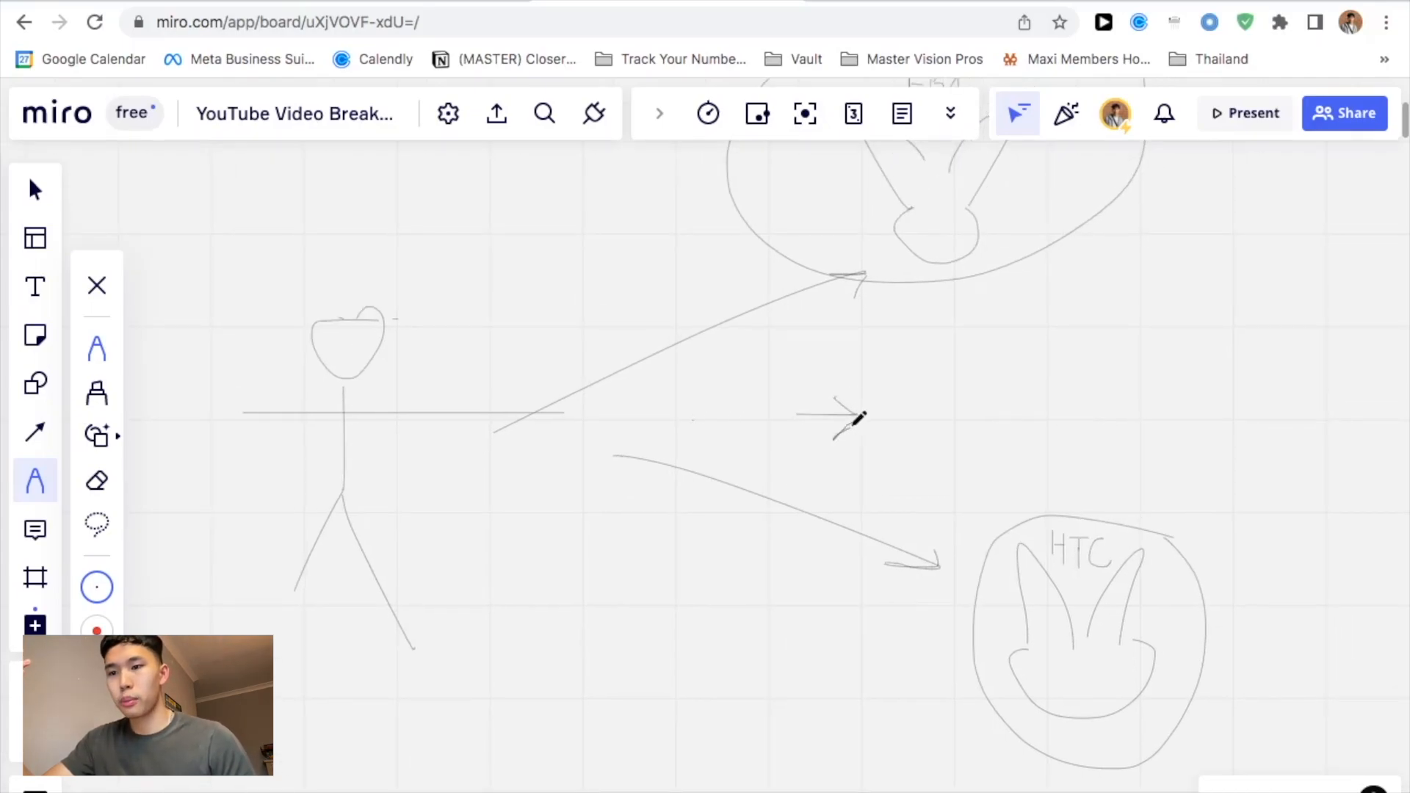
pyautogui.scroll(-3)
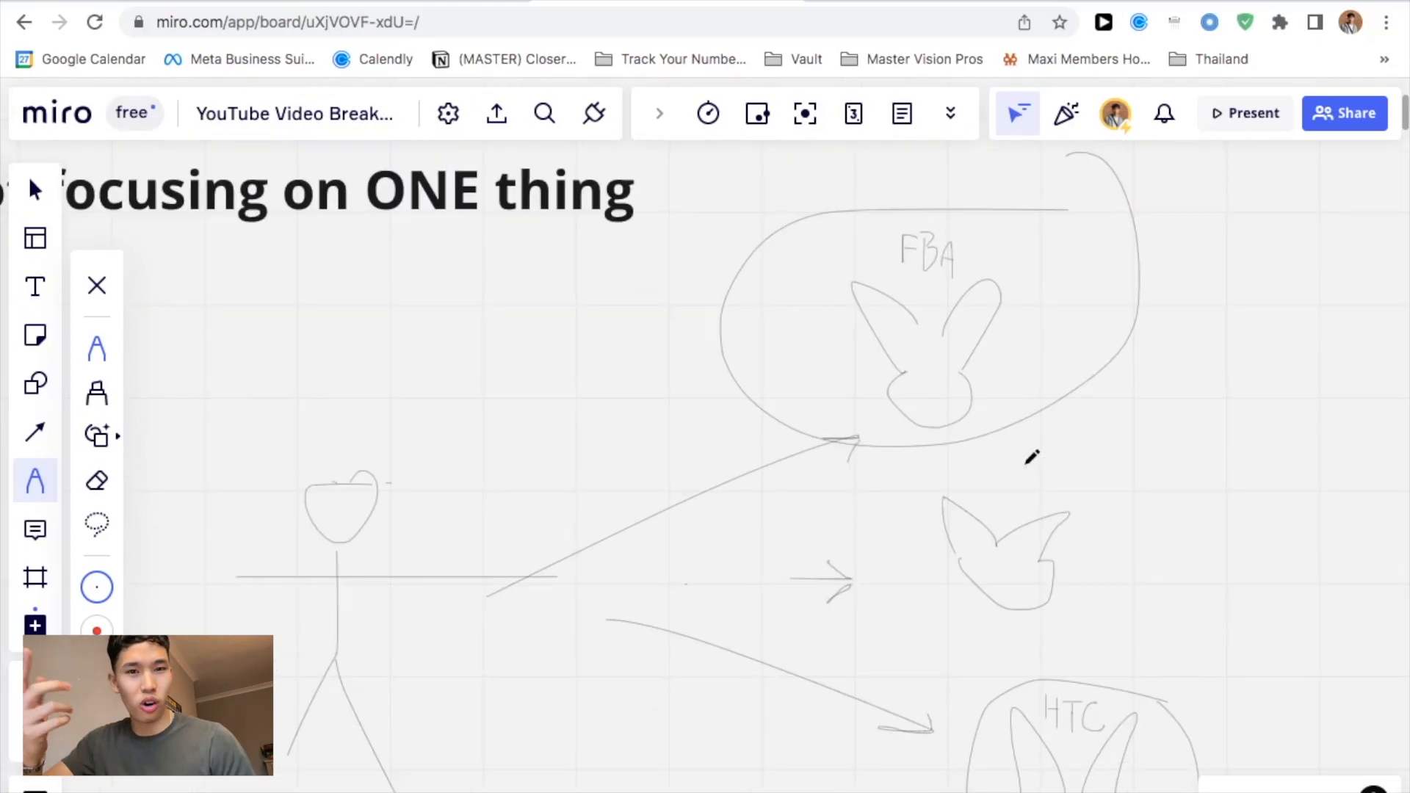
pyautogui.scroll(-3)
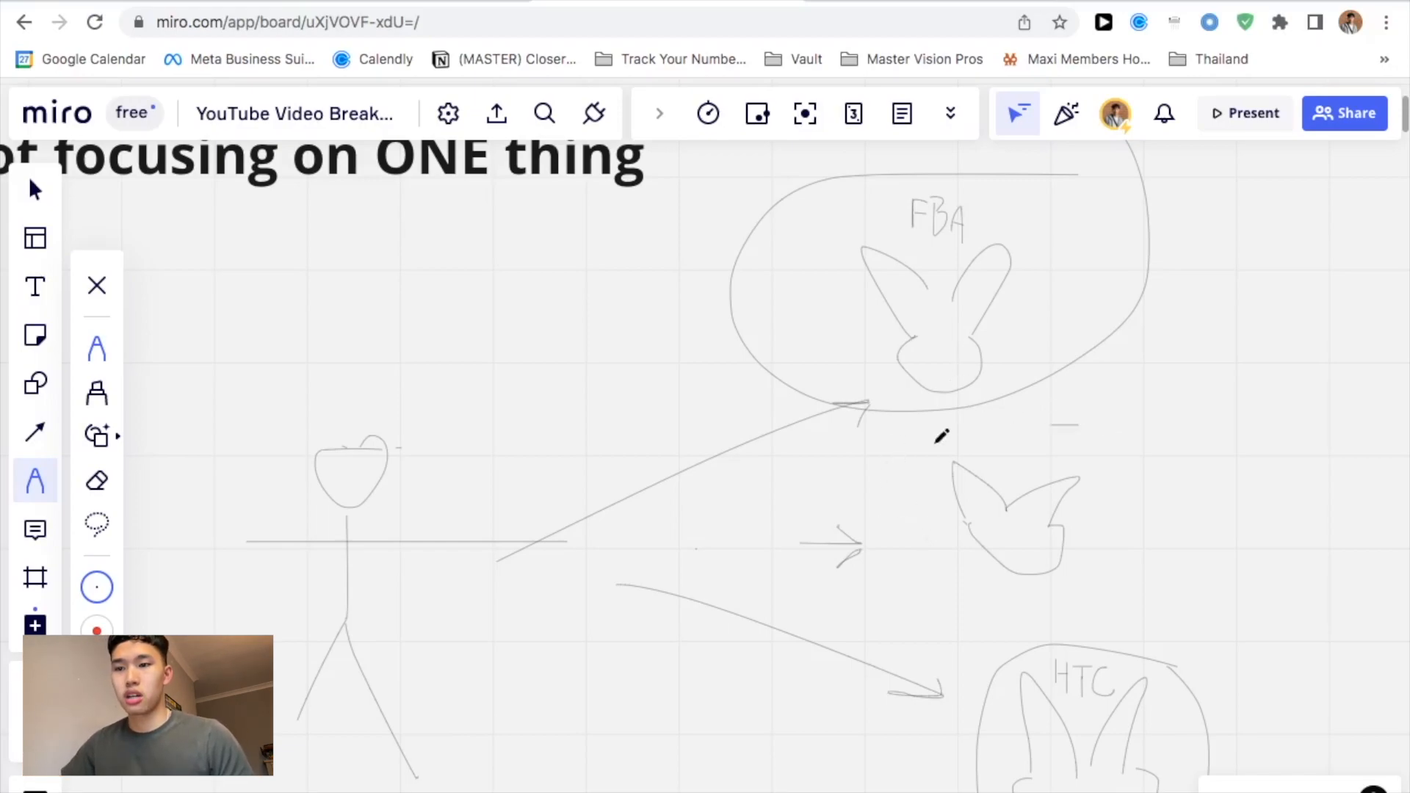
pyautogui.moveTo(996, 438)
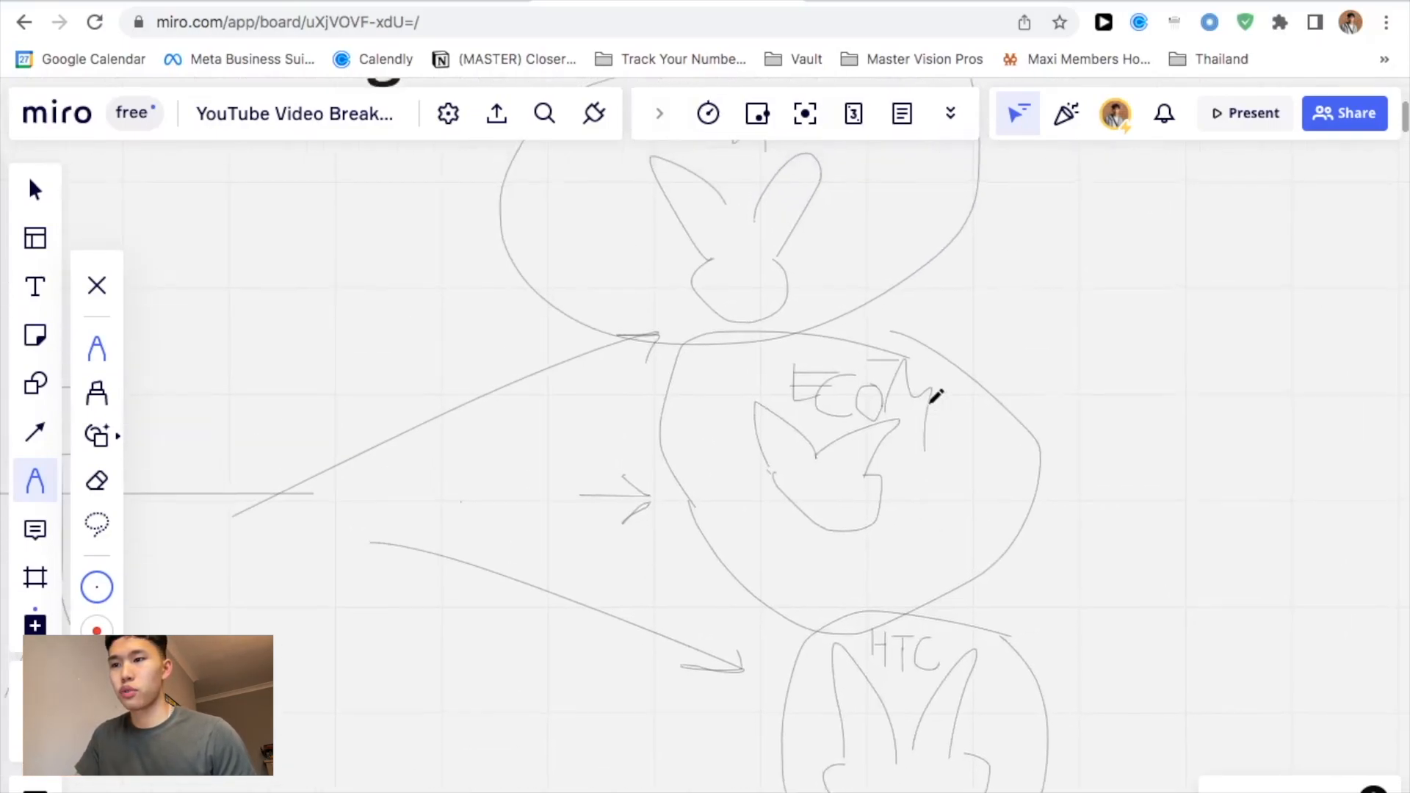
# Strike two lines across the ECOM rabbit to cross it out.
pyautogui.scroll(-3)
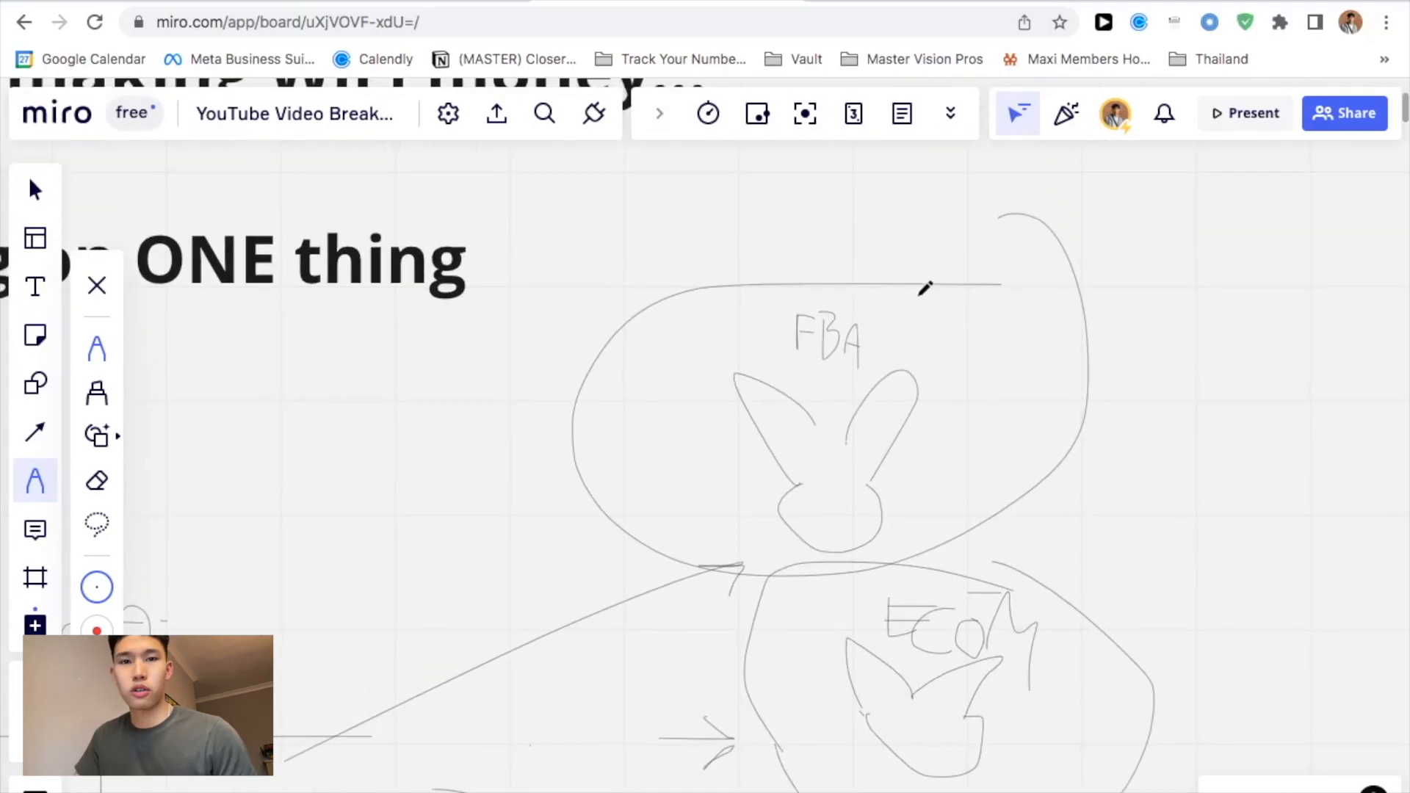
pyautogui.scroll(-3)
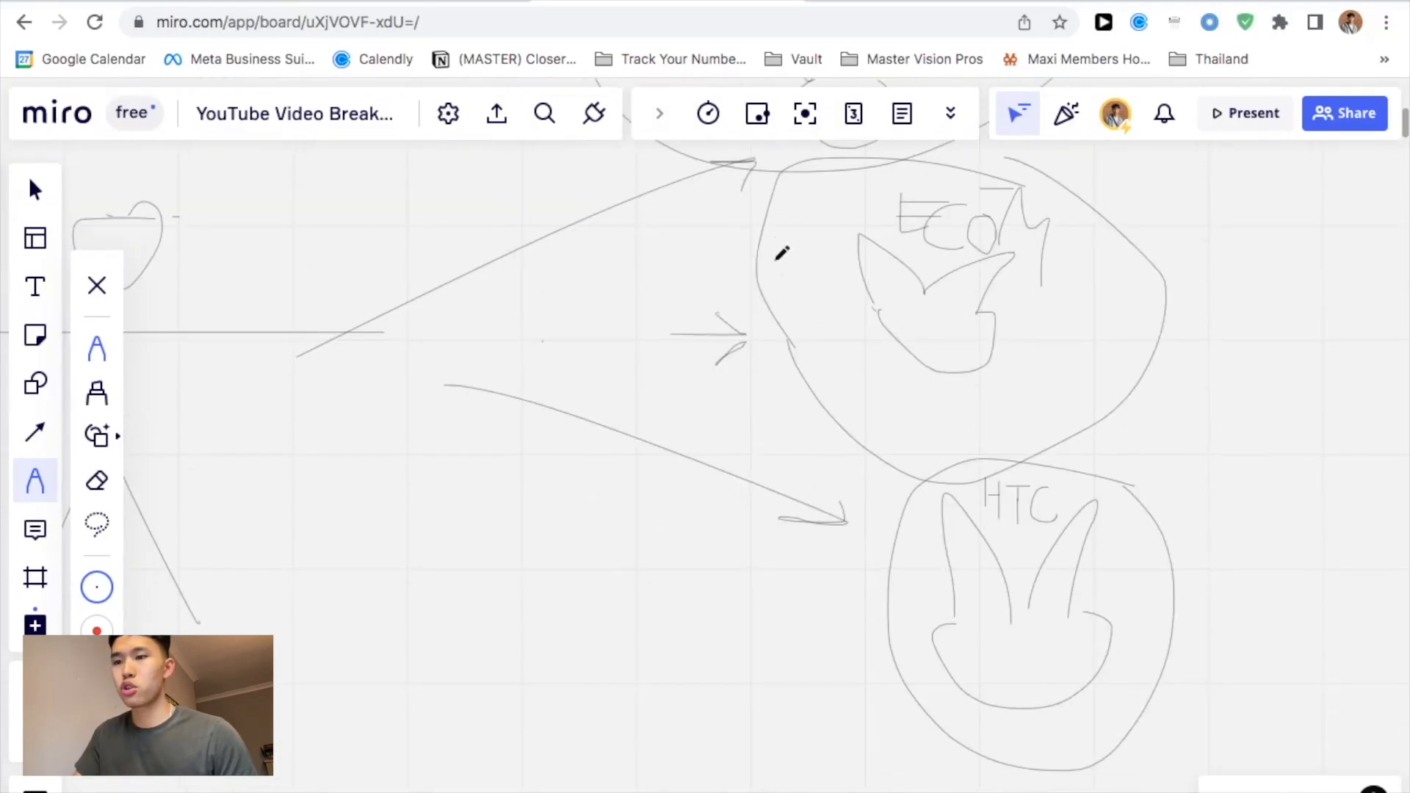
pyautogui.moveTo(755, 216); pyautogui.dragTo(1056, 378)
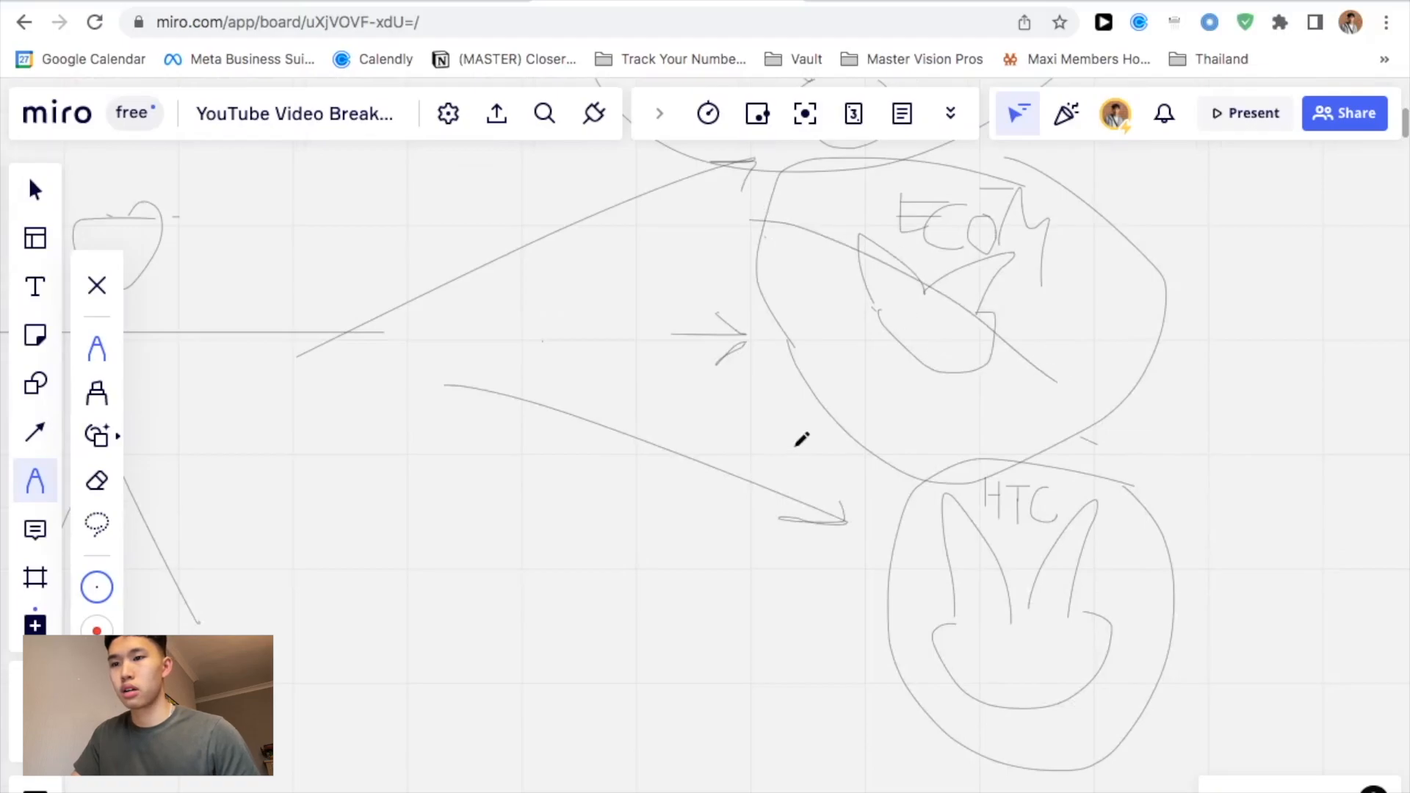
pyautogui.moveTo(801, 441); pyautogui.dragTo(1187, 491)
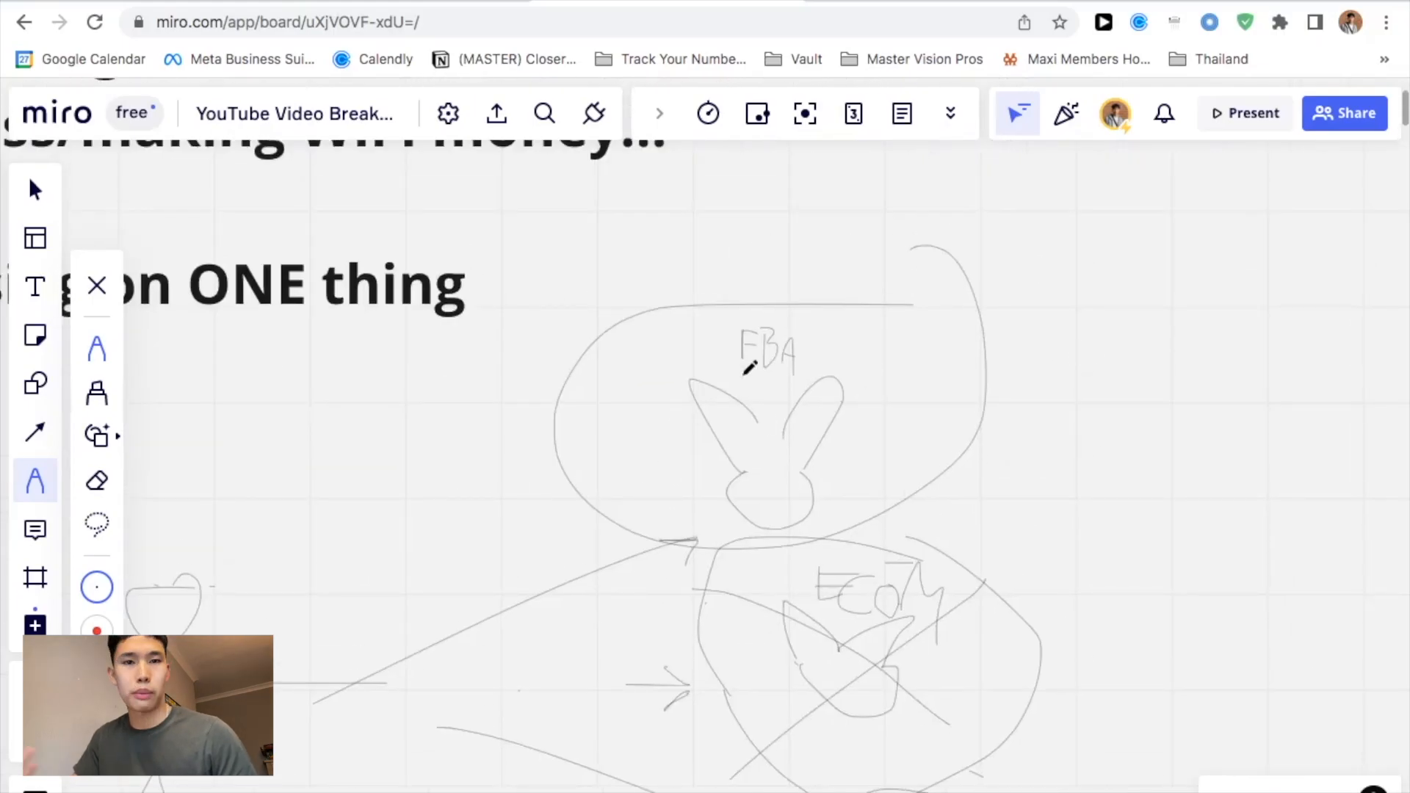
pyautogui.moveTo(750, 367)
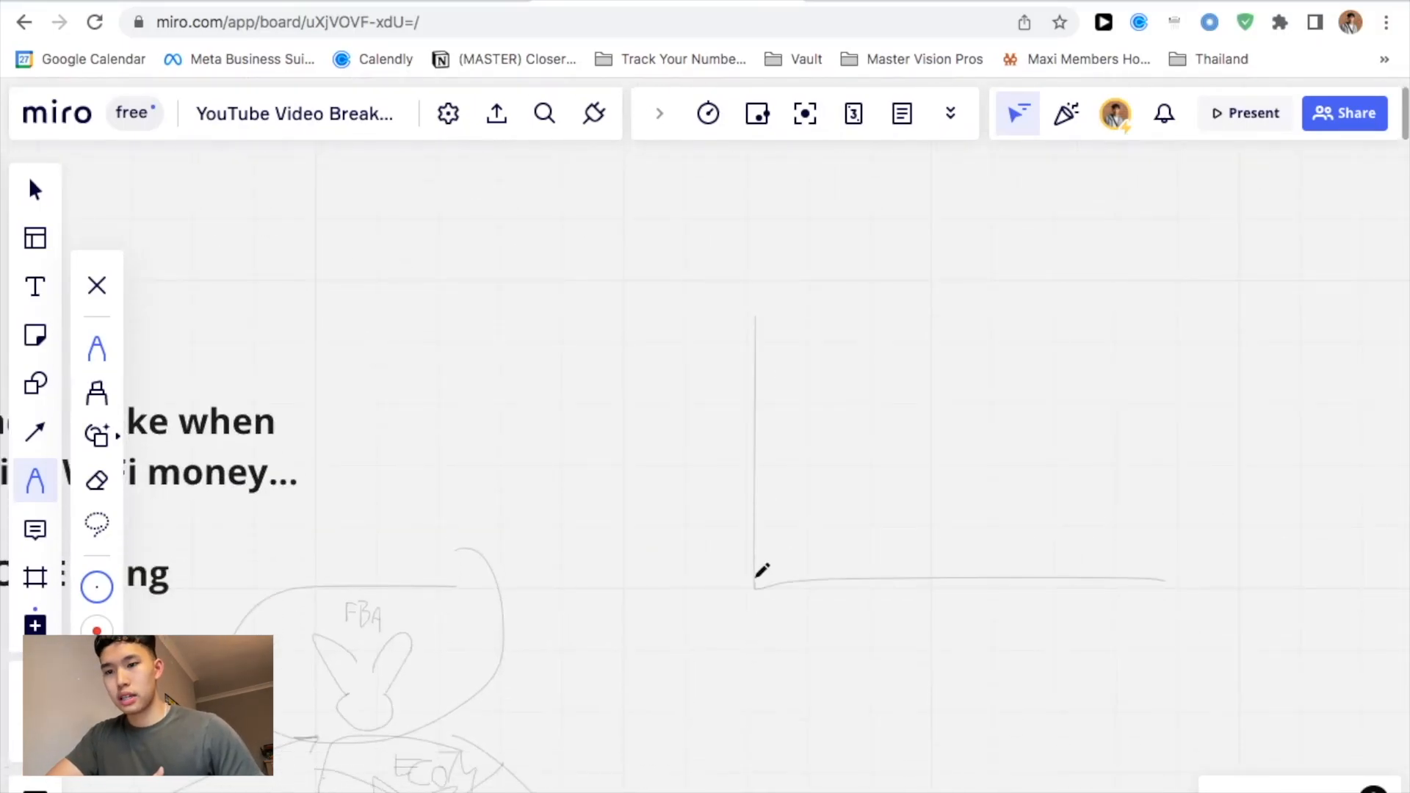
# Draw an exponential growth curve rising steeply from the graph origin.
pyautogui.moveTo(758, 581); pyautogui.dragTo(827, 554)
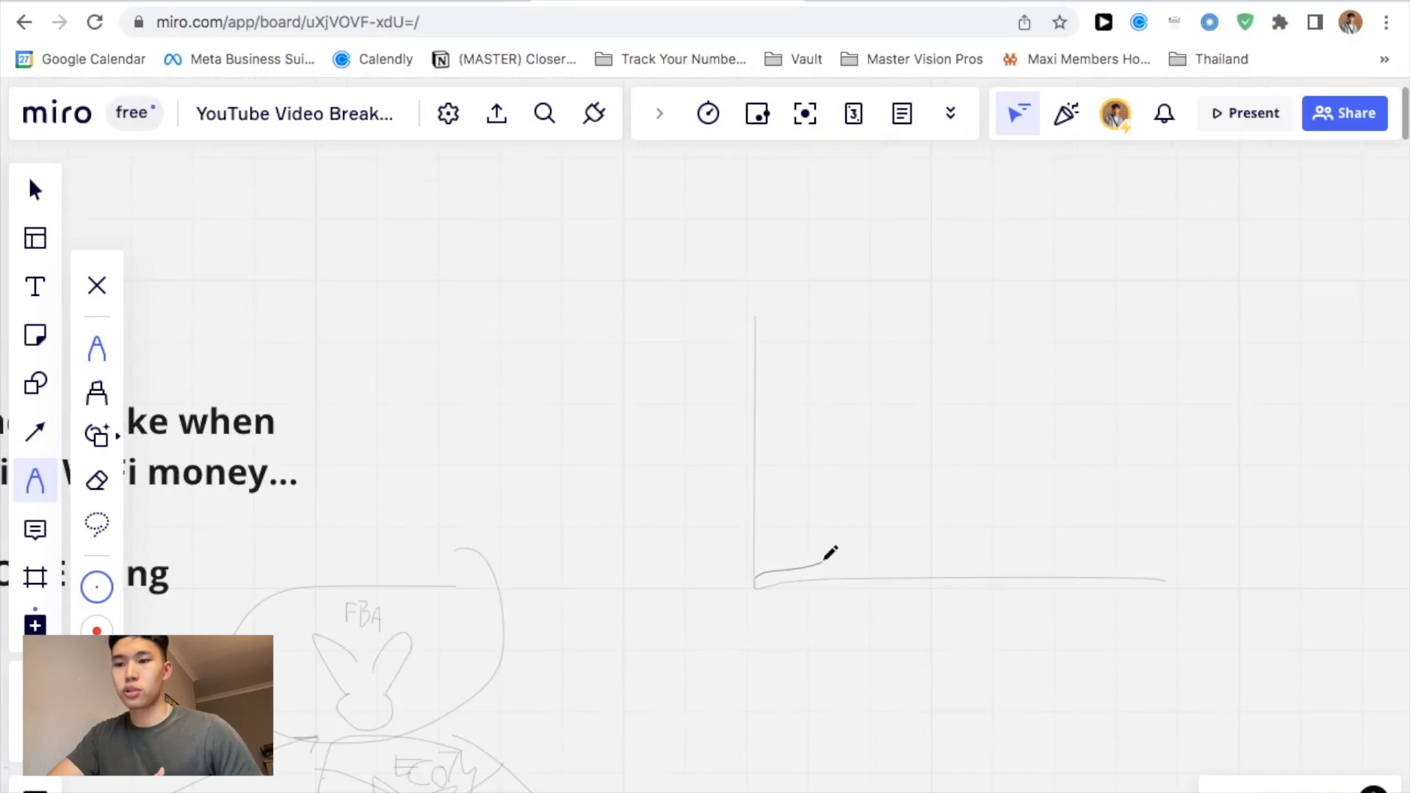
pyautogui.moveTo(810, 558); pyautogui.dragTo(899, 539)
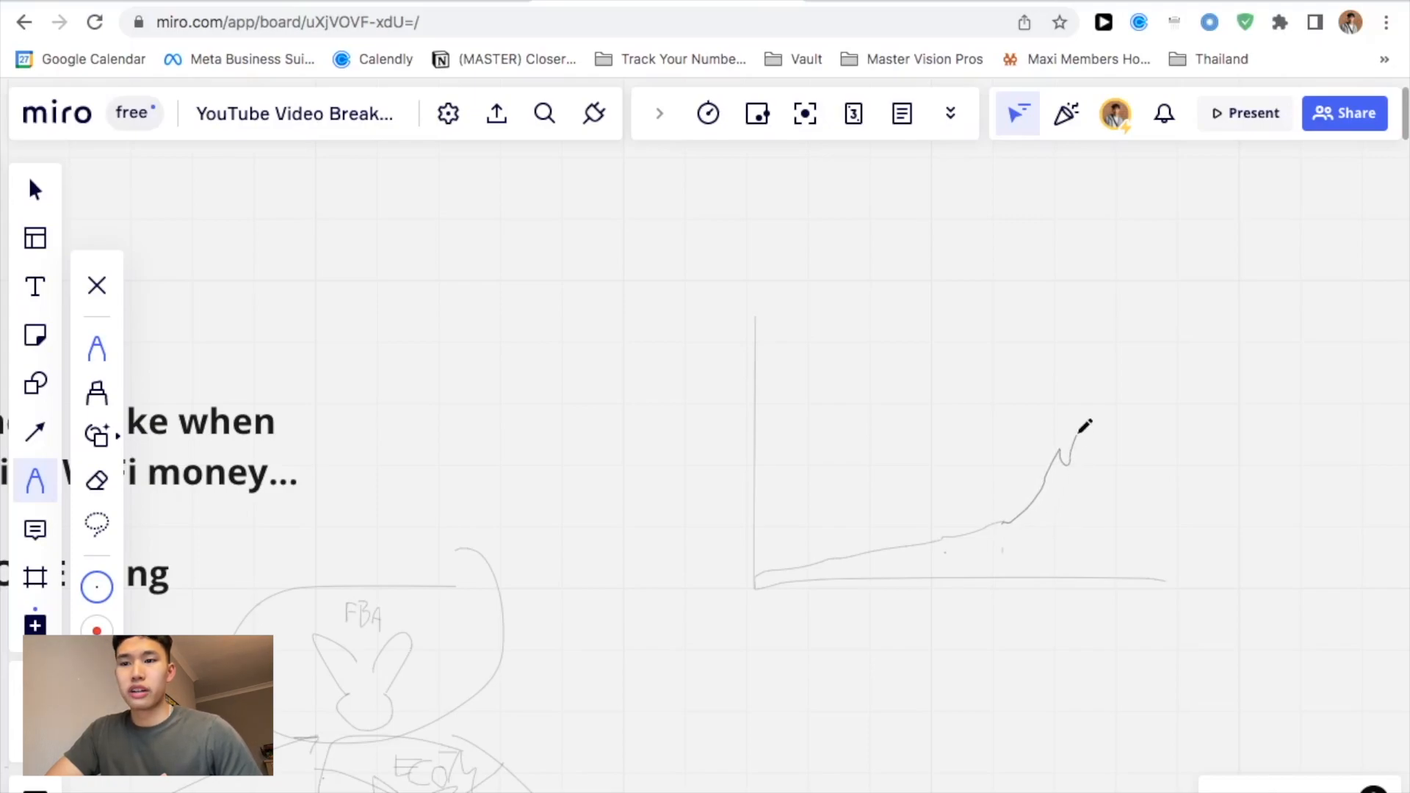
pyautogui.moveTo(1061, 459); pyautogui.dragTo(1119, 436)
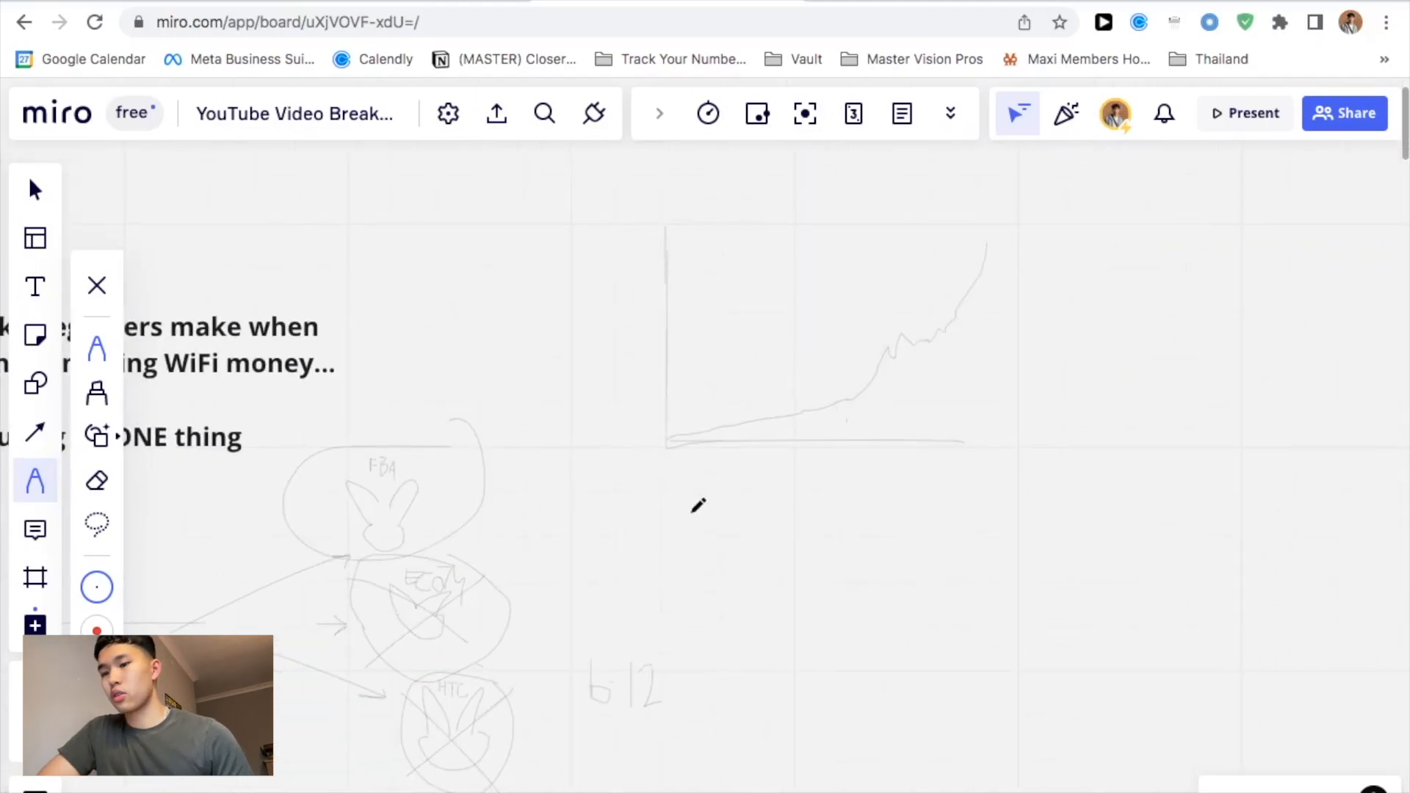
# Draw a numeral 1 and a small graph with axes and a gently rising curve.
pyautogui.scroll(-3)
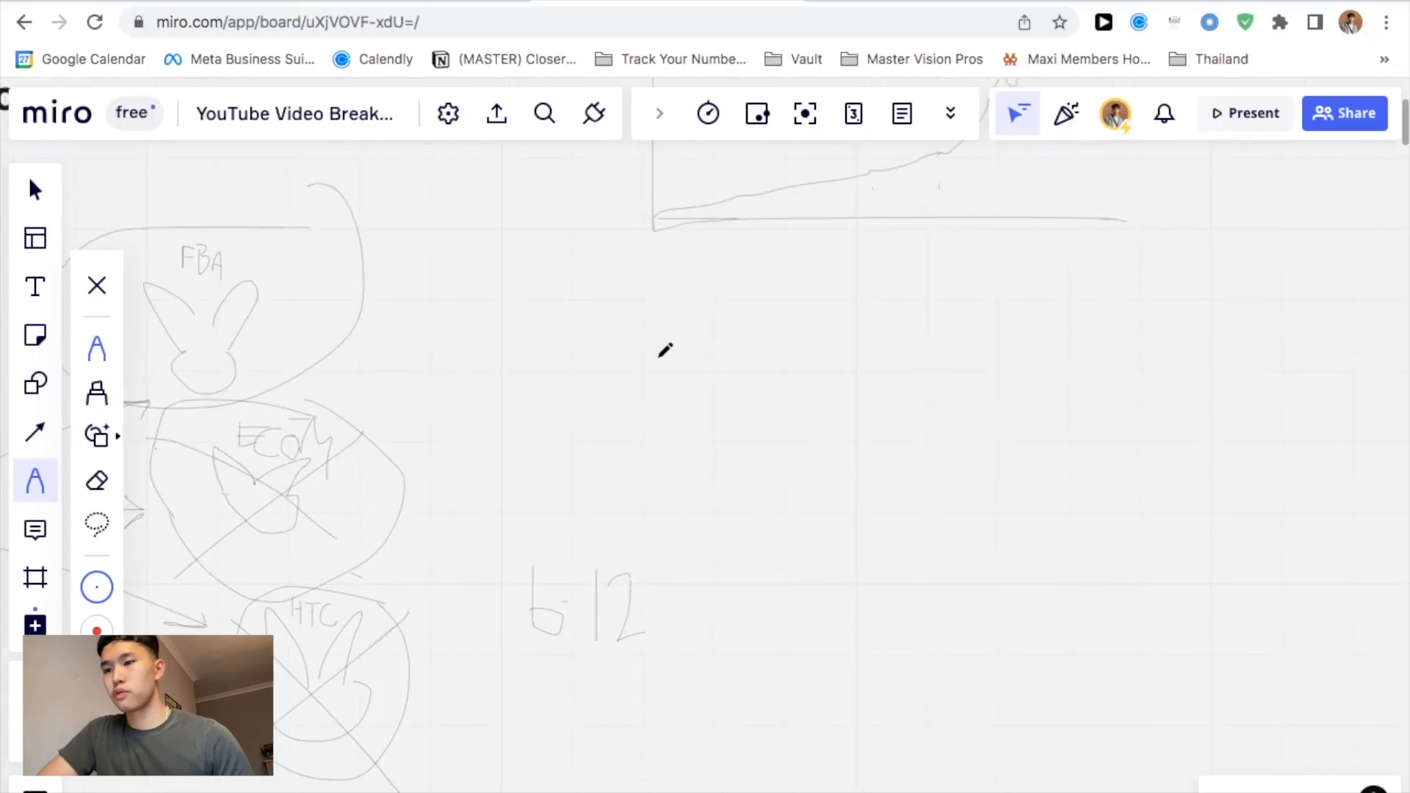
pyautogui.moveTo(648, 346); pyautogui.dragTo(661, 441)
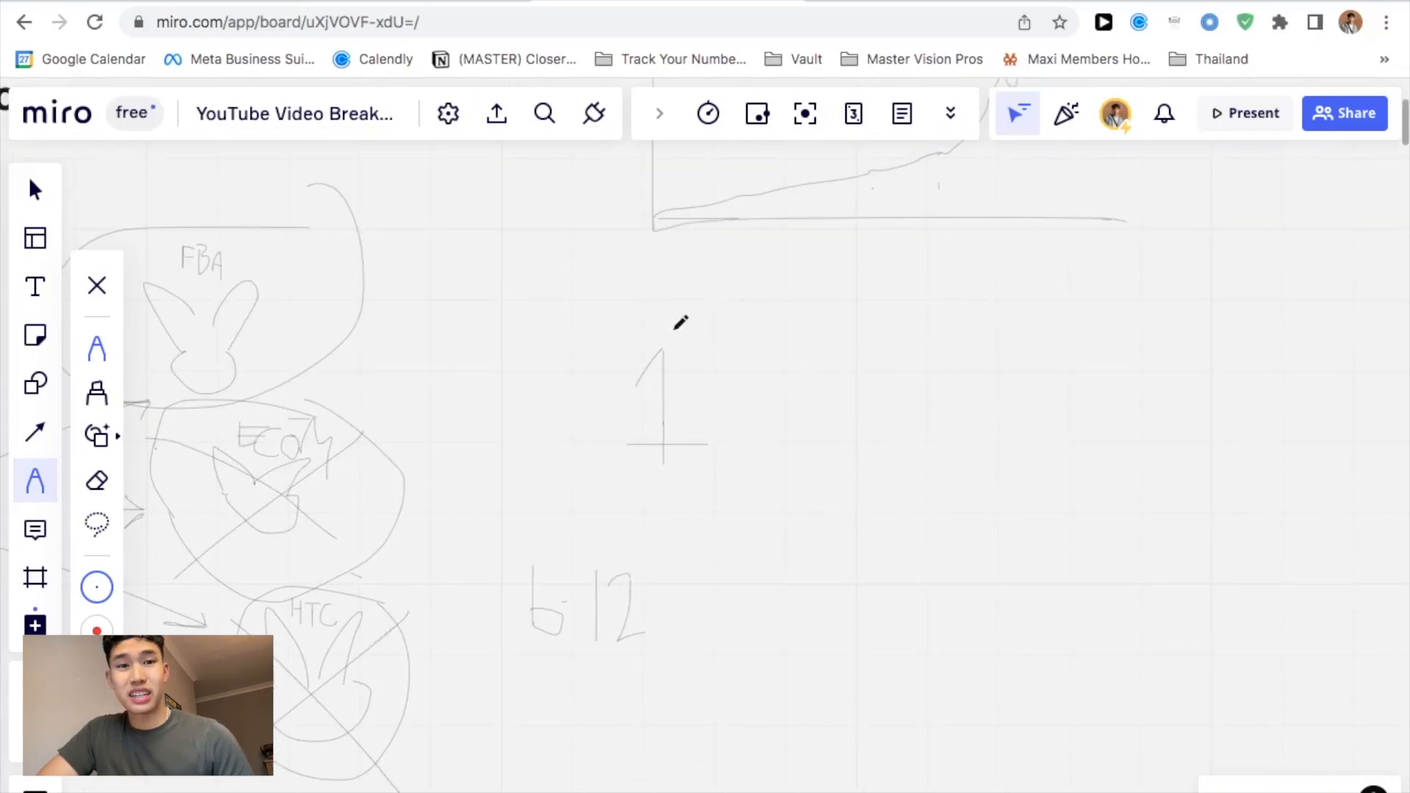
pyautogui.moveTo(978, 379)
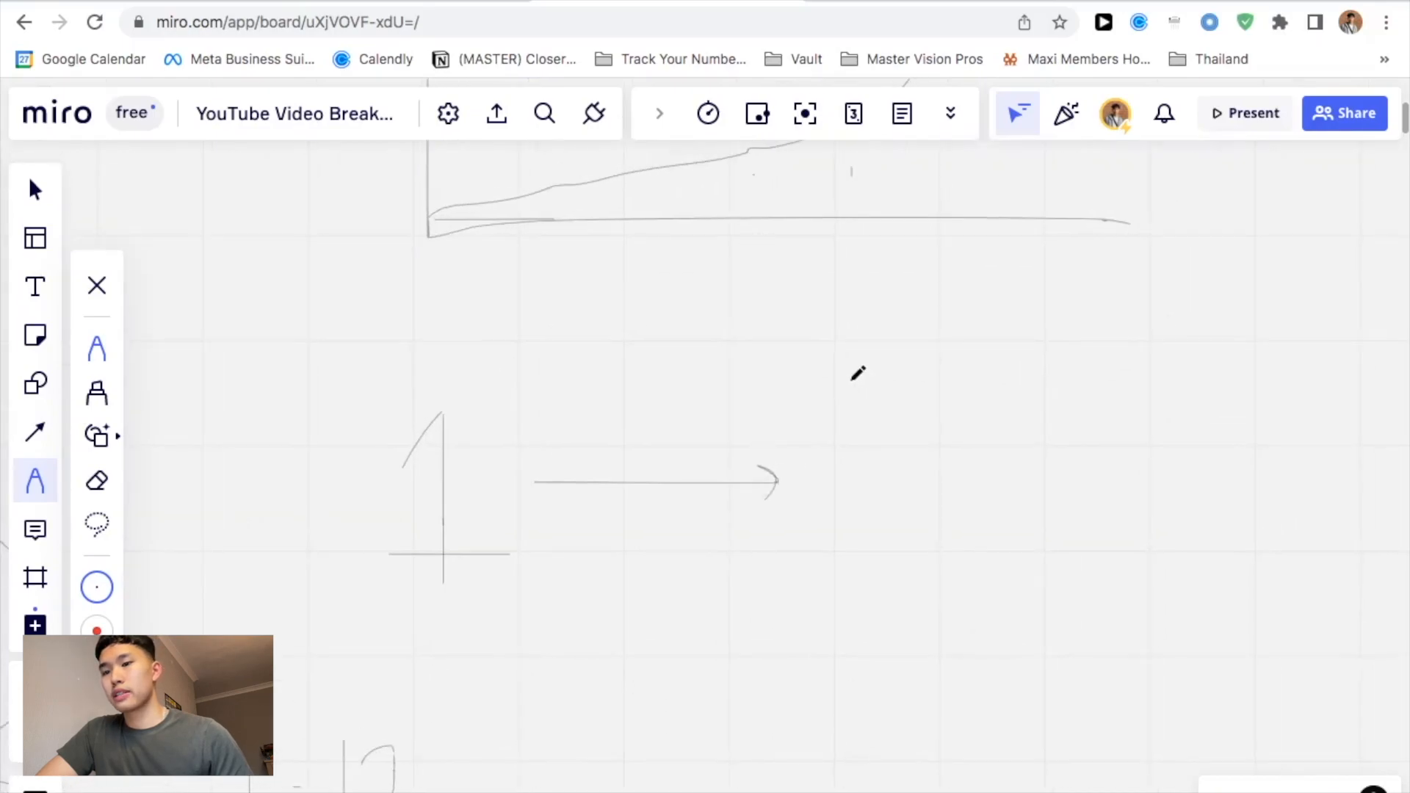
pyautogui.moveTo(852, 373); pyautogui.dragTo(979, 517)
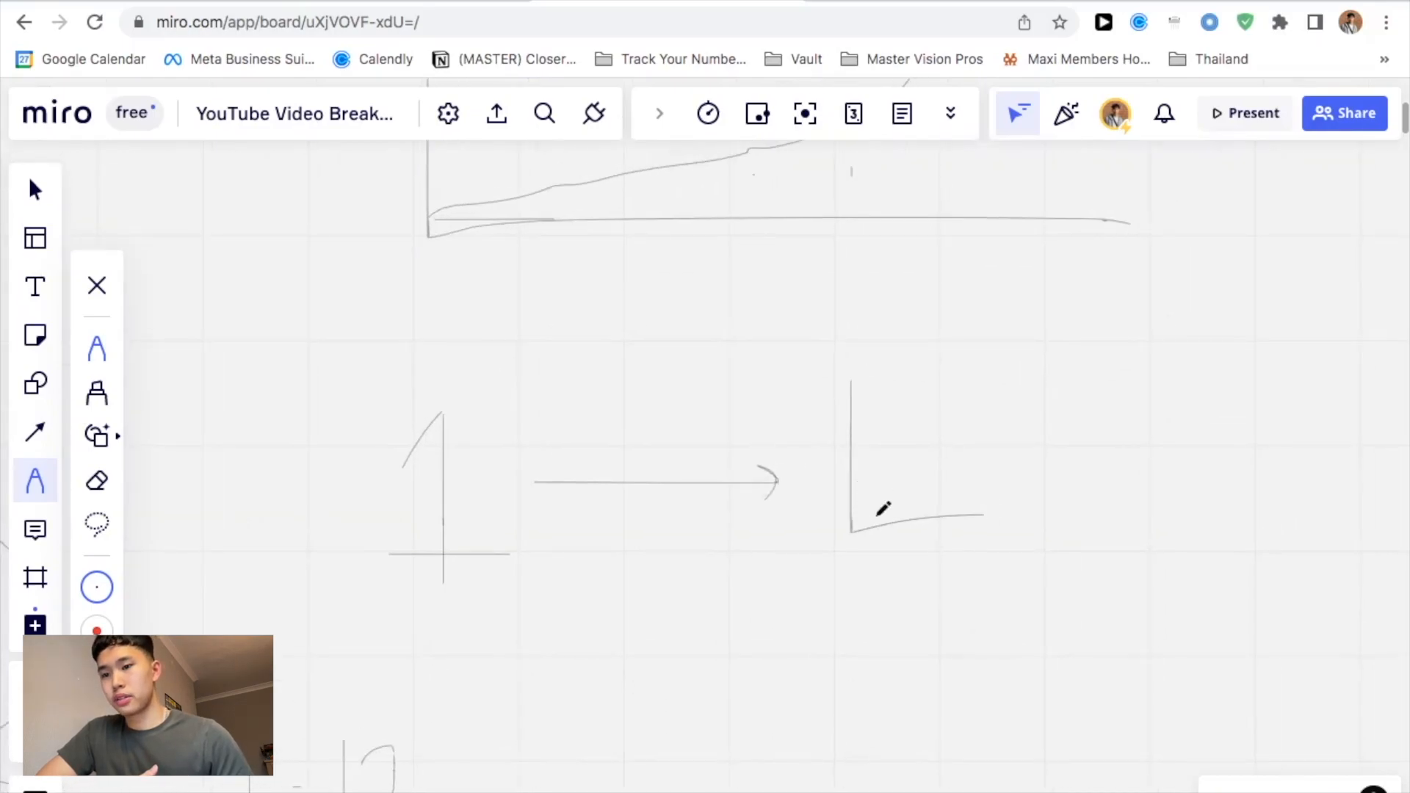
pyautogui.moveTo(864, 517); pyautogui.dragTo(967, 410)
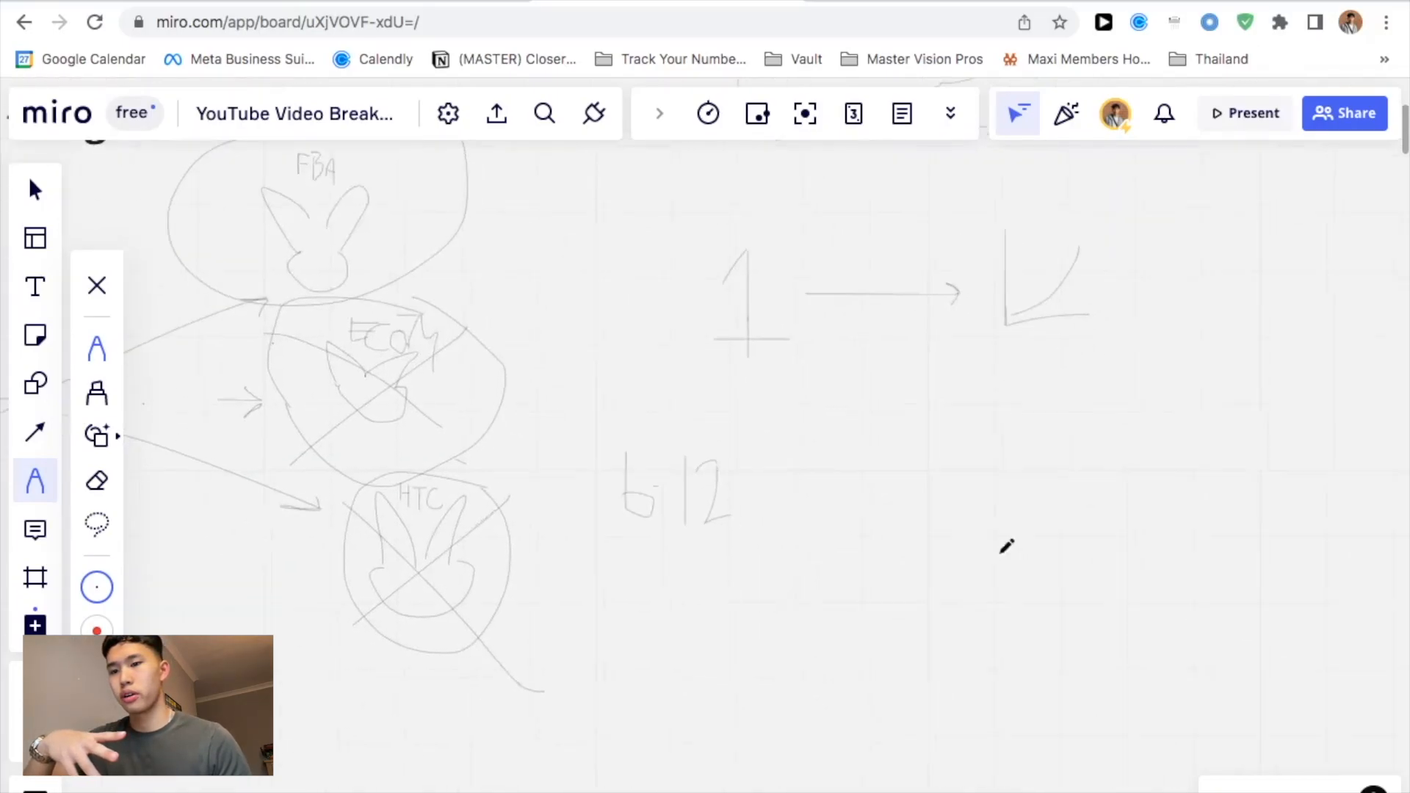
# Sketch a cup doodle with a long vertical stem to the right of 6-12.
pyautogui.moveTo(916, 449); pyautogui.dragTo(917, 554)
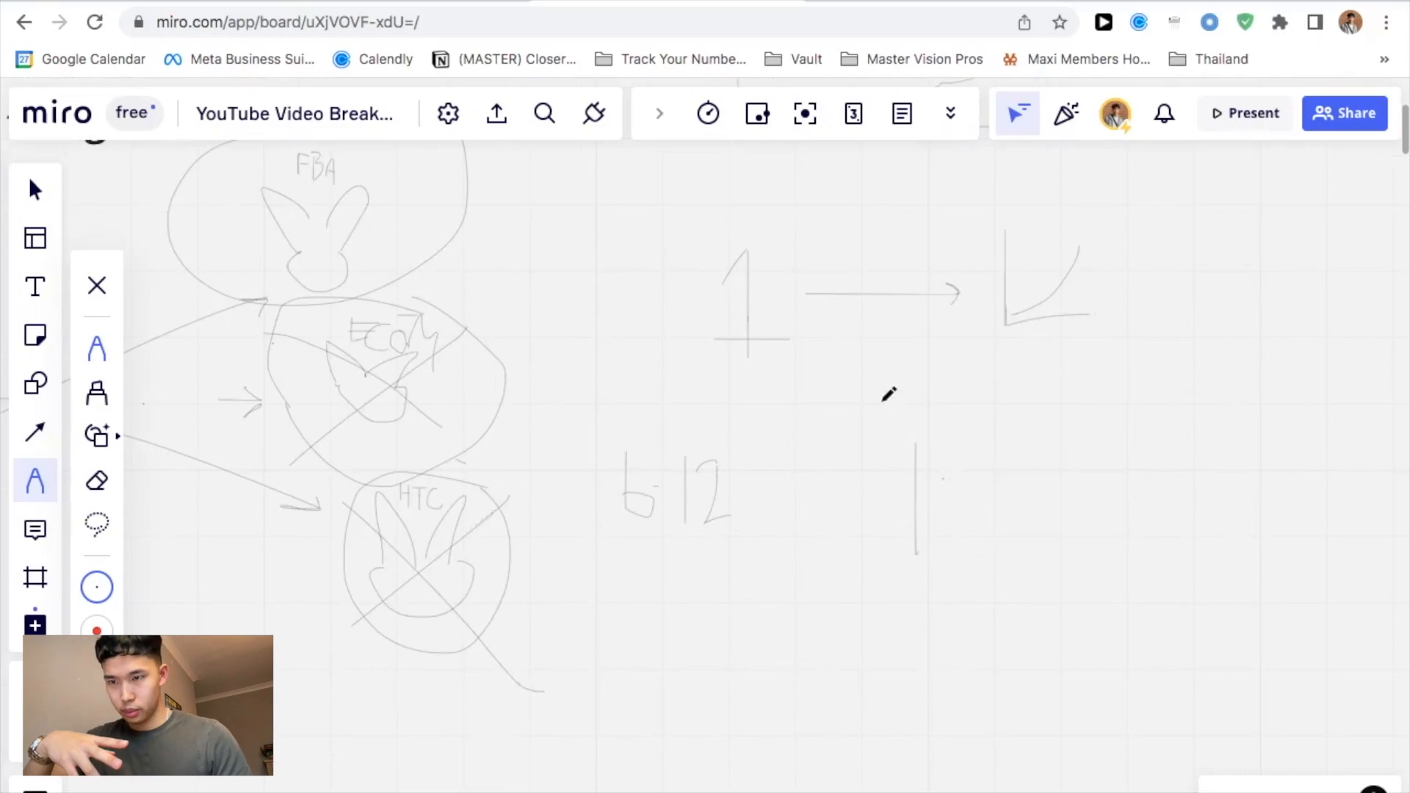
pyautogui.moveTo(873, 400); pyautogui.dragTo(935, 441)
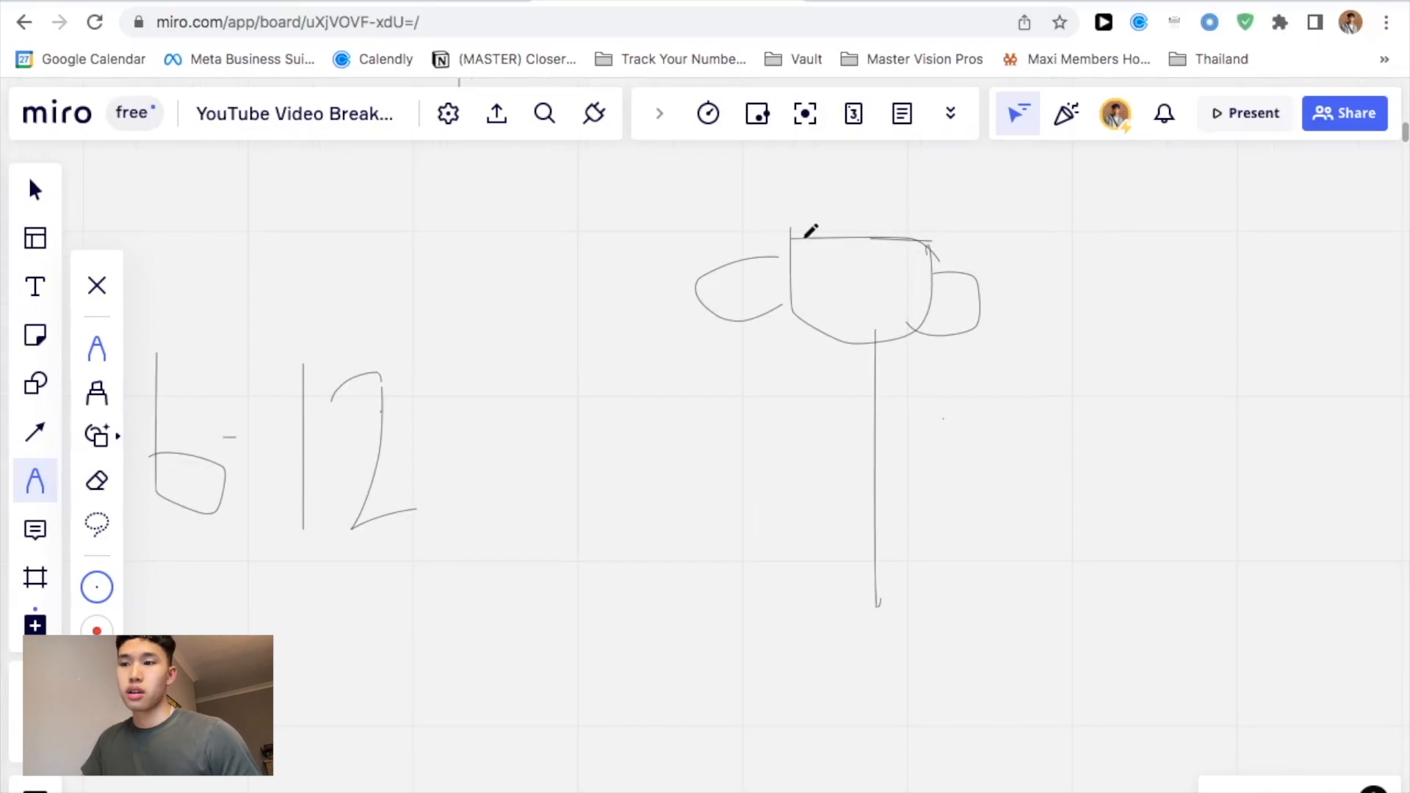
pyautogui.moveTo(787, 252); pyautogui.dragTo(931, 238)
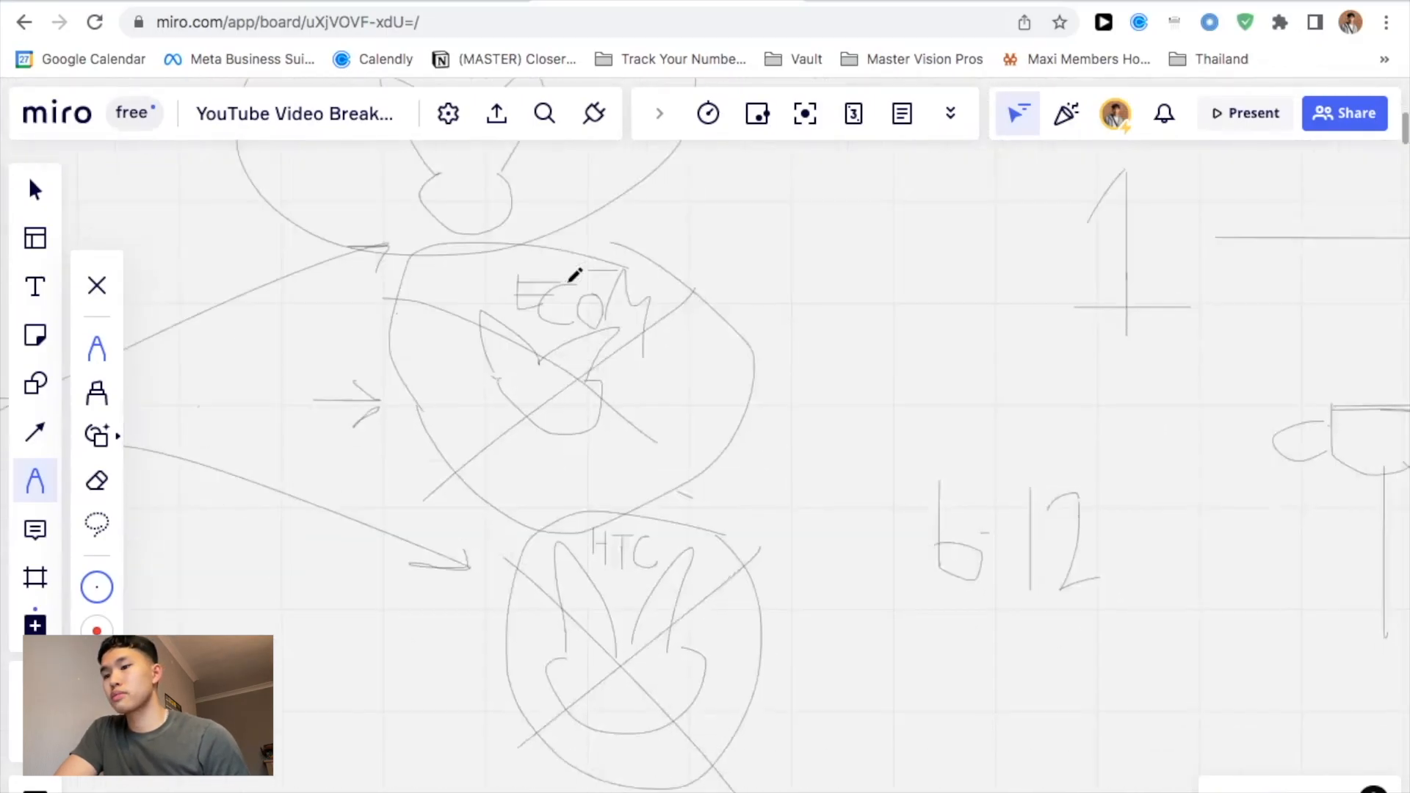
pyautogui.scroll(-3)
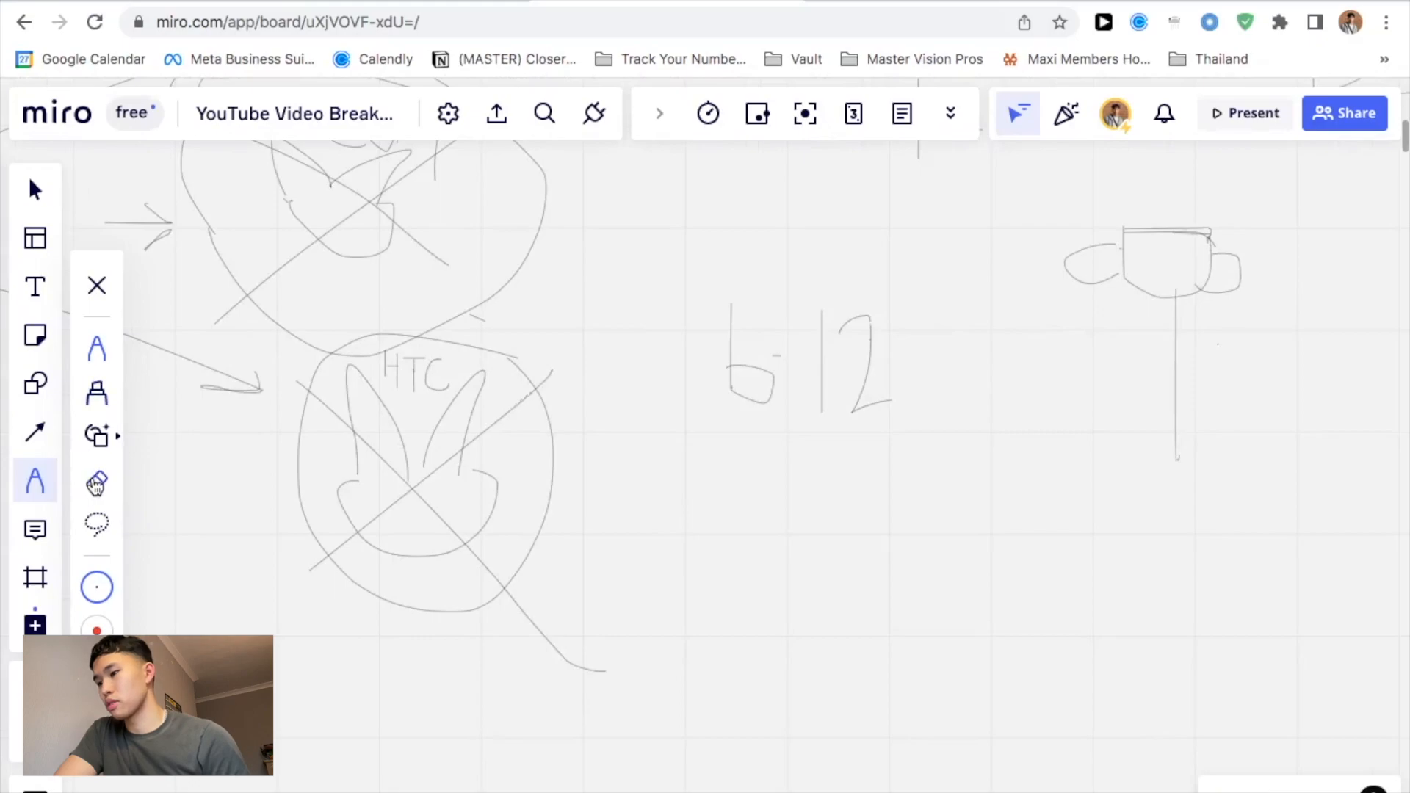
# Erase the X over the HTC circle and bring the HTC sketch back into view.
pyautogui.click(97, 482)
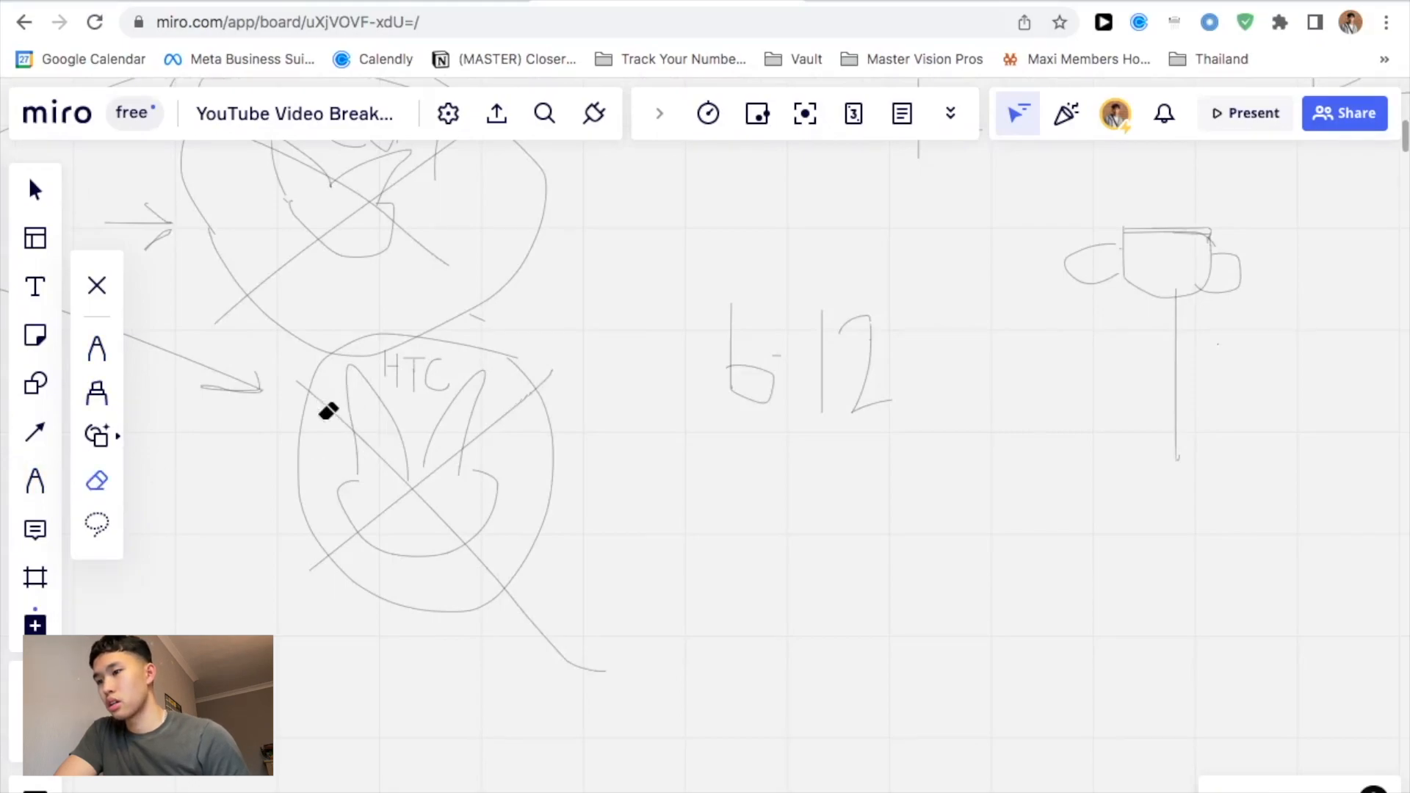
pyautogui.moveTo(328, 411); pyautogui.dragTo(350, 547)
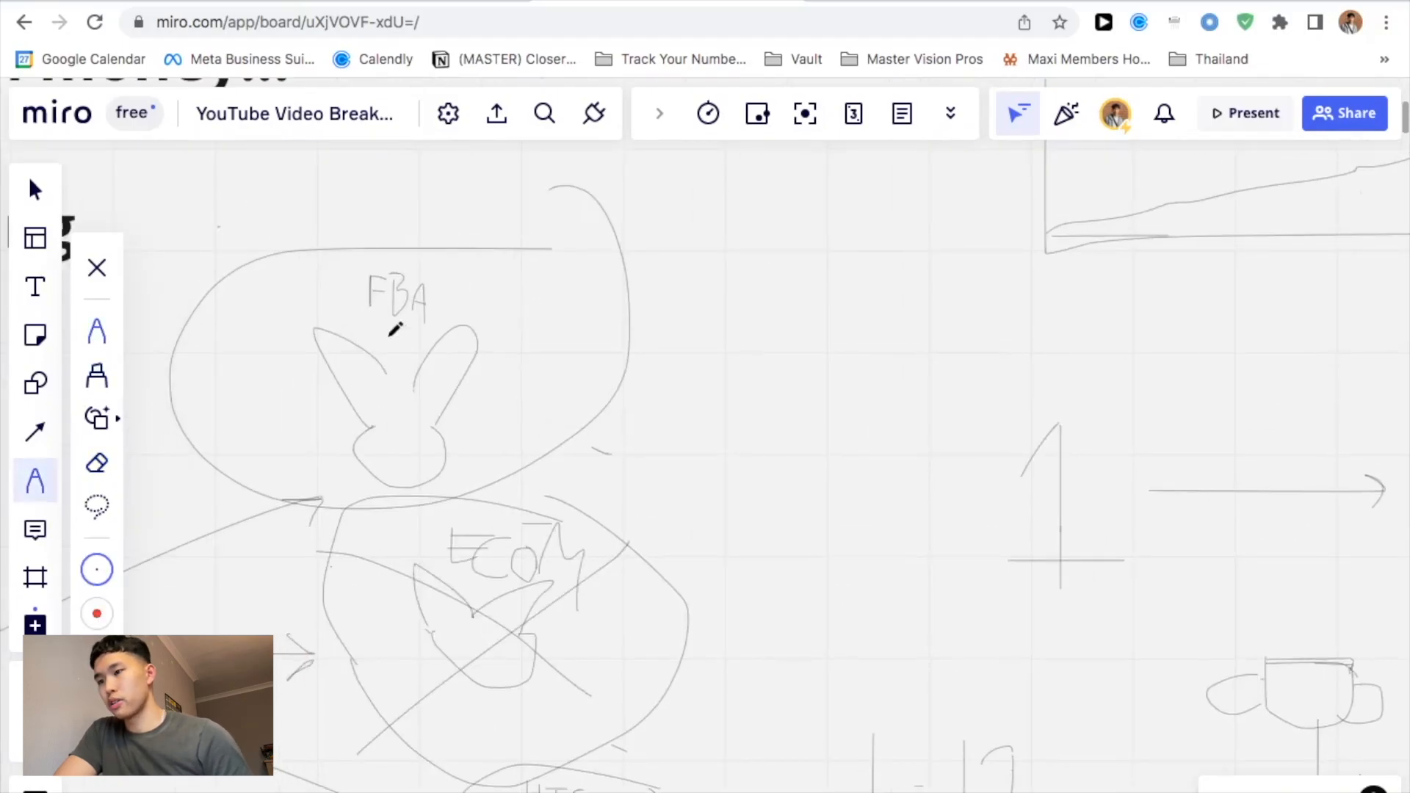
pyautogui.moveTo(236, 242); pyautogui.dragTo(576, 458)
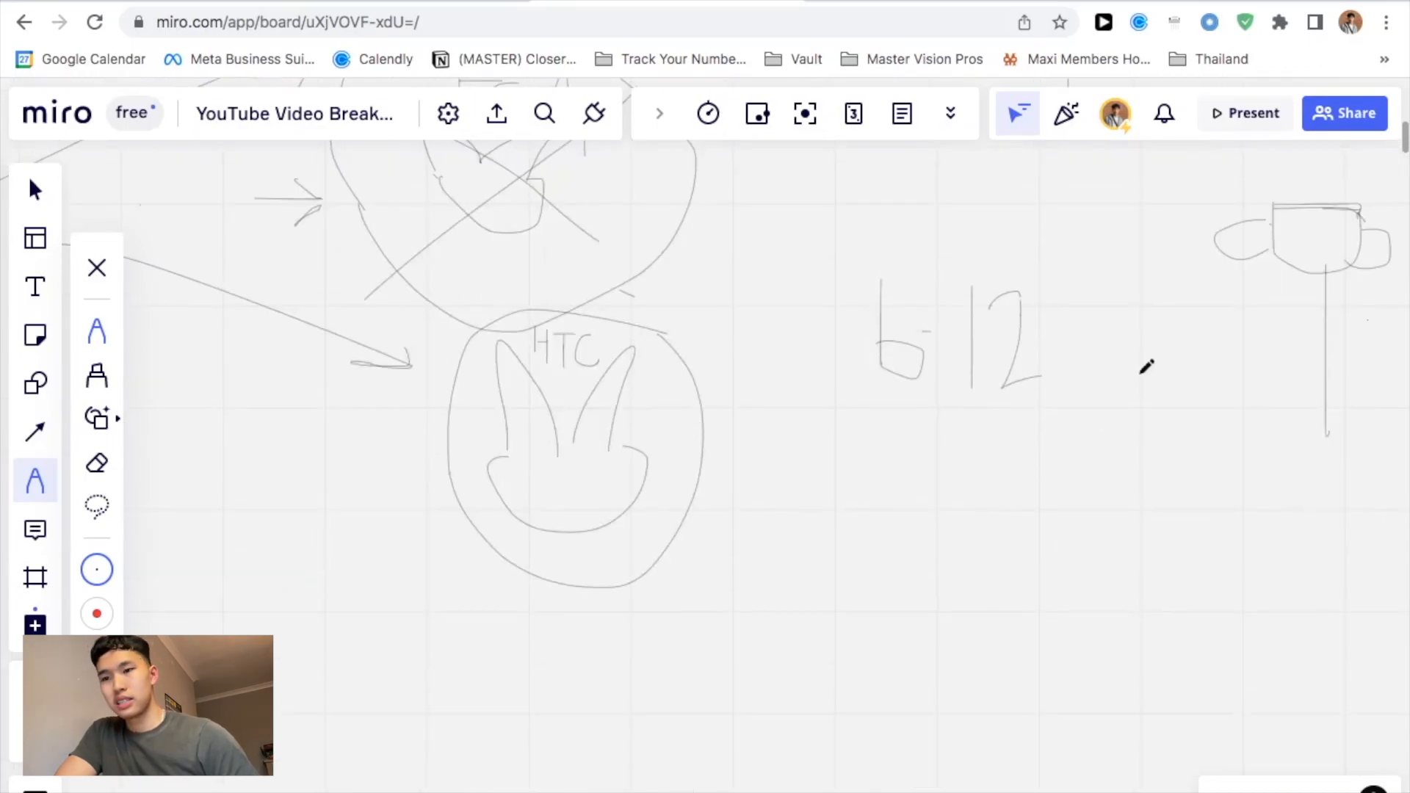
pyautogui.scroll(-3)
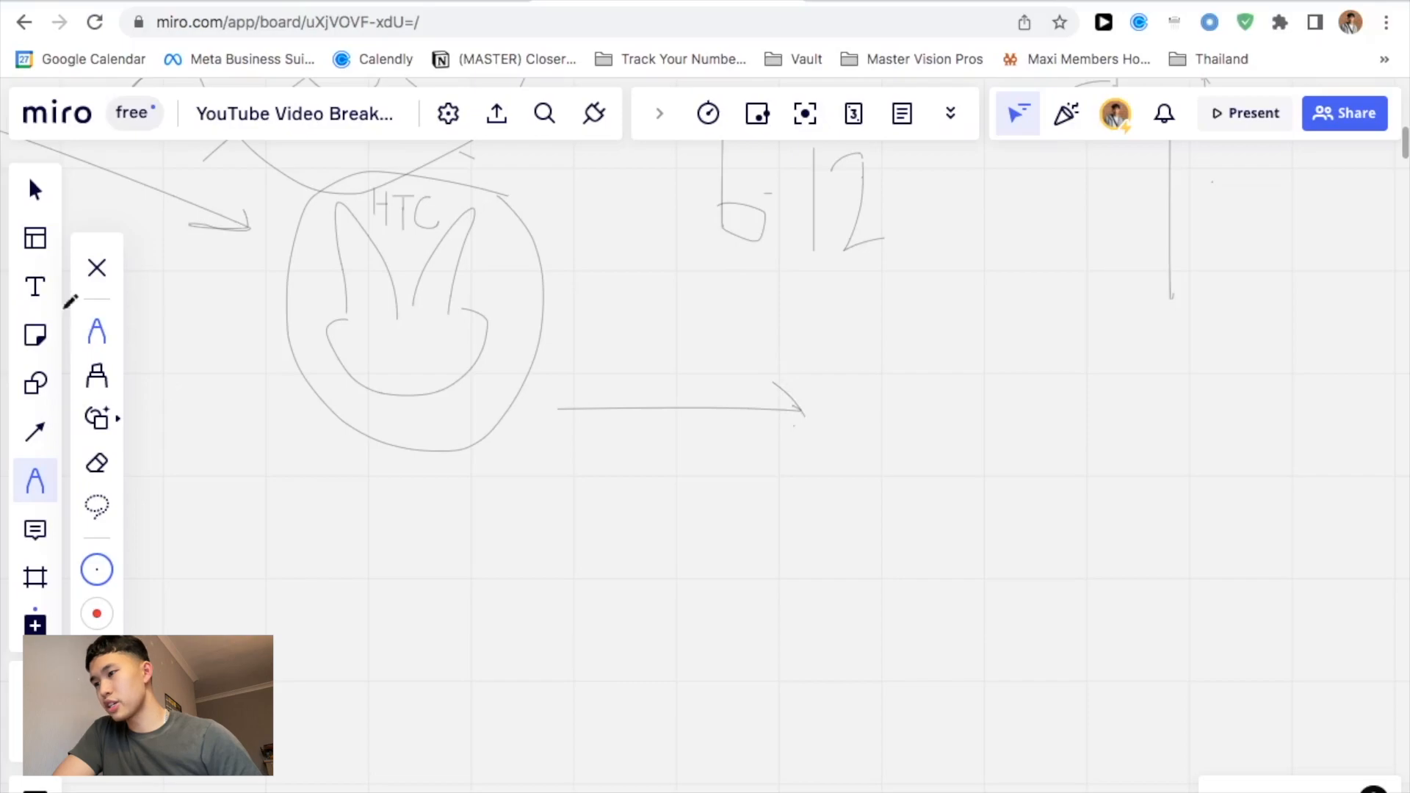
# Write 'Niche?' and 'Appt setting/sales' in a new text block right of the arrow.
pyautogui.write('Niche')
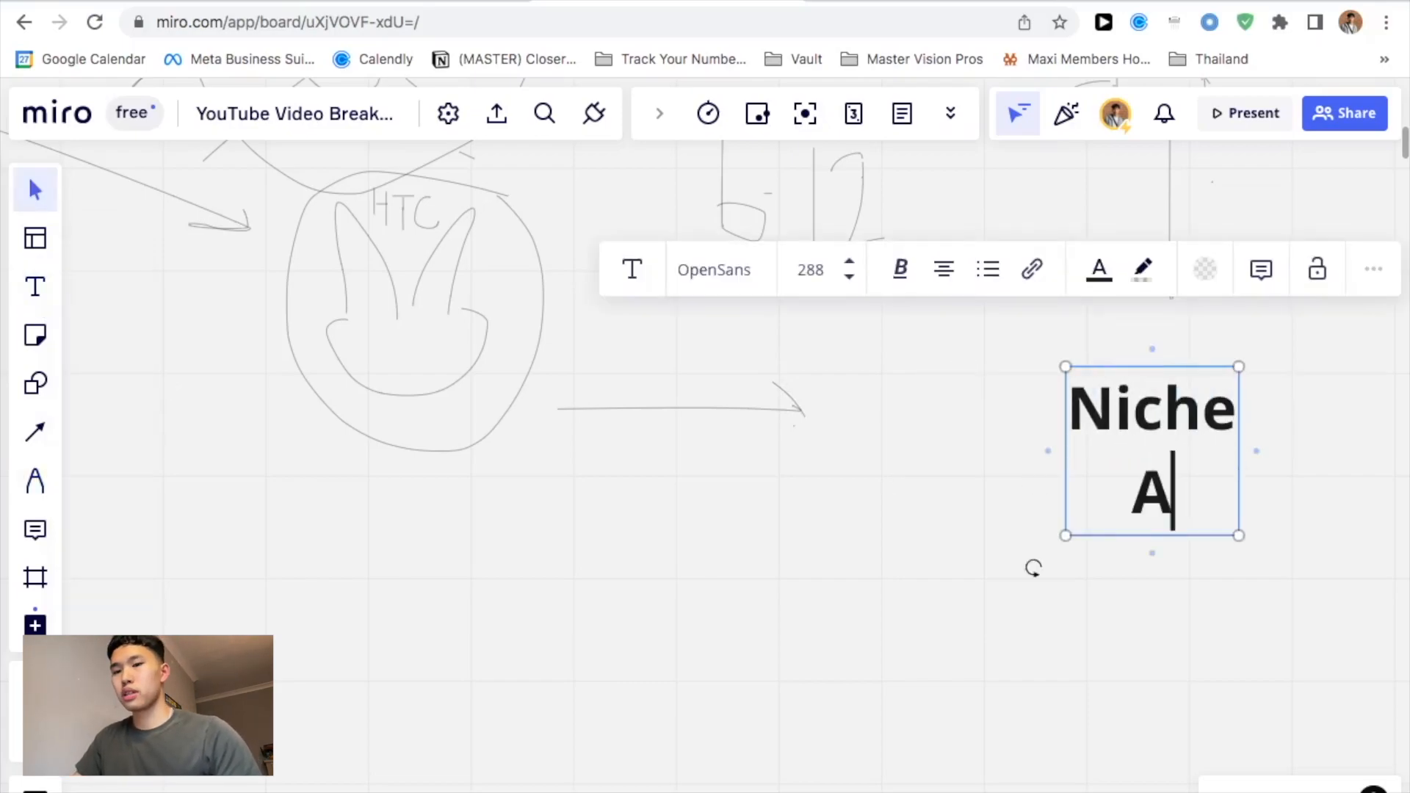
pyautogui.write('ppt')
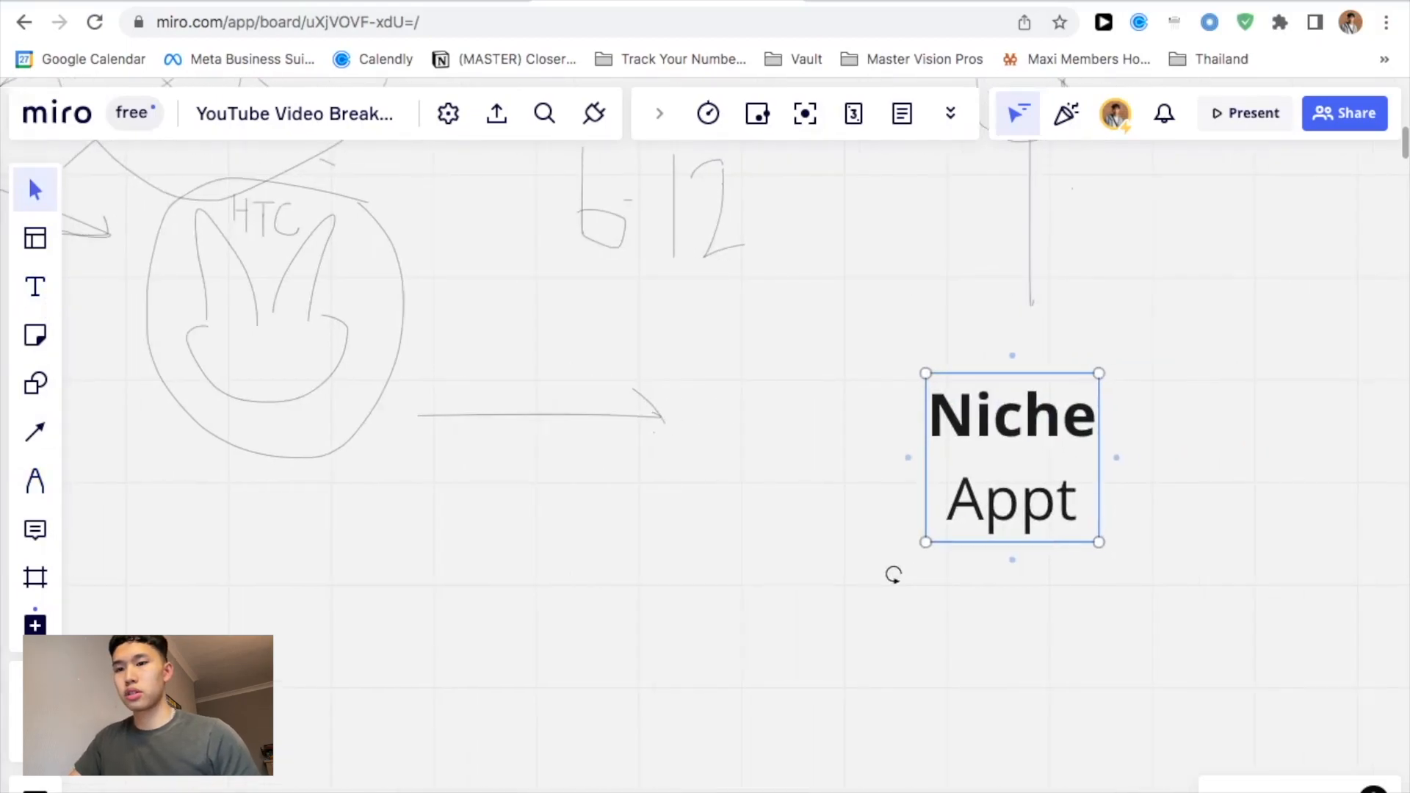
pyautogui.doubleClick(1012, 500)
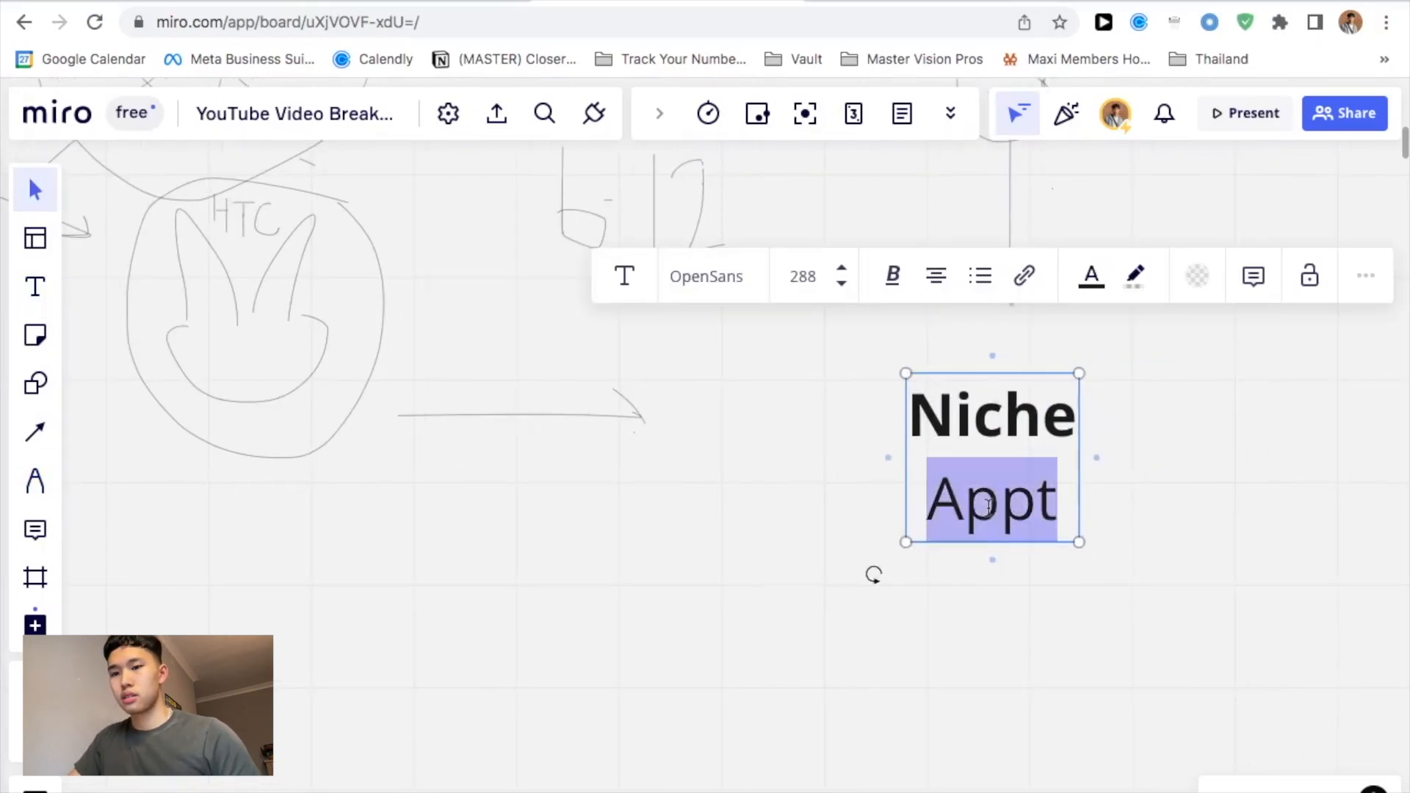
pyautogui.write('s')
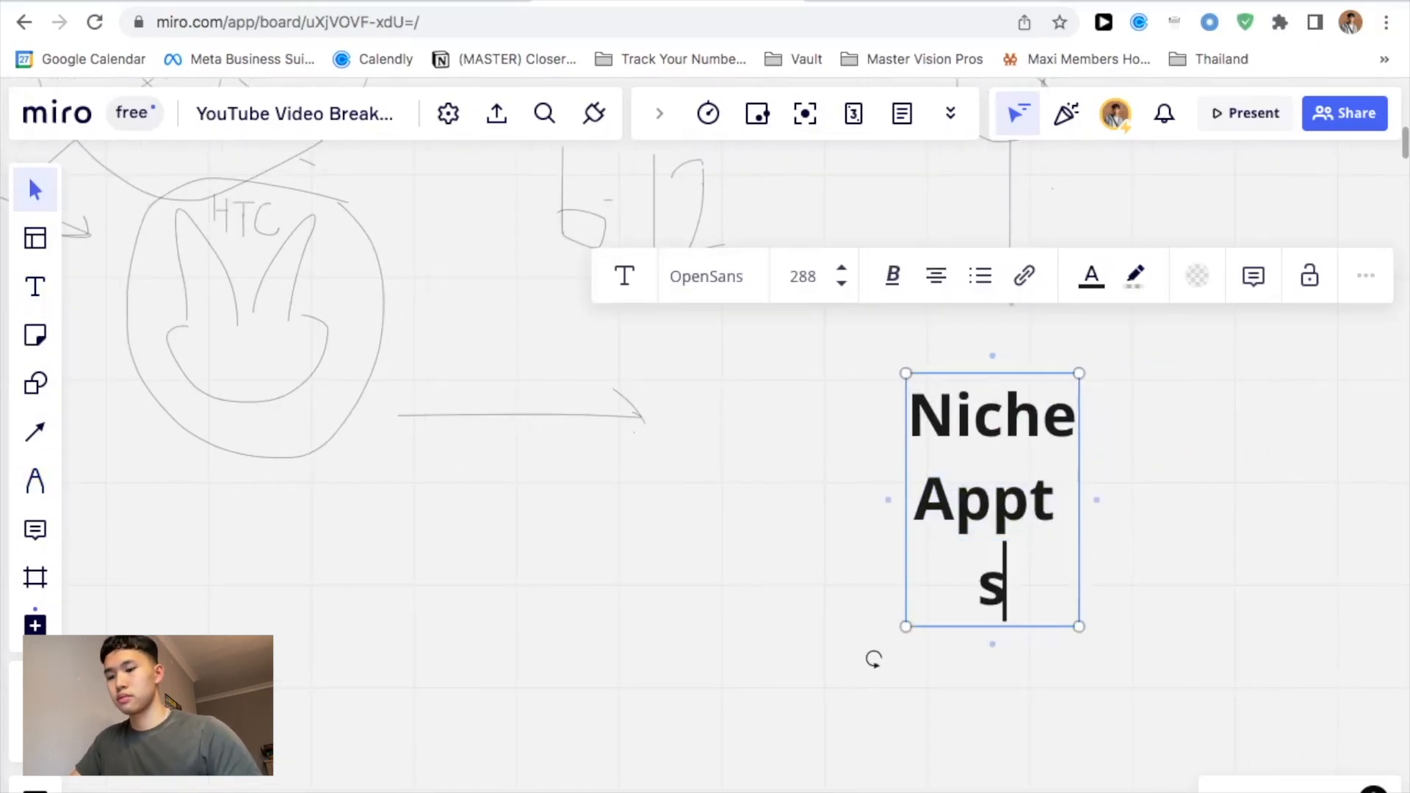
pyautogui.write('etting/')
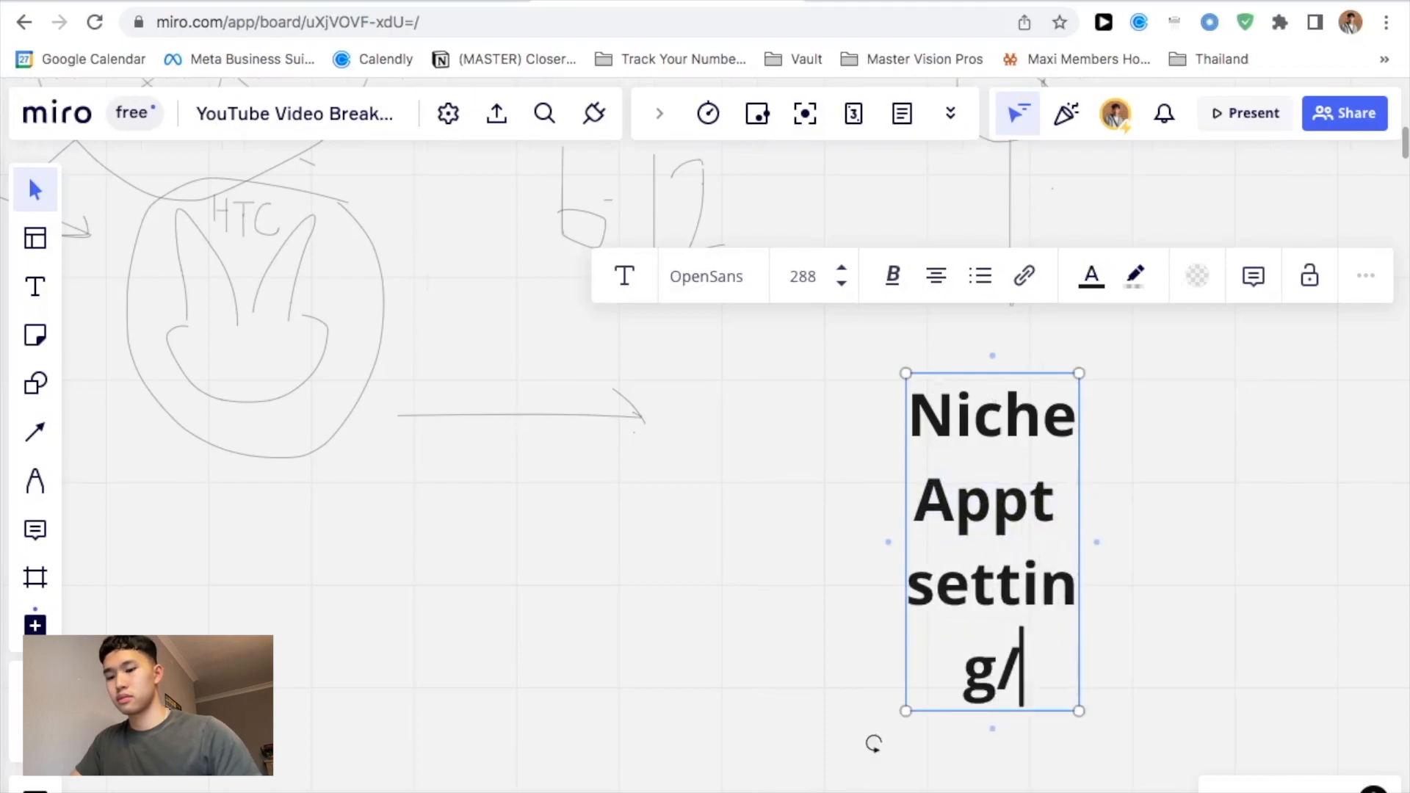
pyautogui.write('sales')
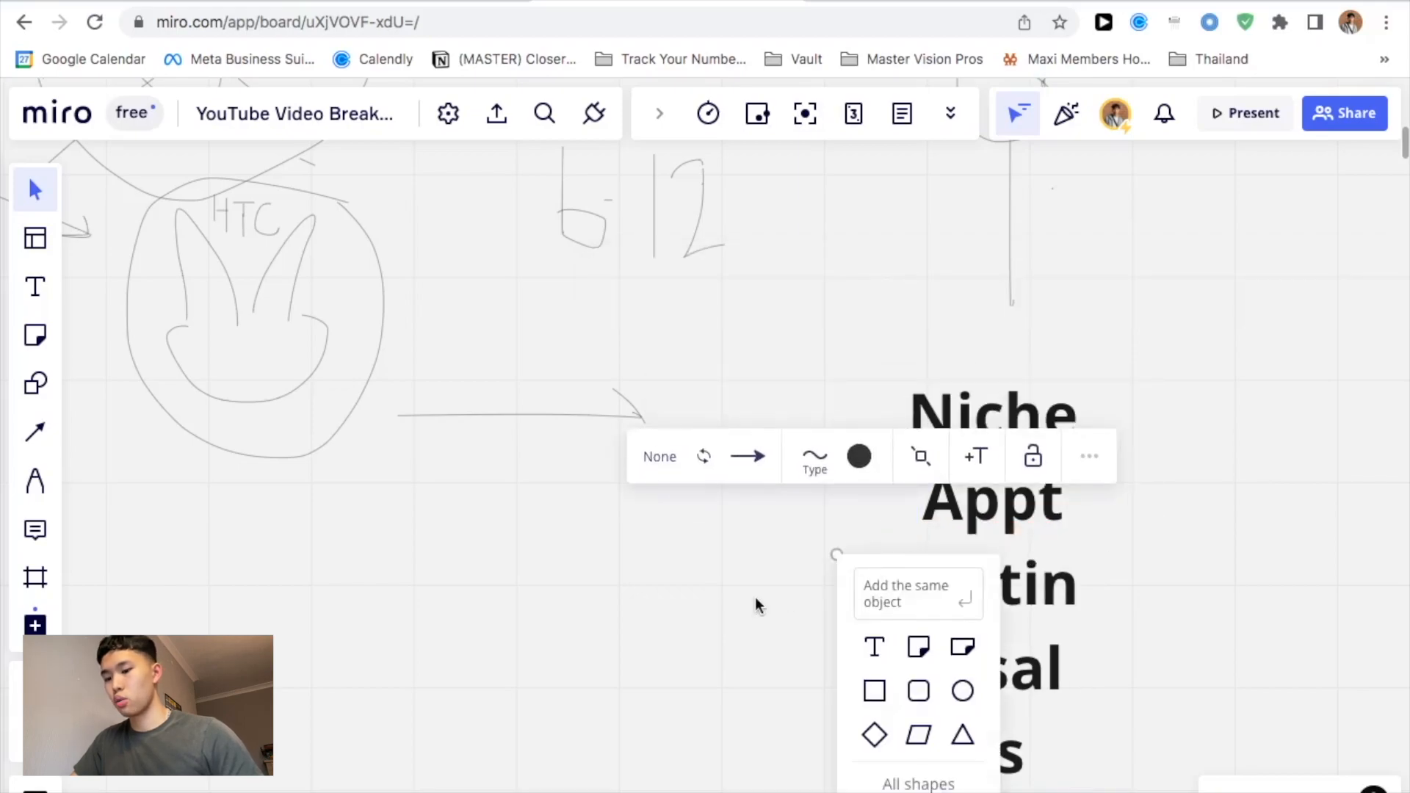
# Dismiss the stray connector suggestions and finish the lines 'sales?' and 'Platform?'.
pyautogui.click(755, 604)
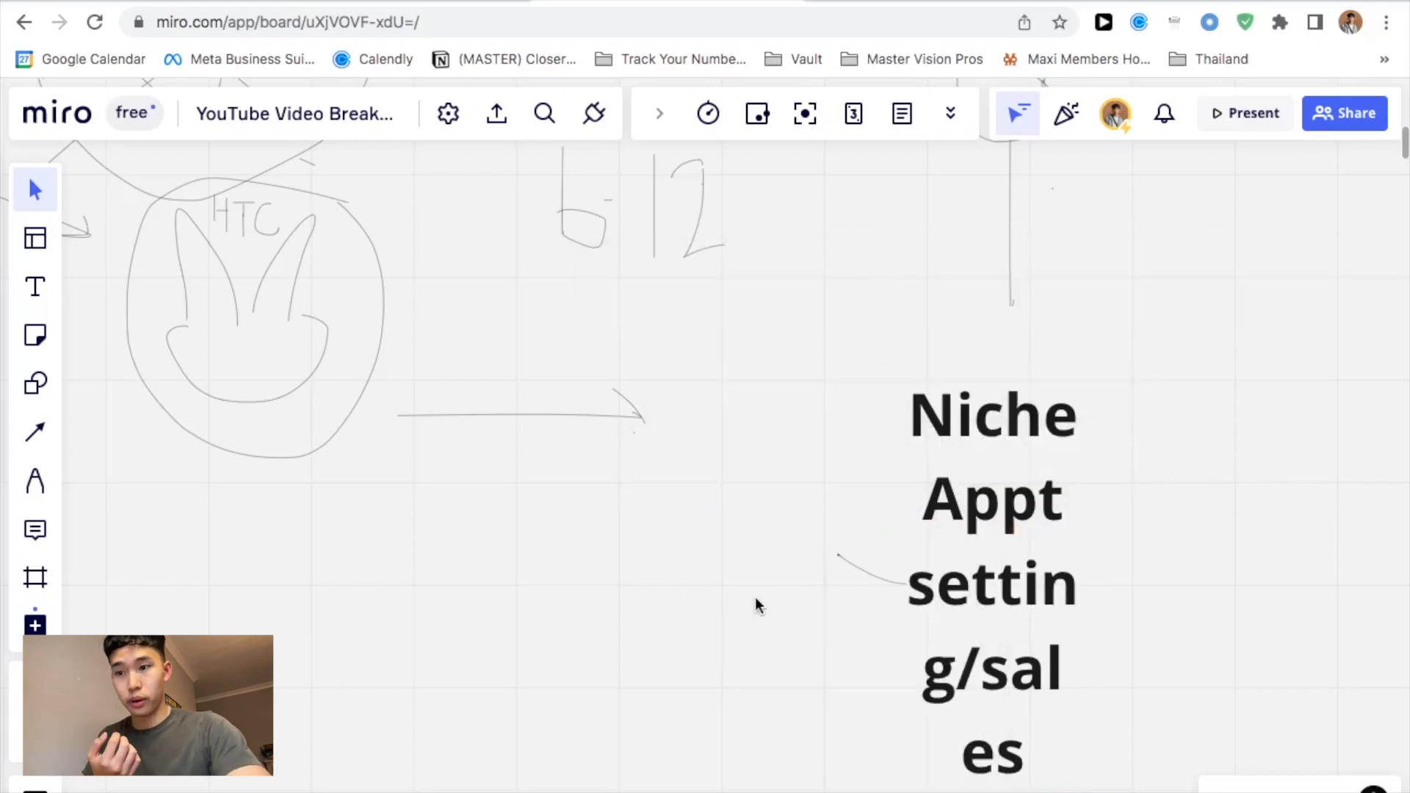
pyautogui.click(991, 495)
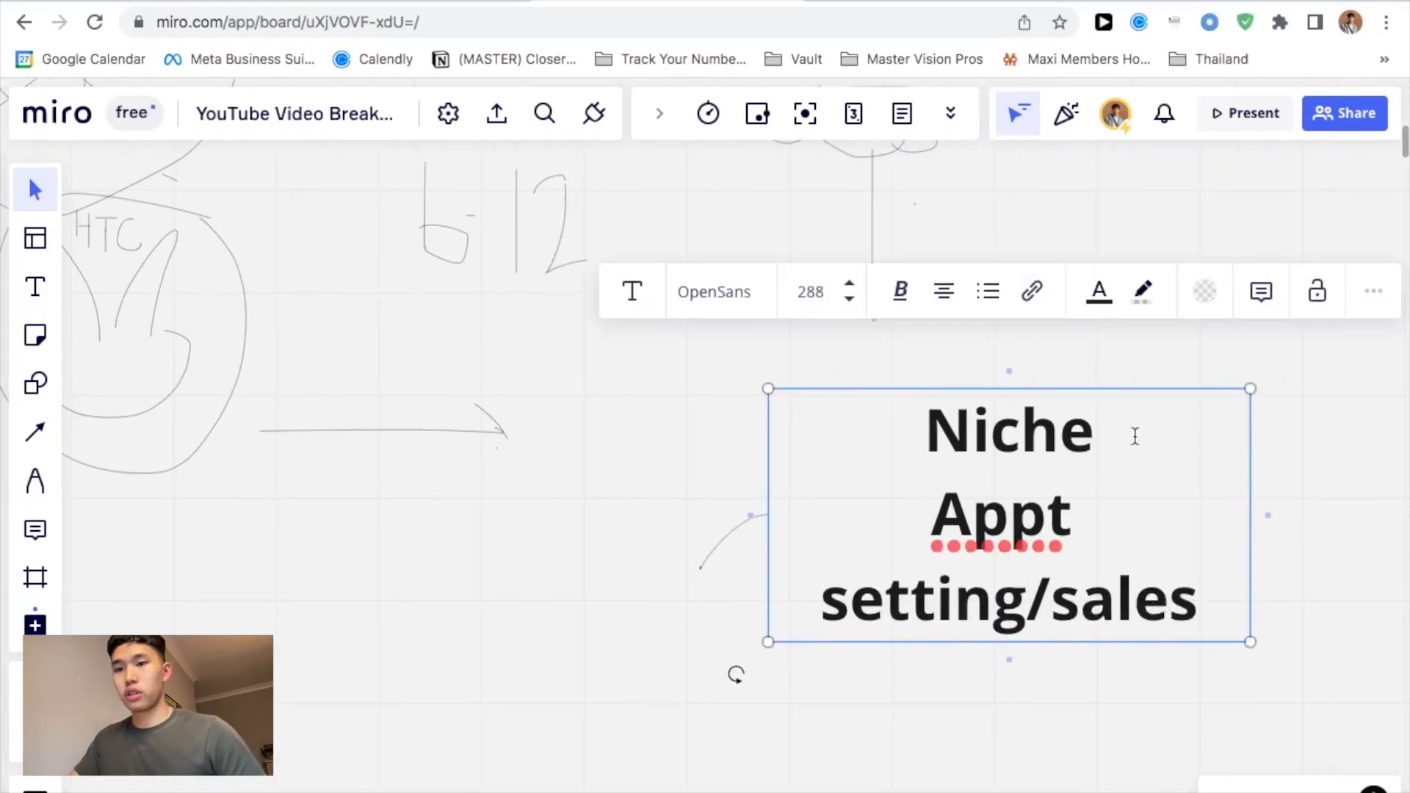
pyautogui.write('?')
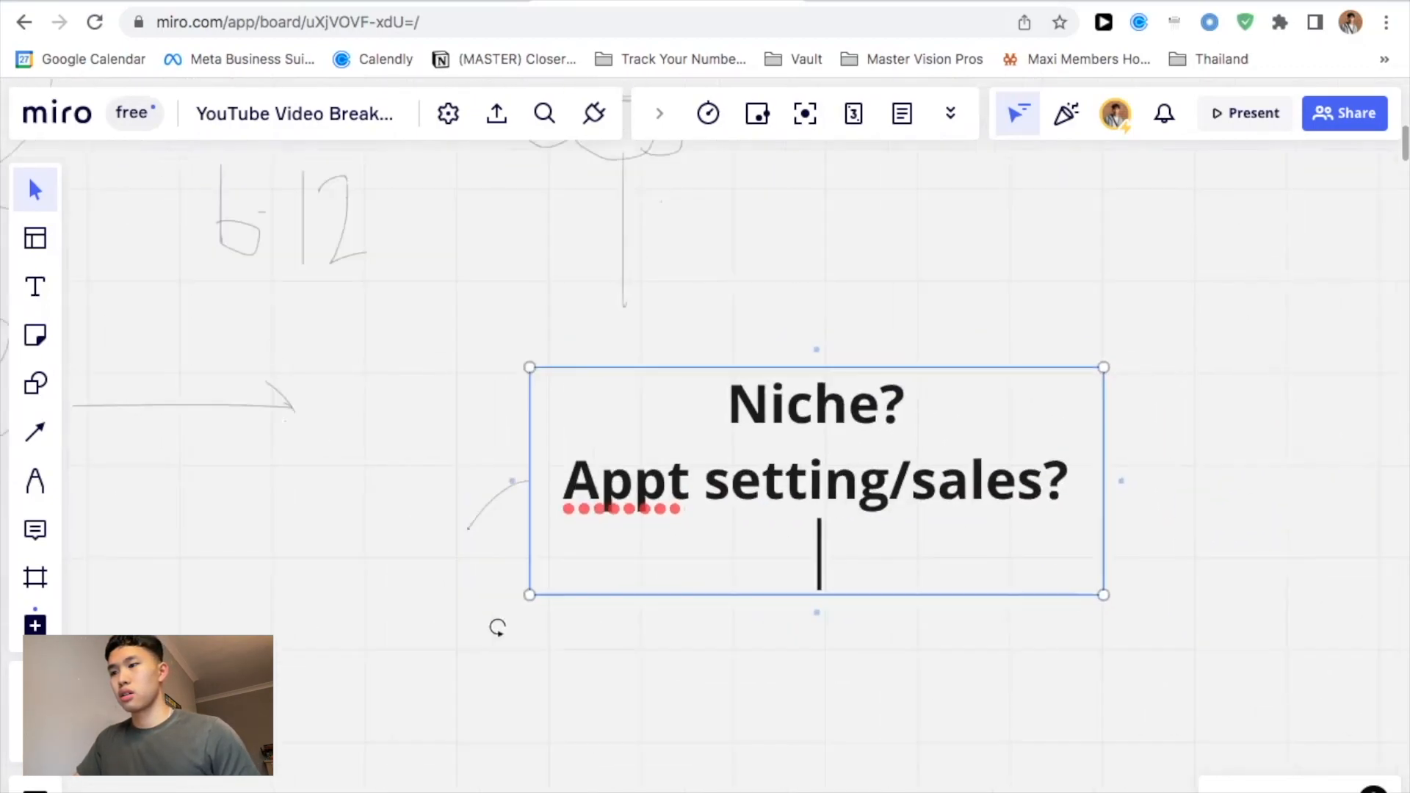
pyautogui.write('Wha')
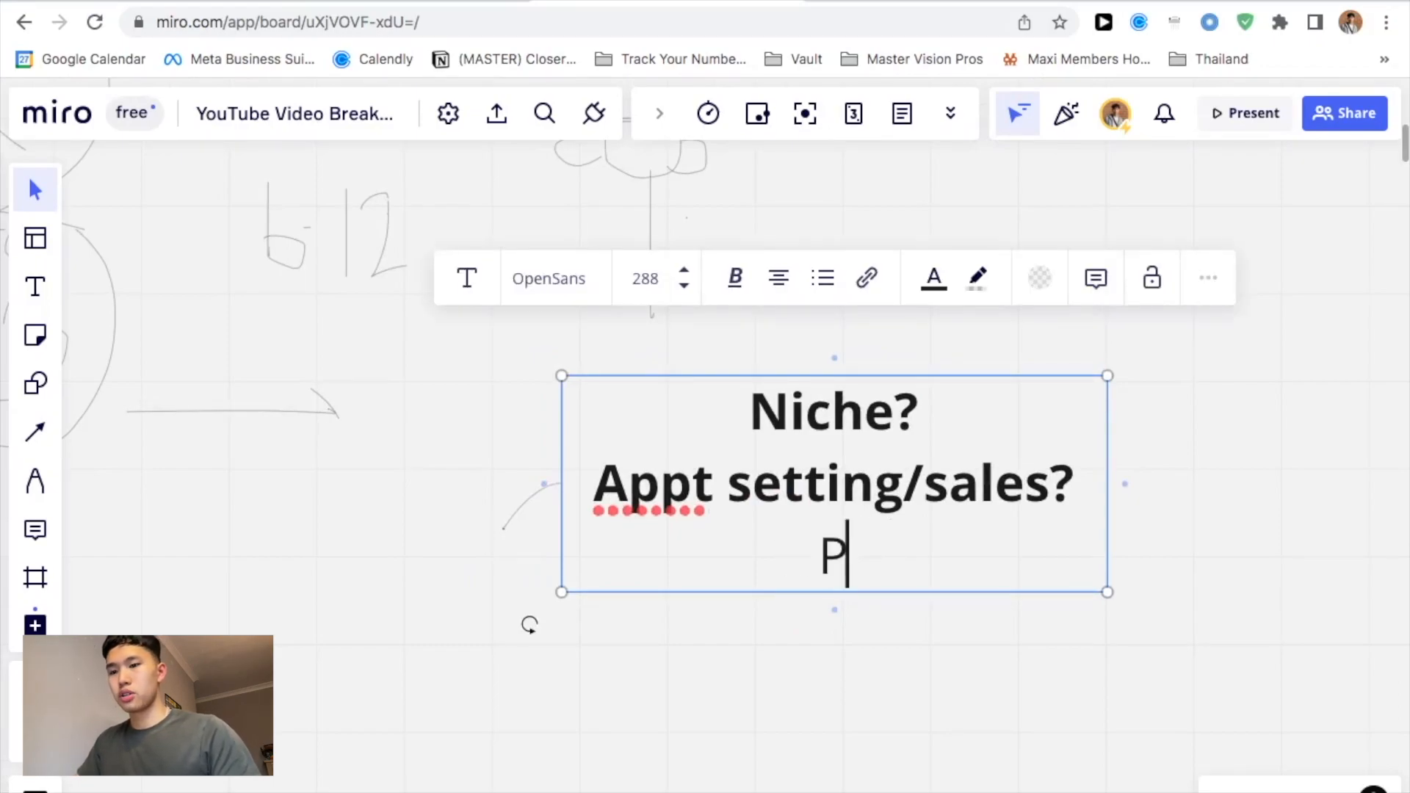
pyautogui.write('latform?')
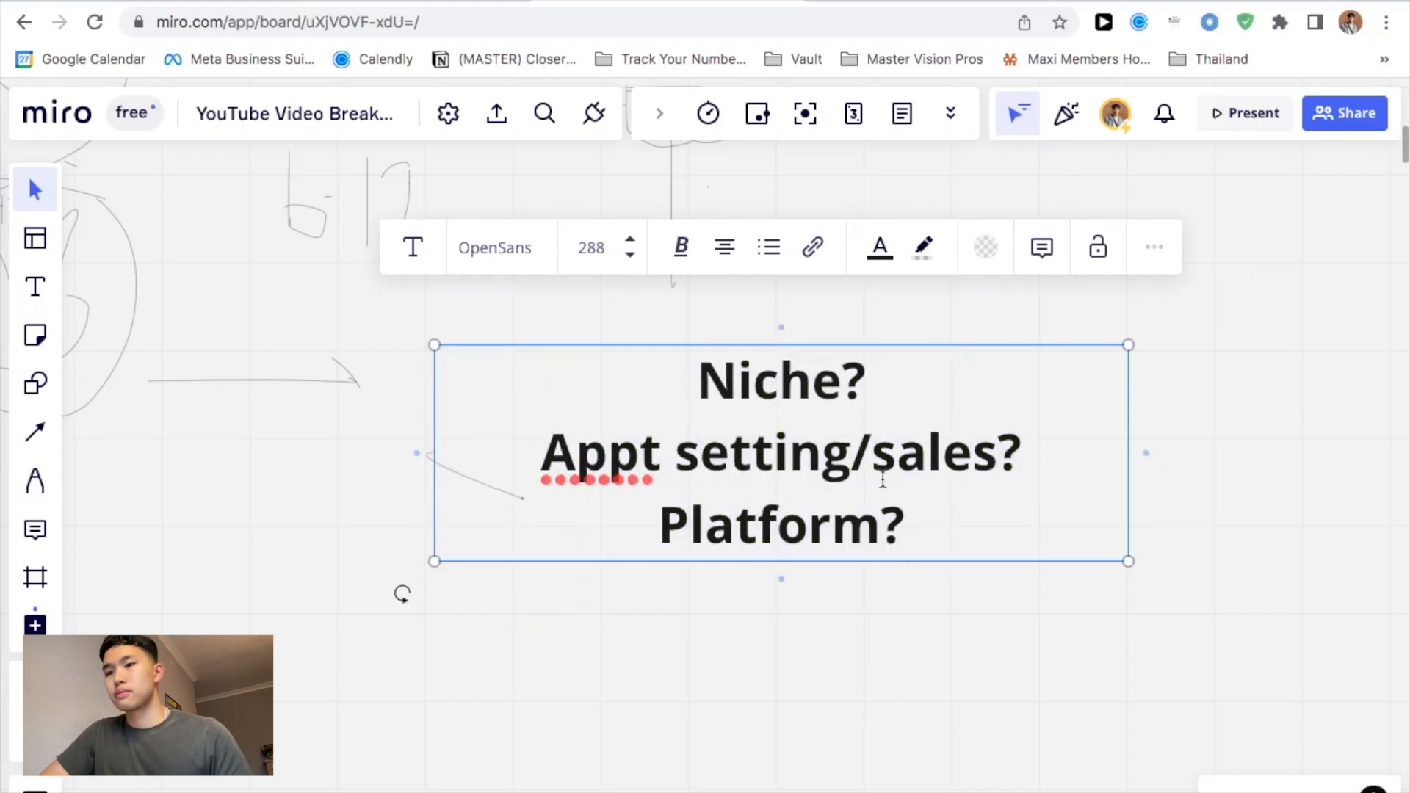
# Add 'Outreach method?' as a fourth question and re-enter the text block.
pyautogui.write('Outr')
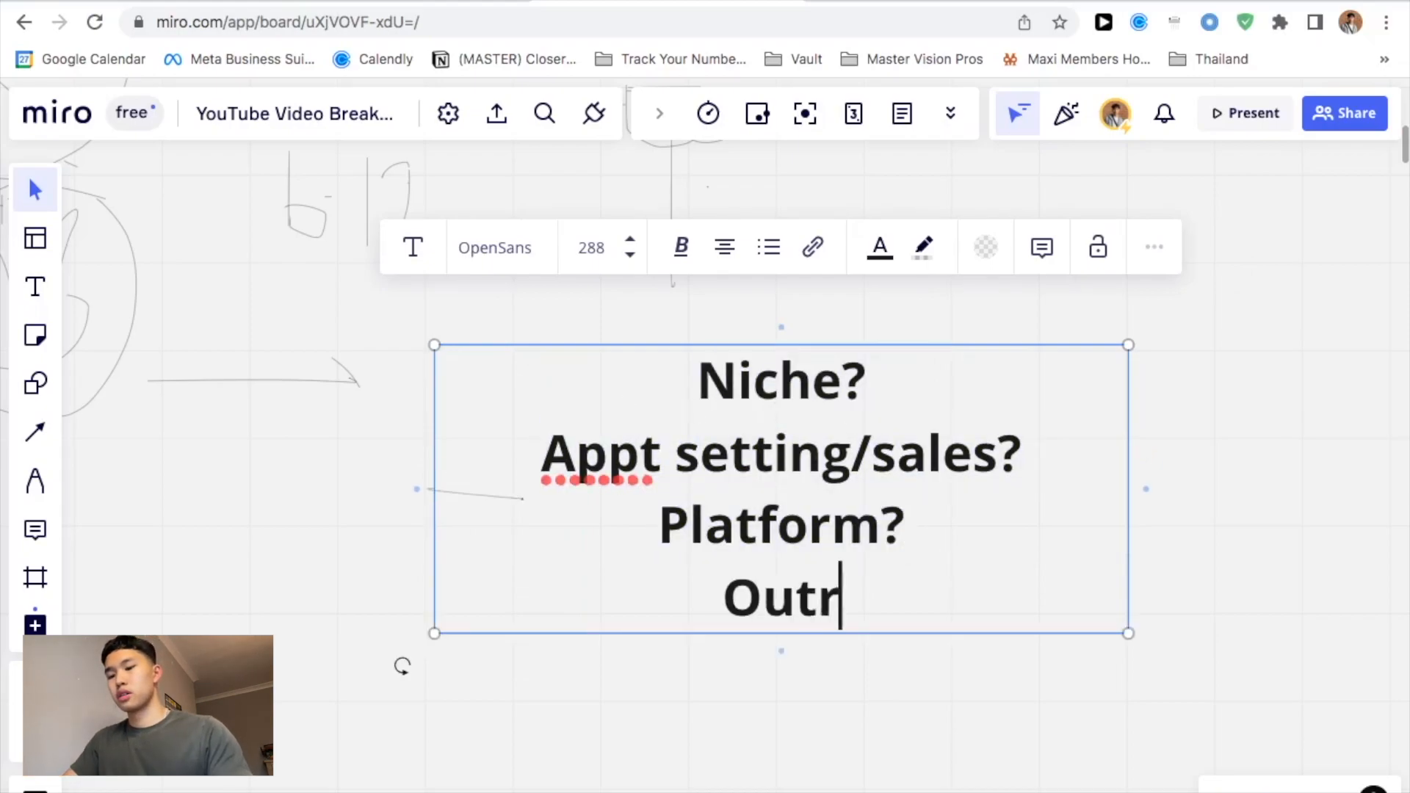
pyautogui.write('each method?')
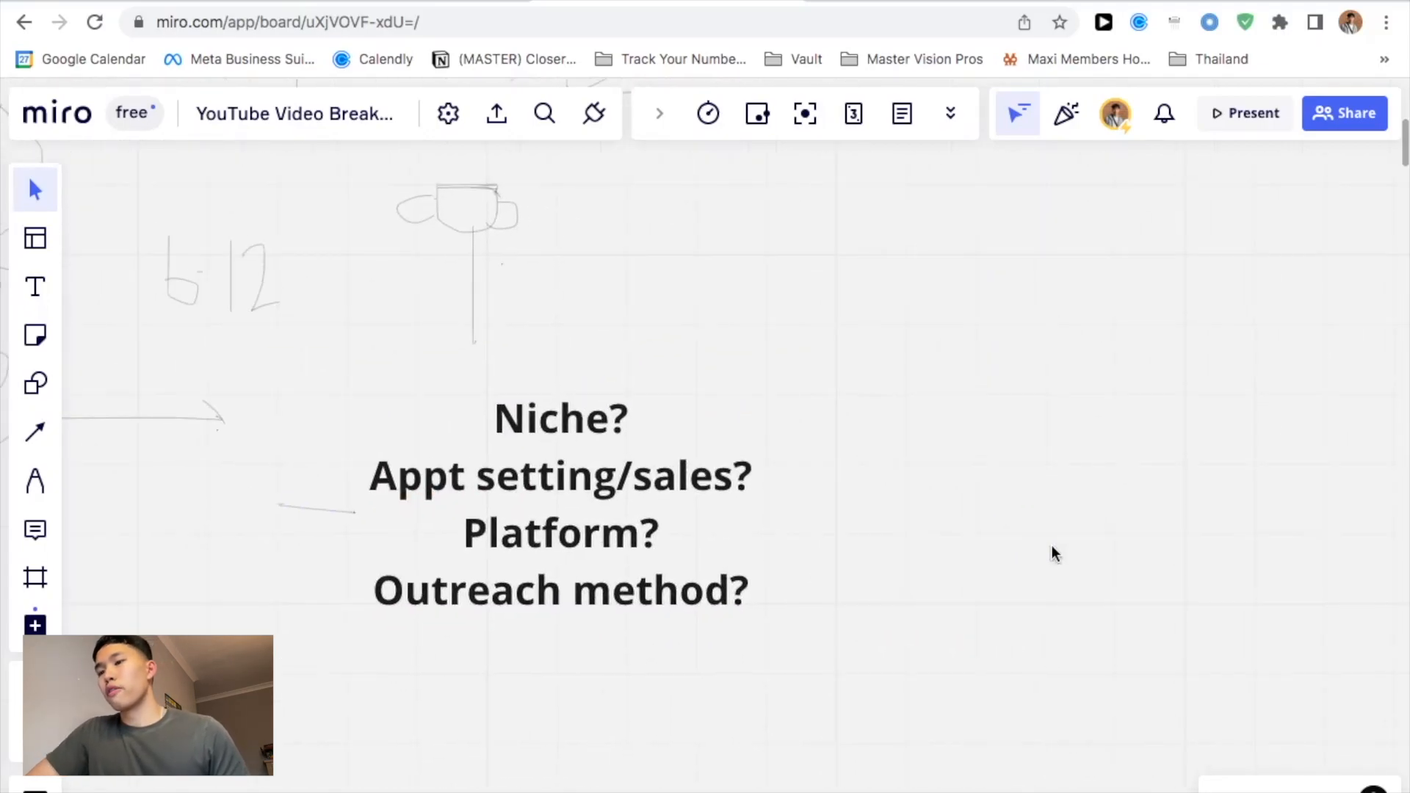
pyautogui.click(562, 419)
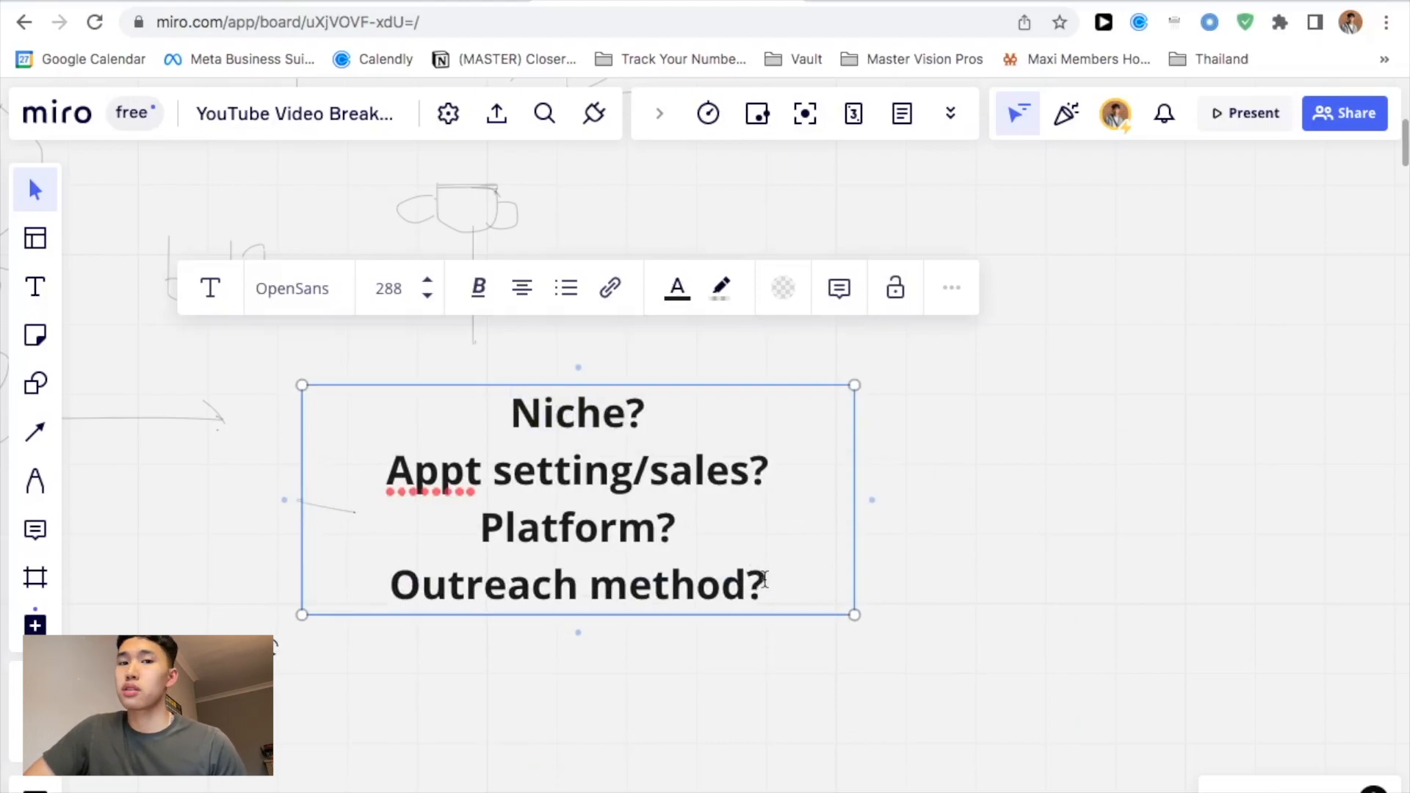
pyautogui.click(765, 584)
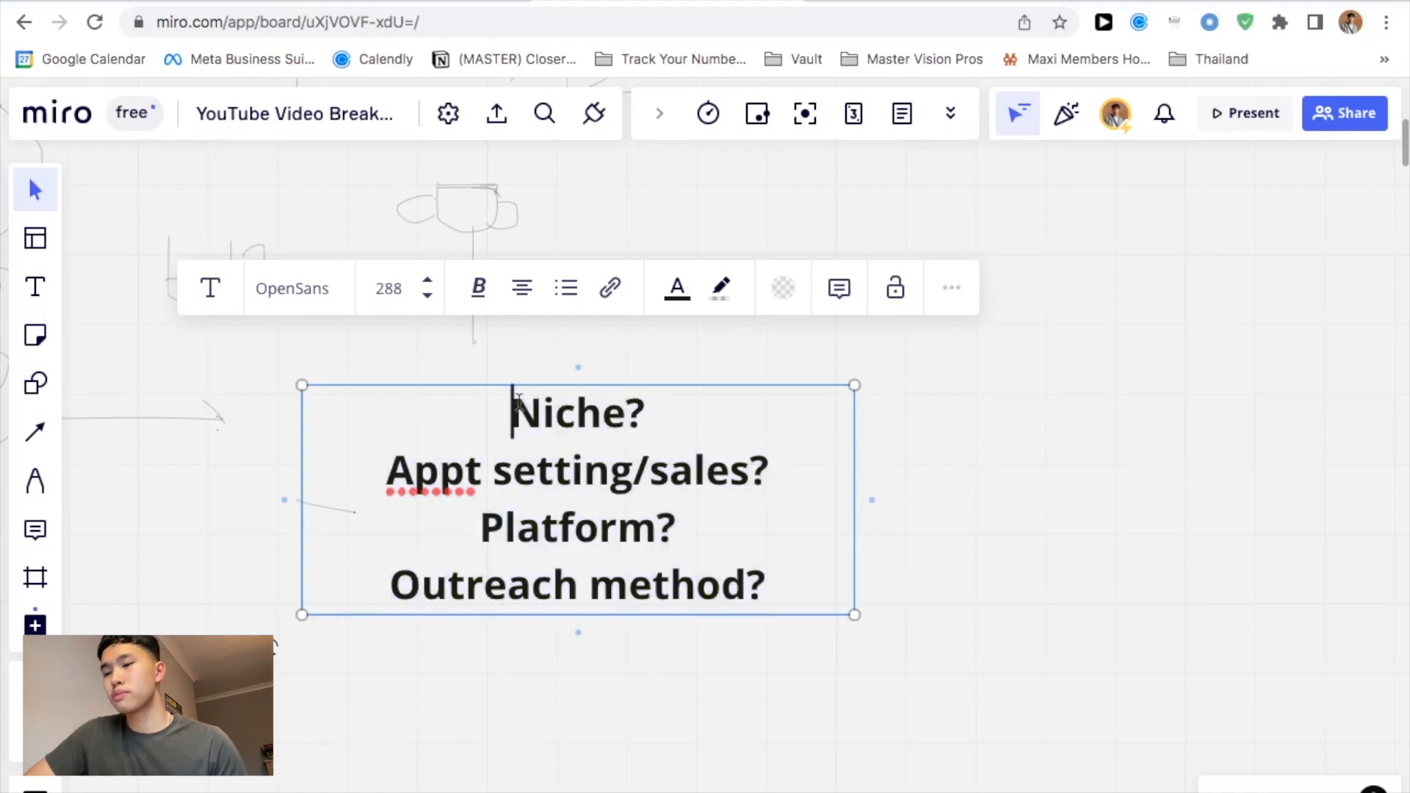
pyautogui.moveTo(836, 605)
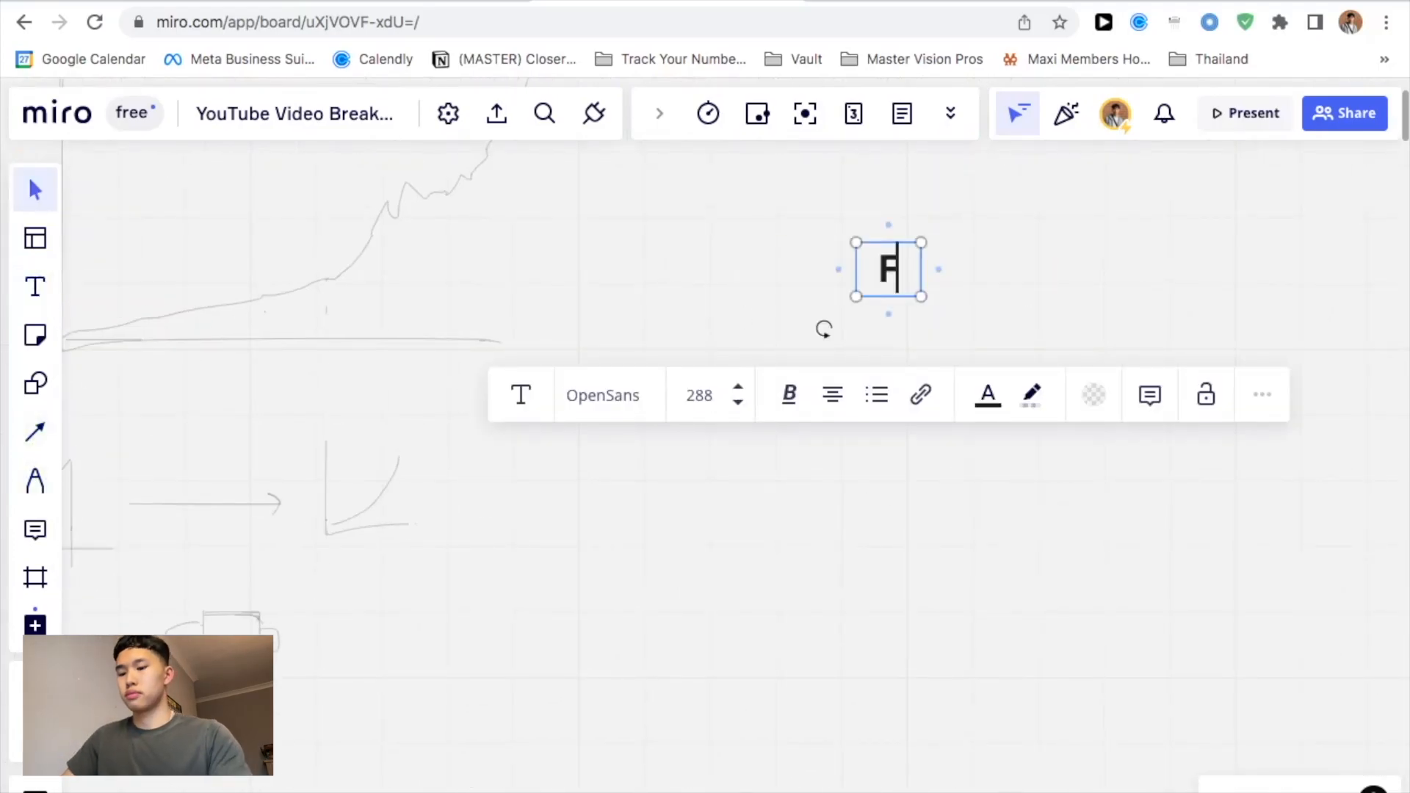
pyautogui.write('Fitness:')
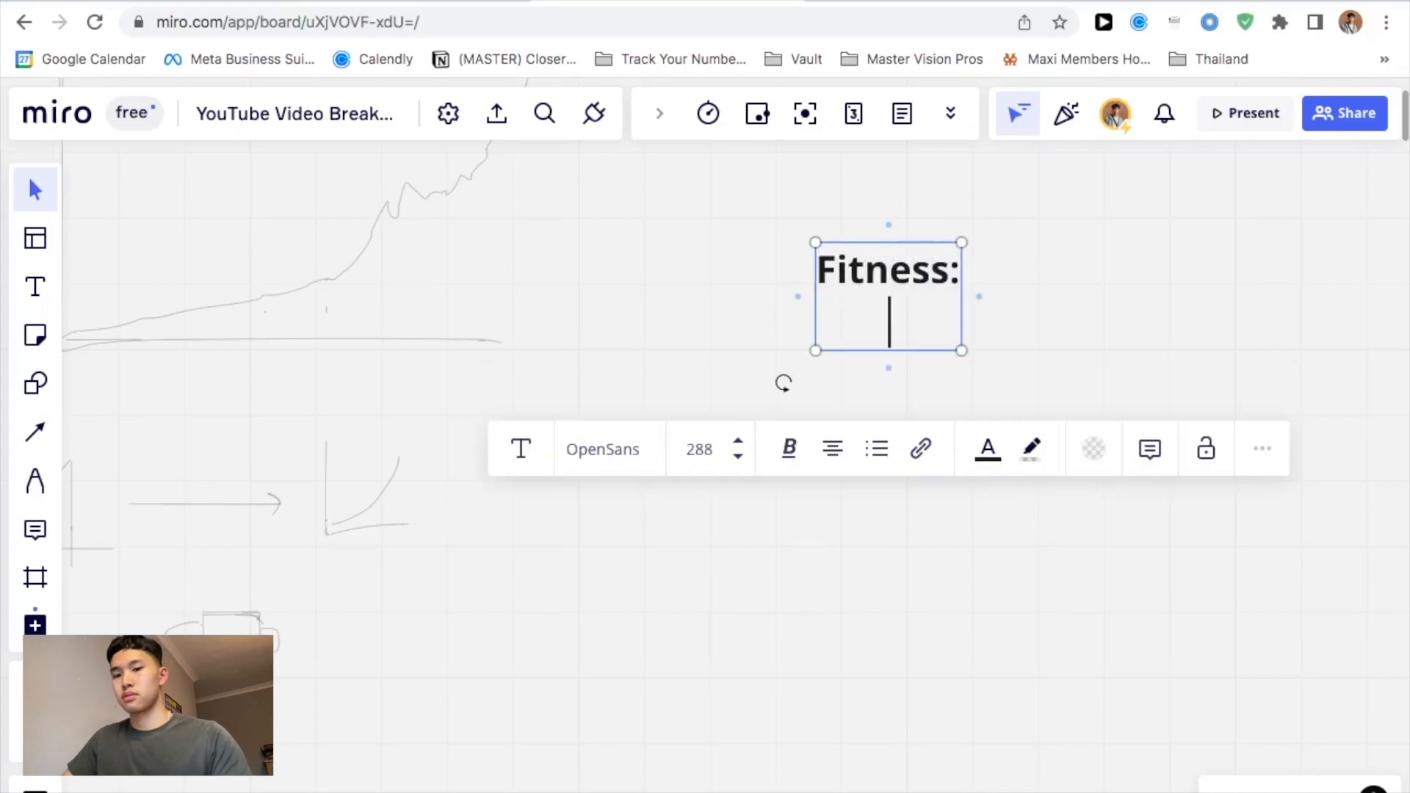
pyautogui.write('One meal plan')
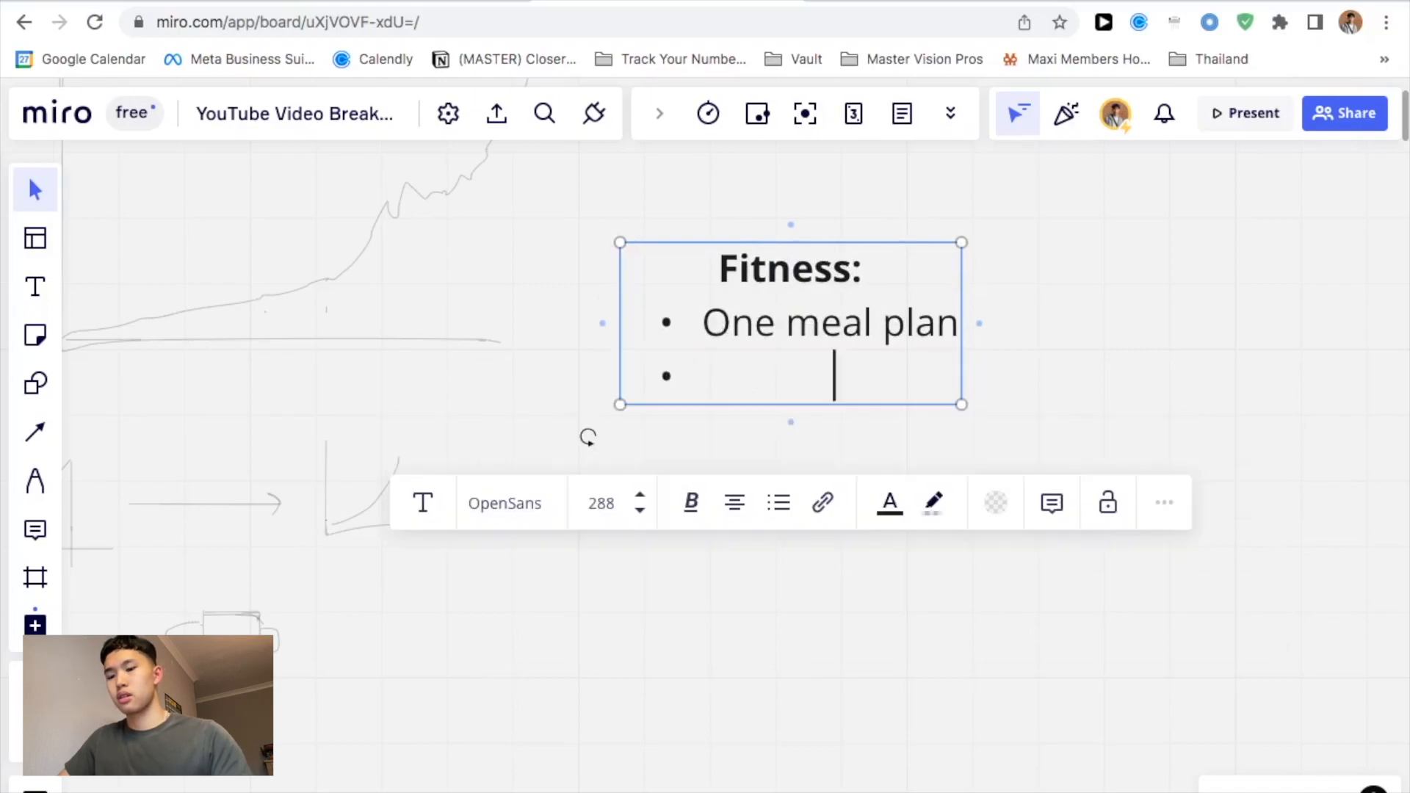
pyautogui.write('One workout plan')
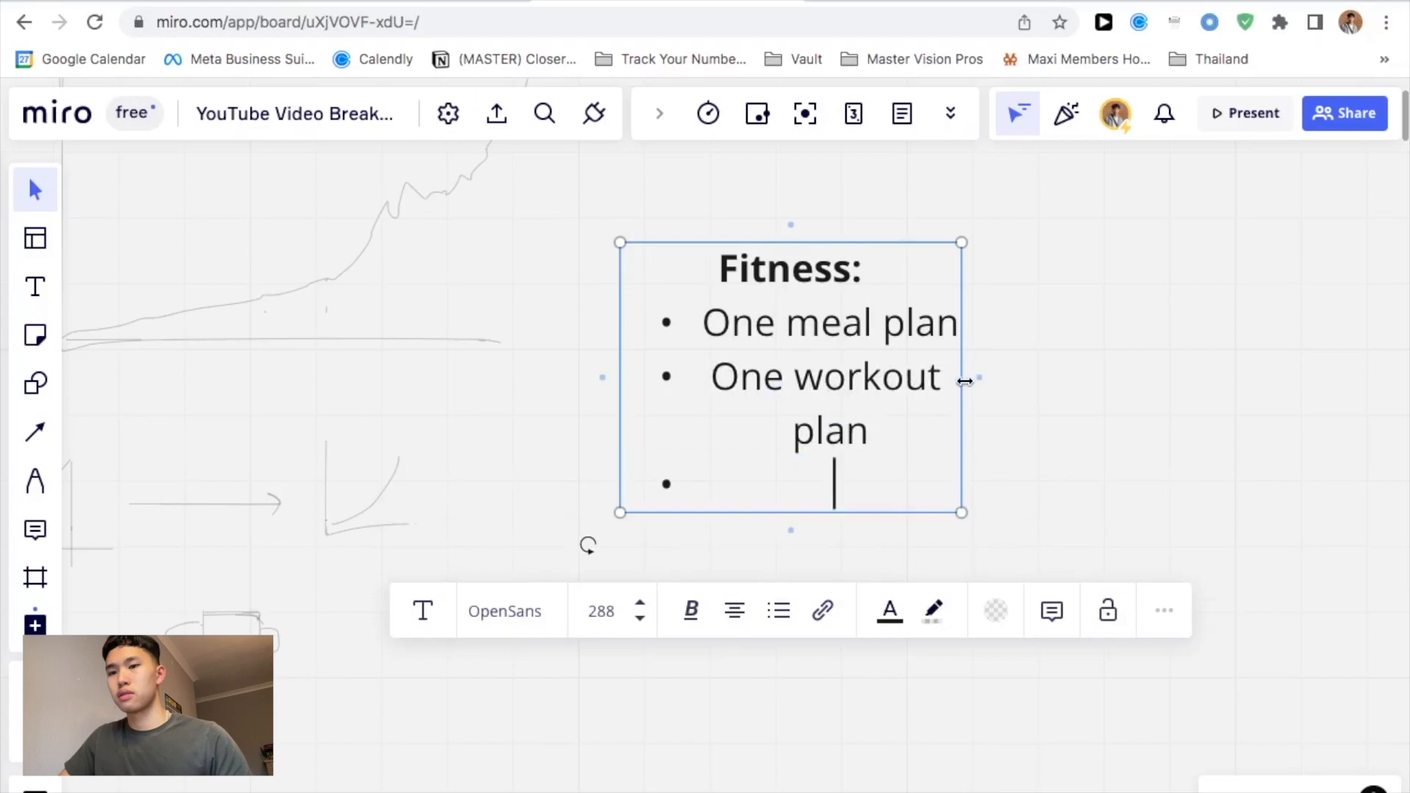
pyautogui.write('On')
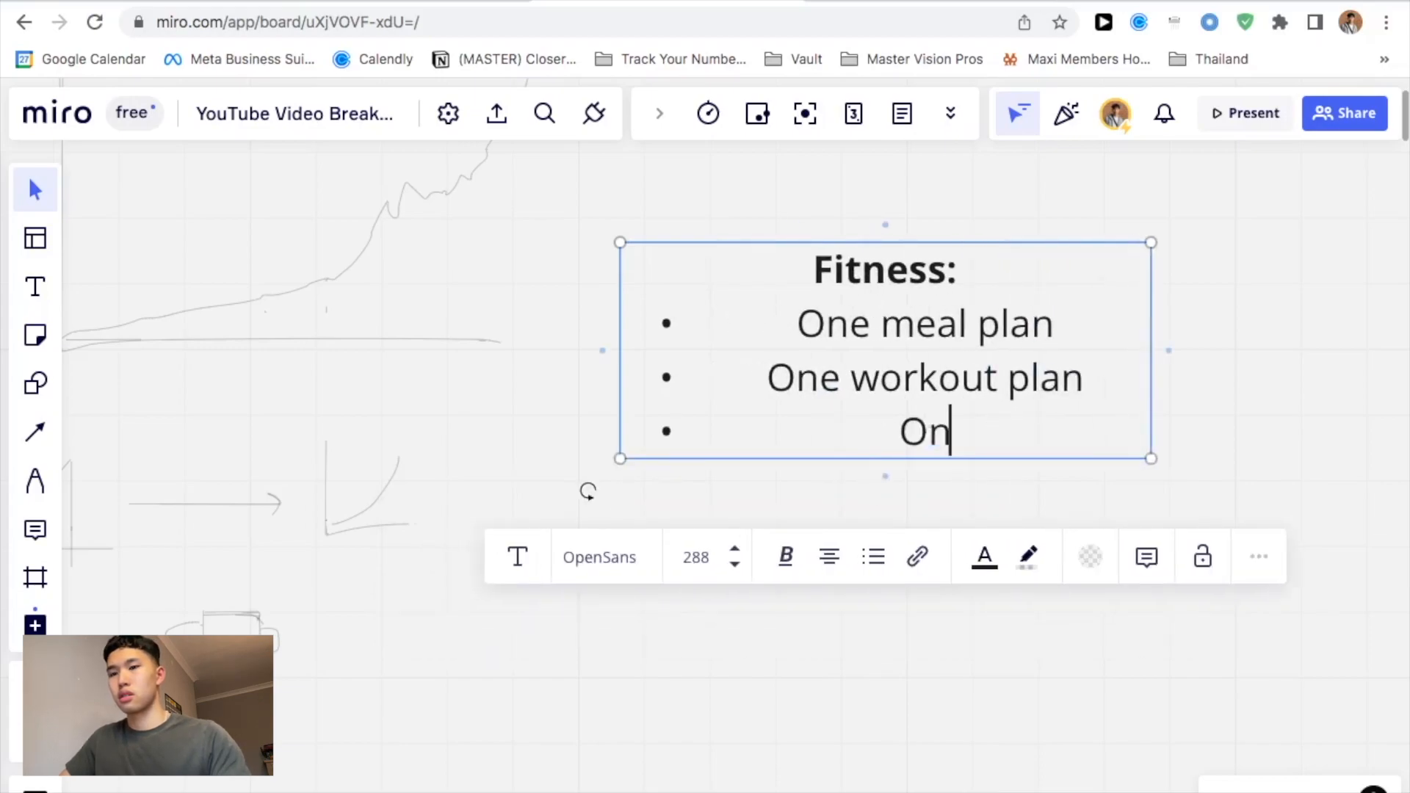
pyautogui.write('e')
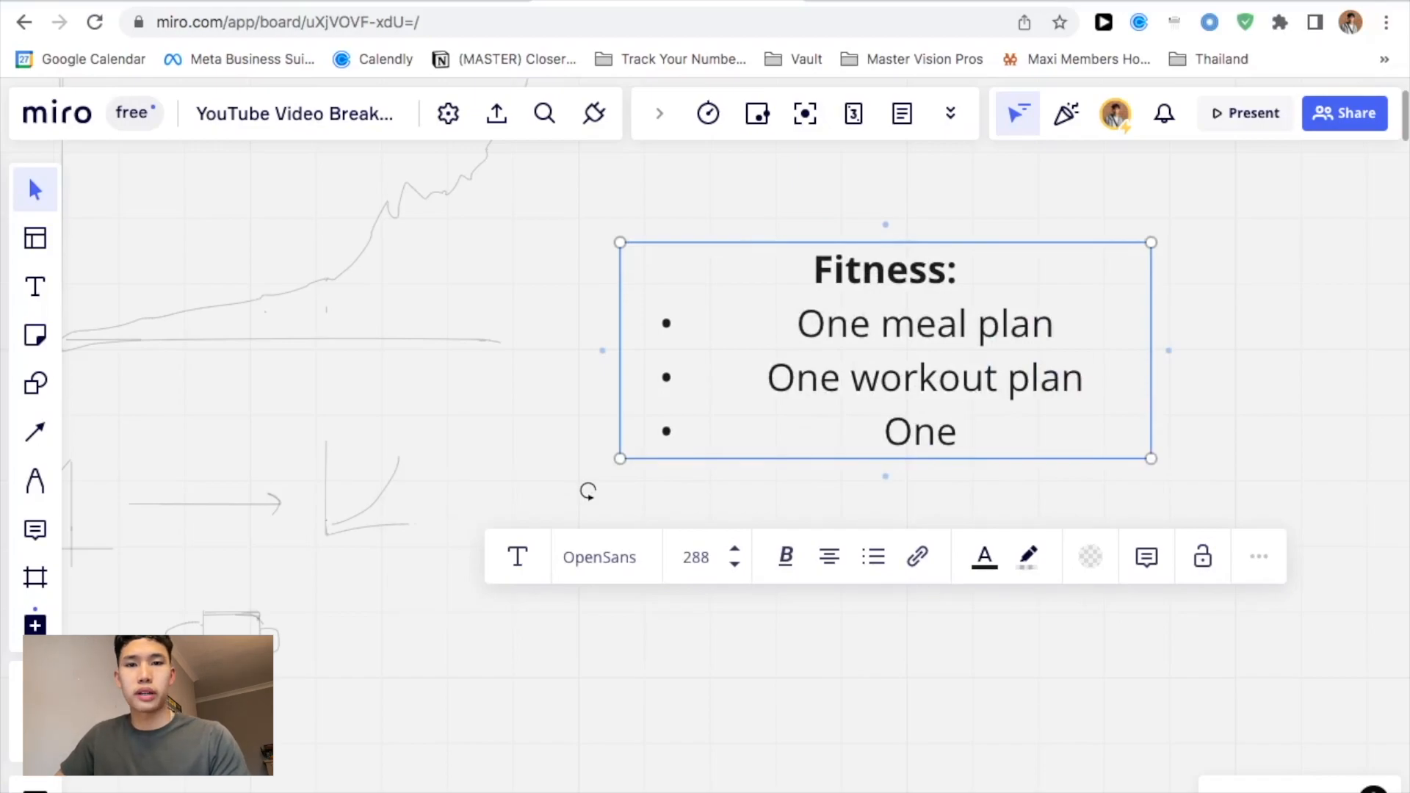
pyautogui.write('mentor')
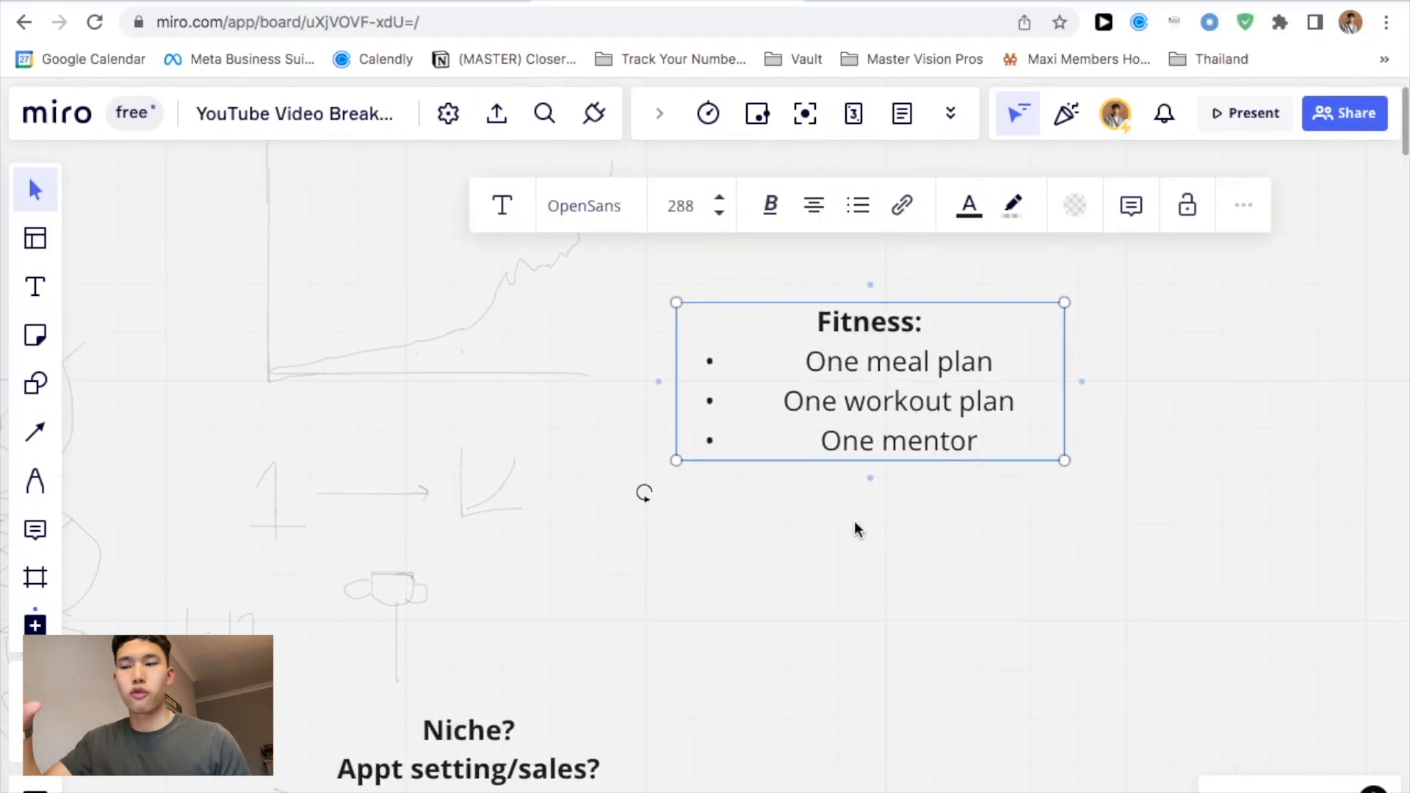
pyautogui.click(858, 527)
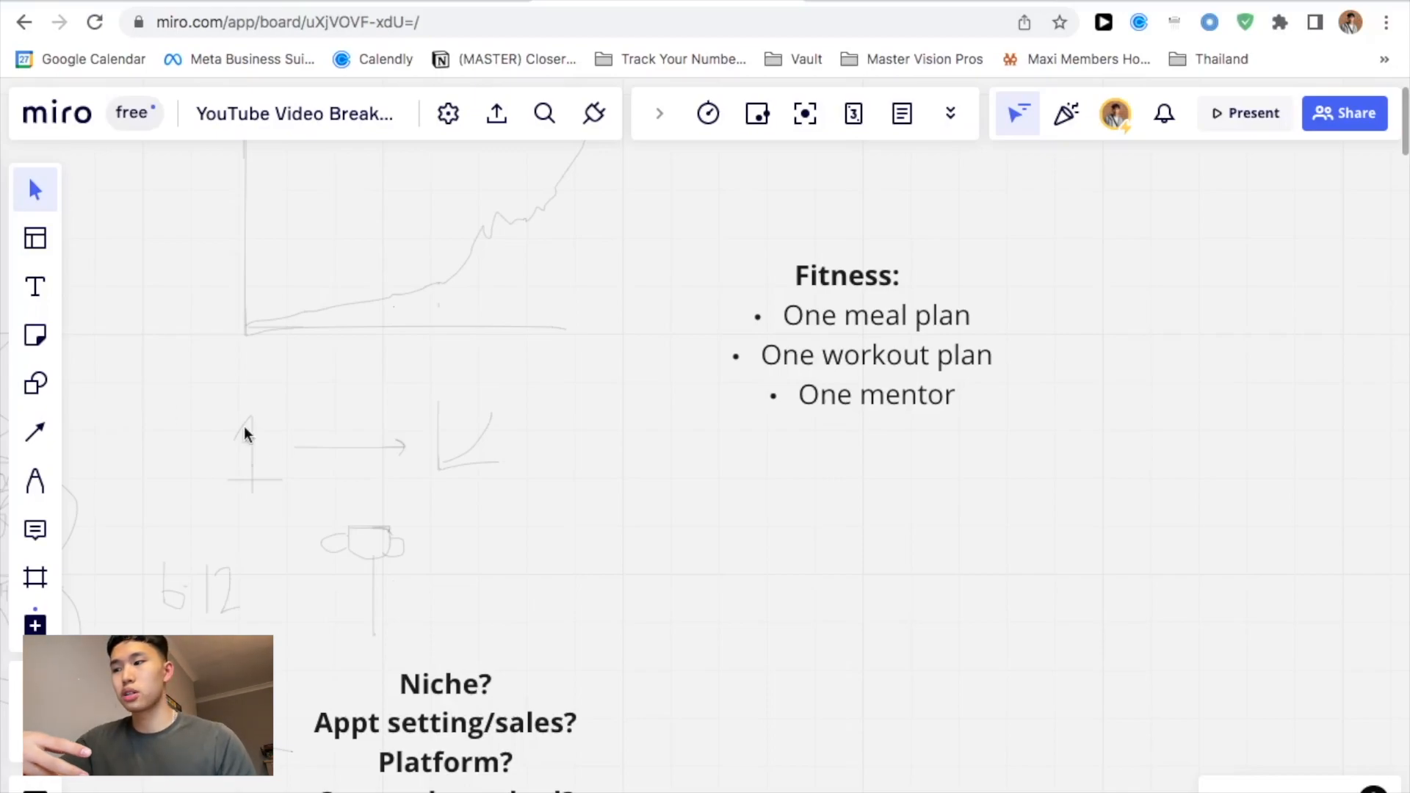
# Switch to the Pen tool over a blank stretch of the board.
pyautogui.click(34, 481)
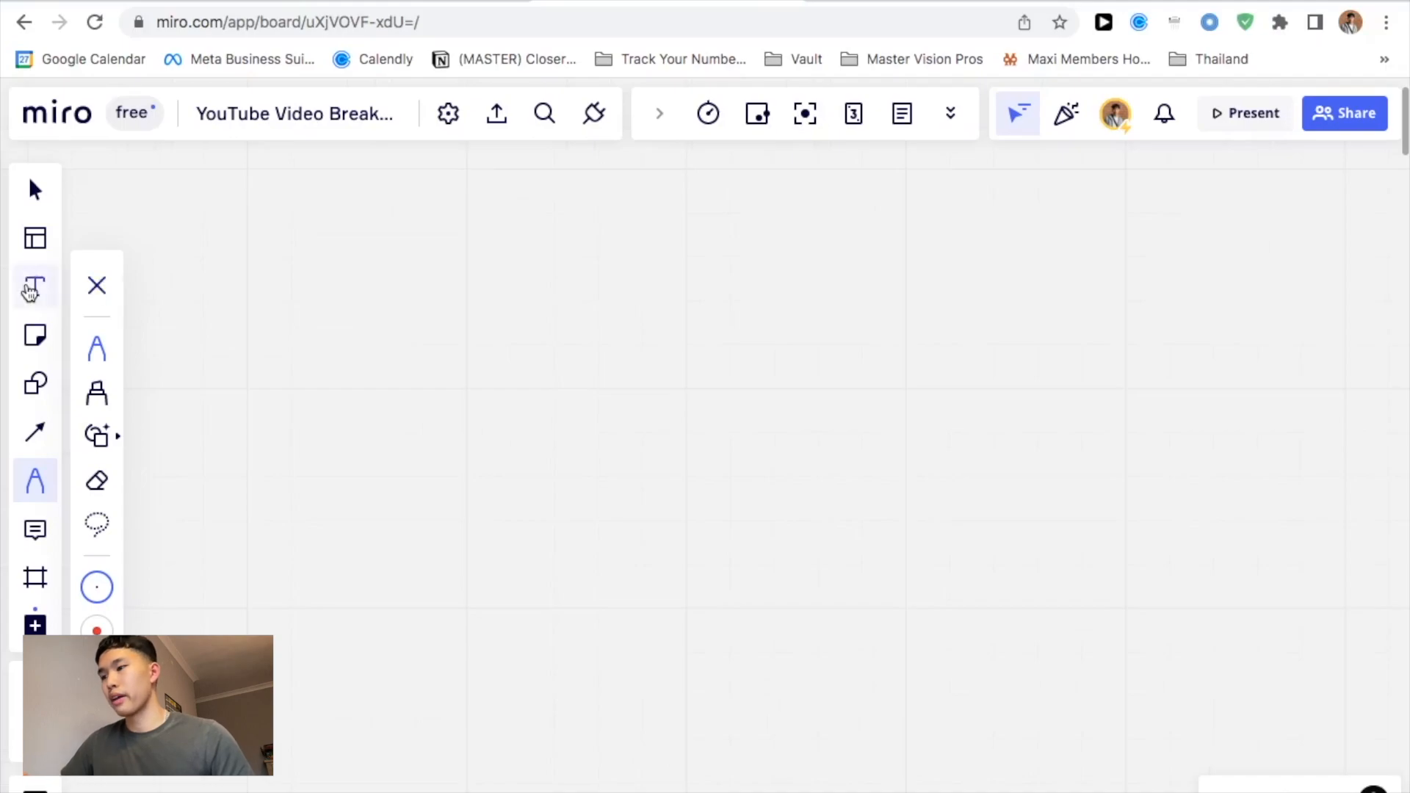
# Add a text box reading 'Appointment setting:' and 'Coaching/consulting' and enlarge it.
pyautogui.click(466, 449)
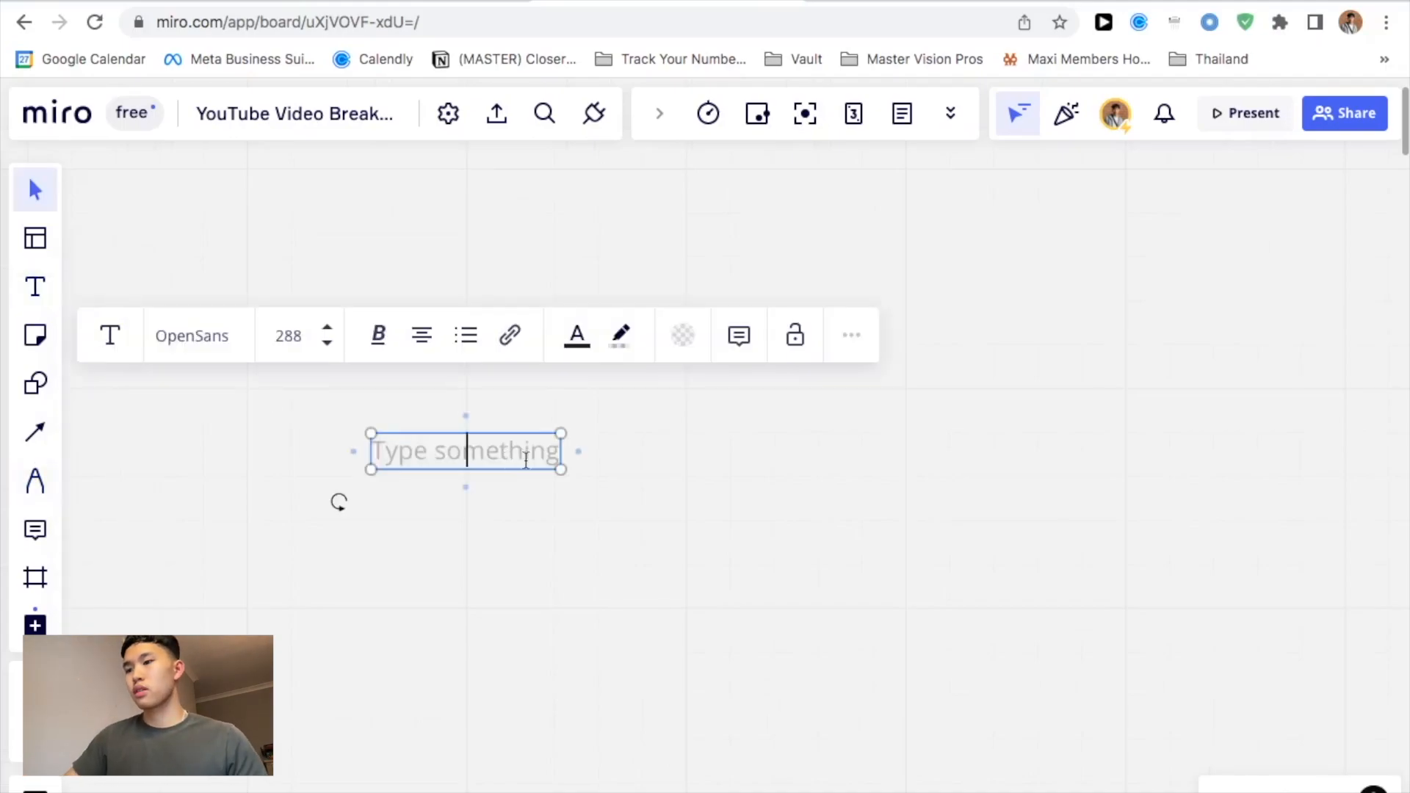
pyautogui.write('Coaching')
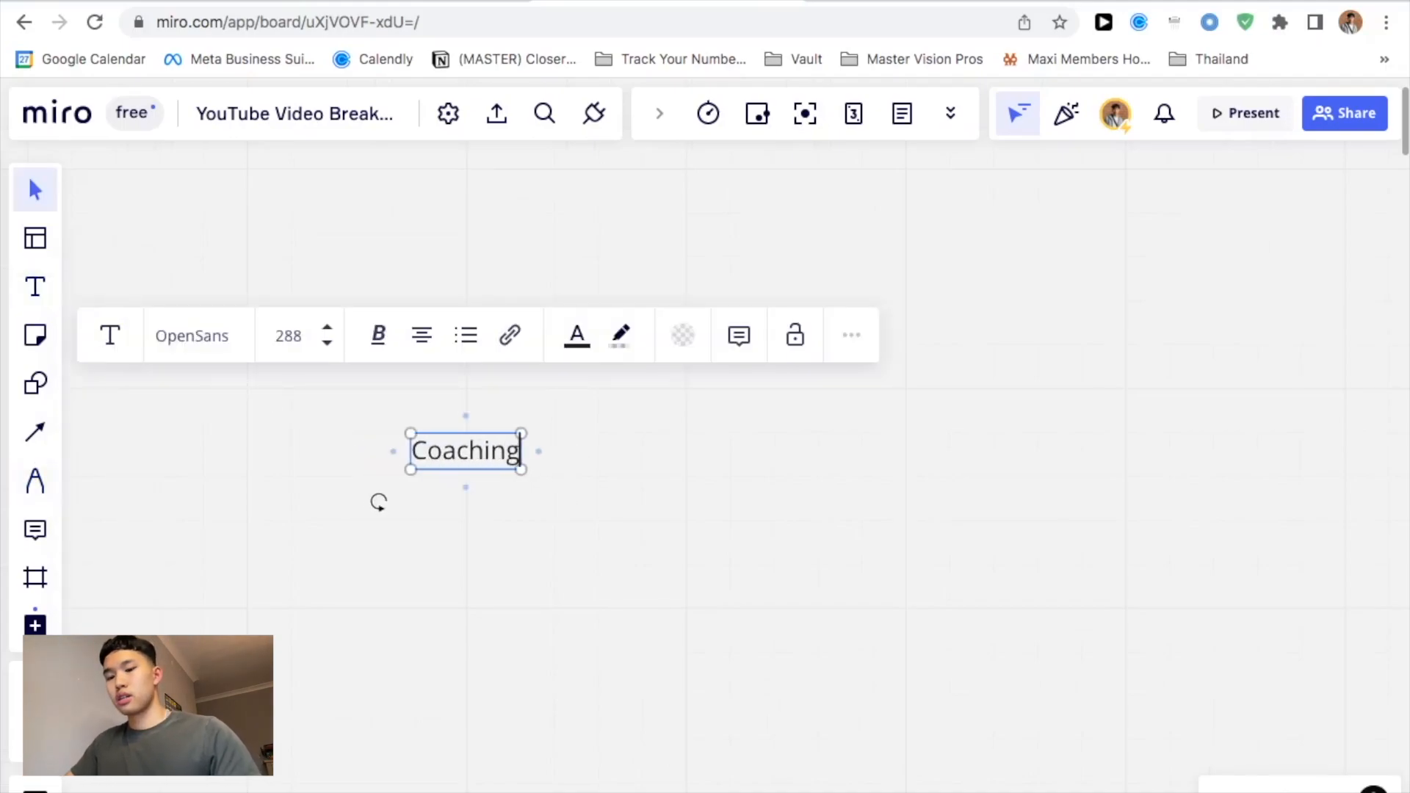
pyautogui.write('/consulting')
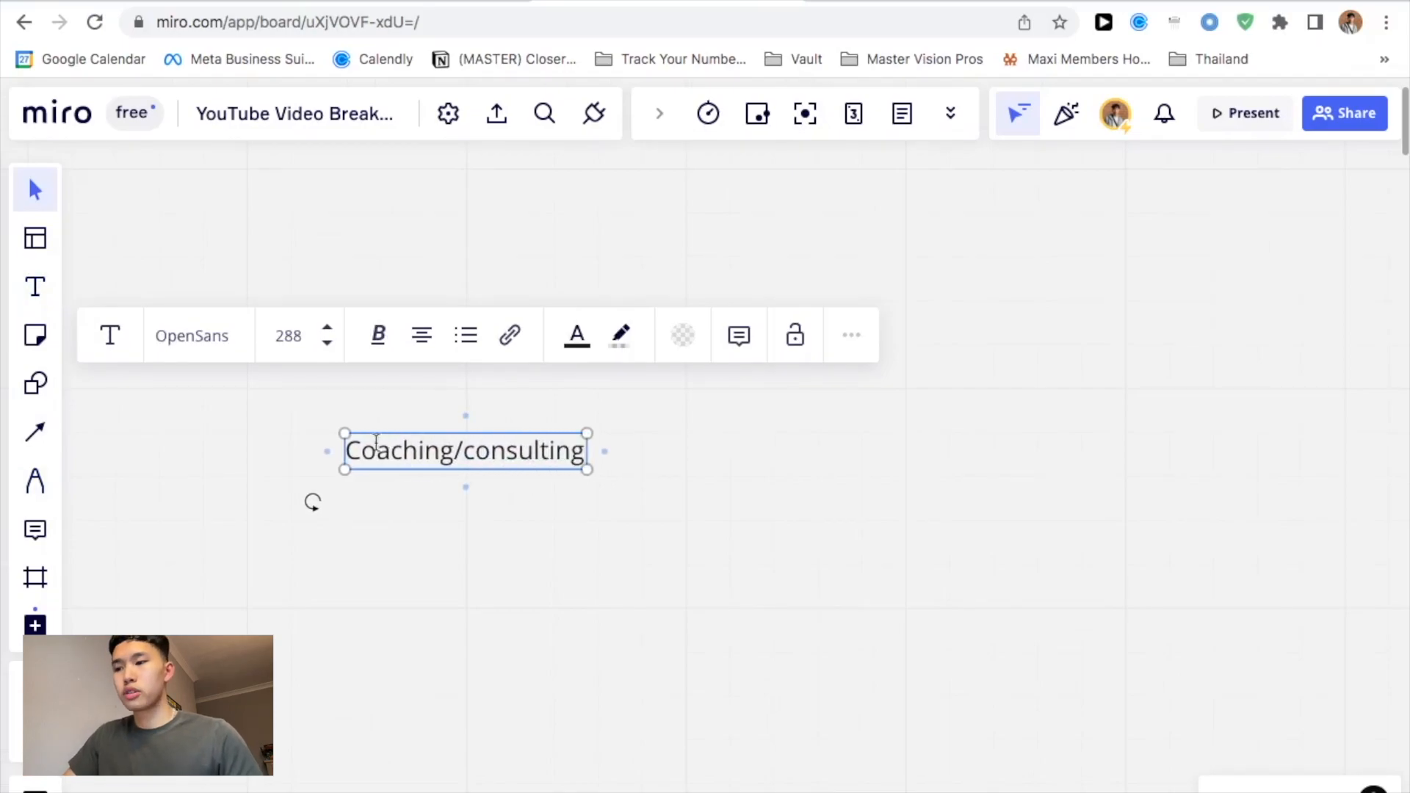
pyautogui.write('Appointment')
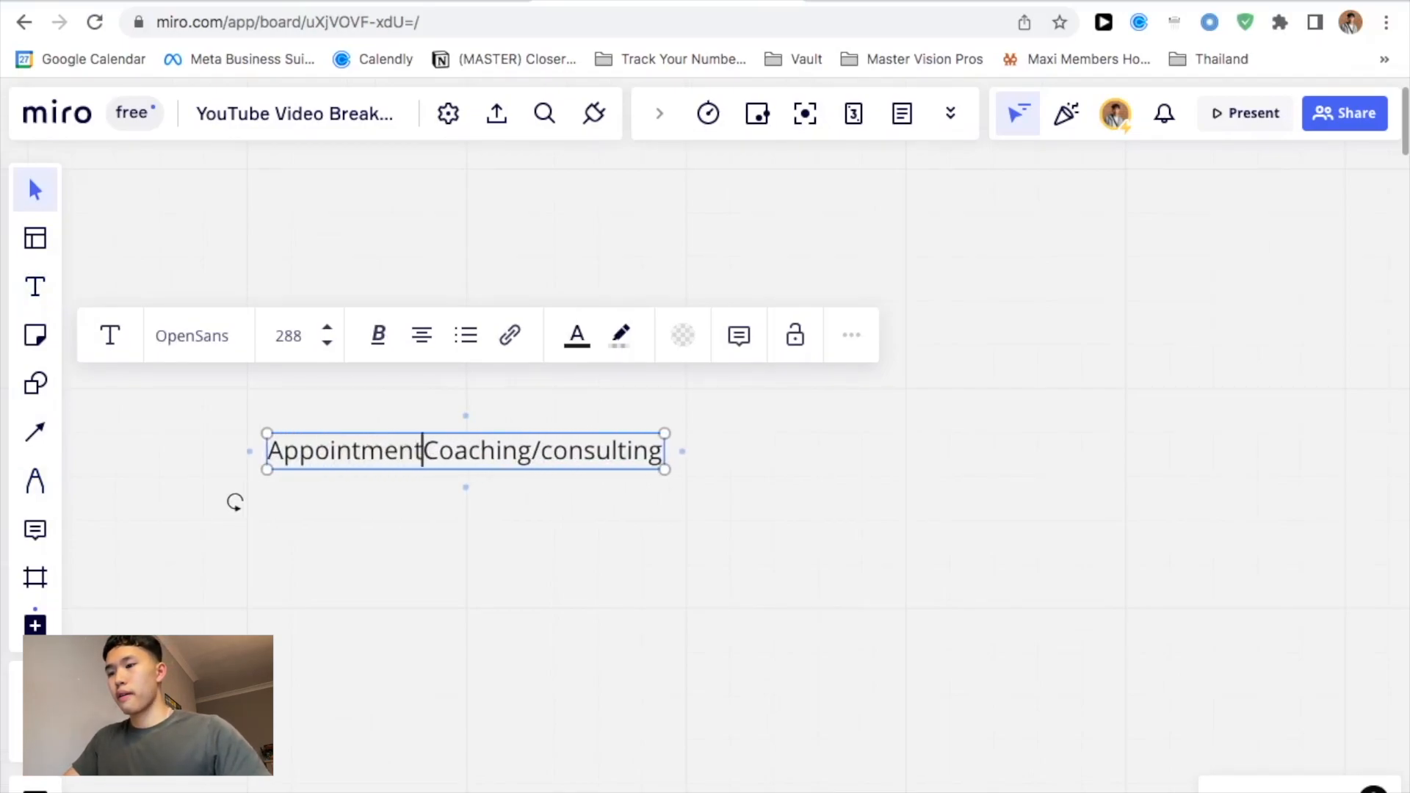
pyautogui.write('setting:')
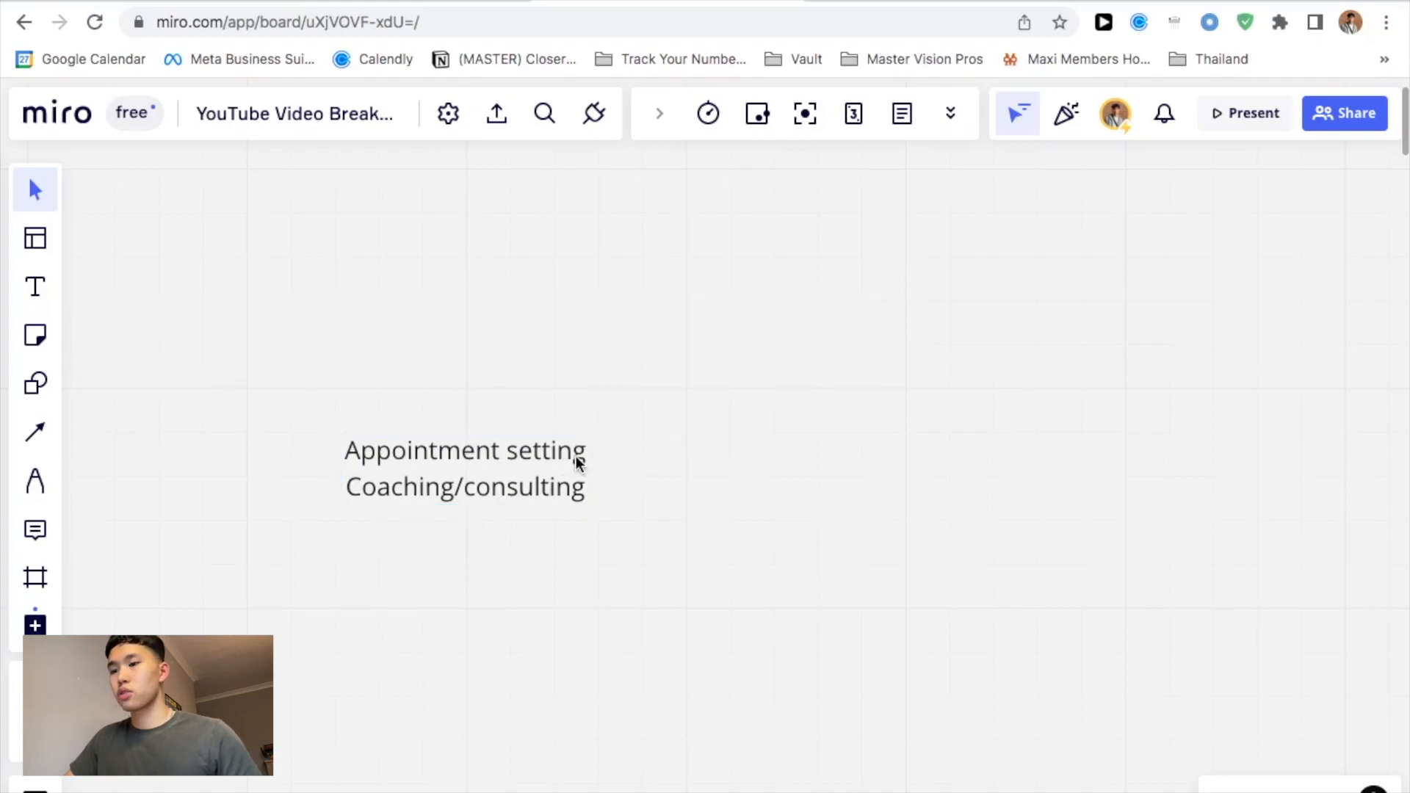
pyautogui.click(465, 467)
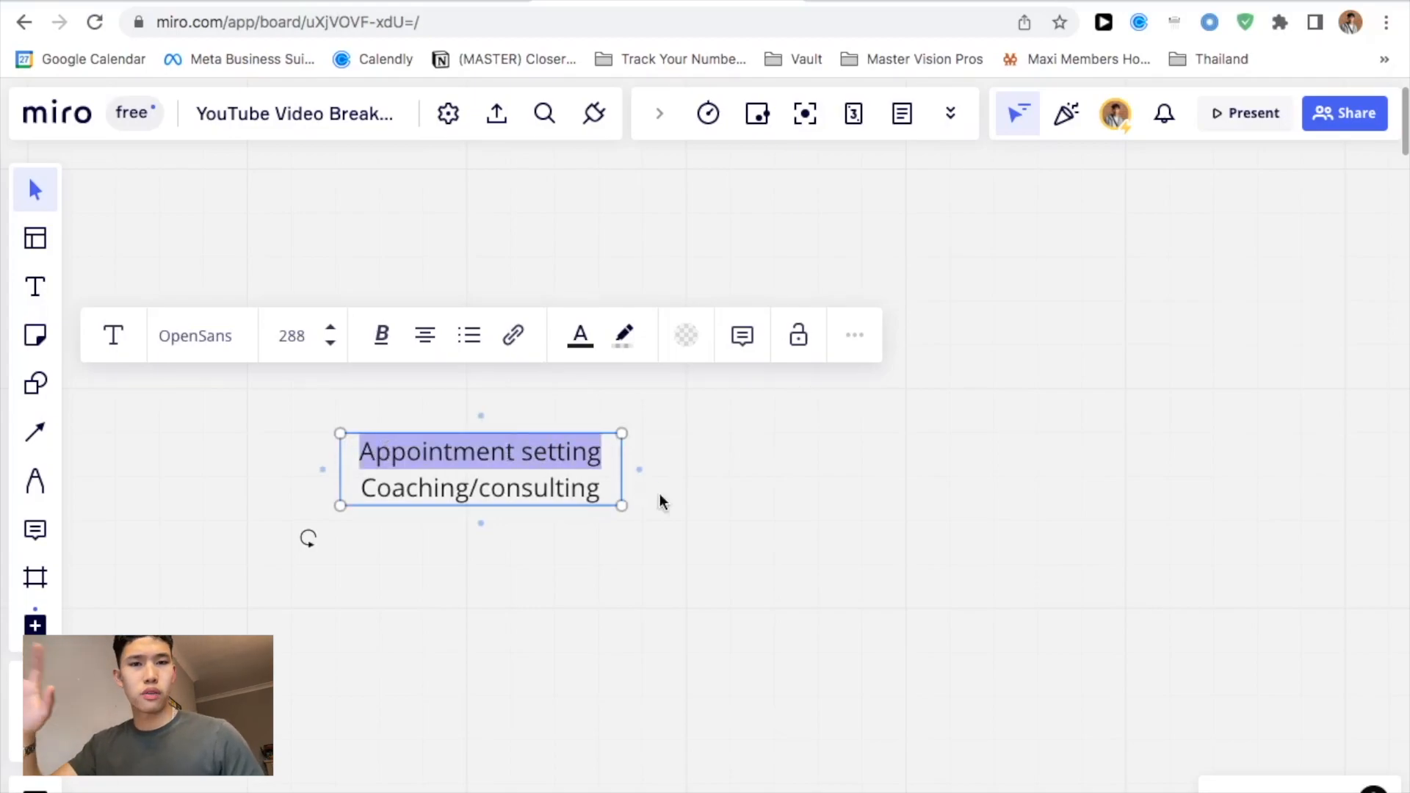
pyautogui.moveTo(627, 535)
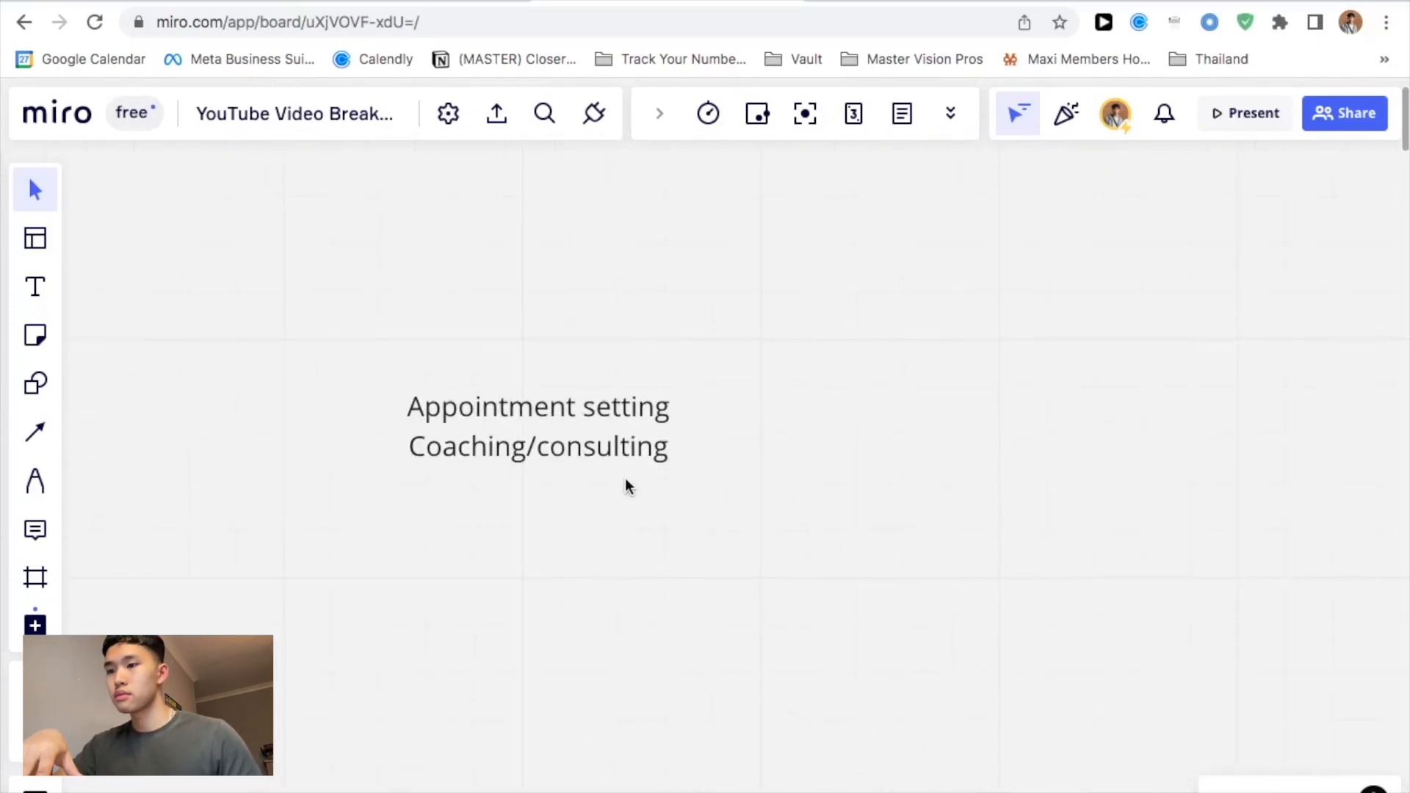
pyautogui.click(538, 426)
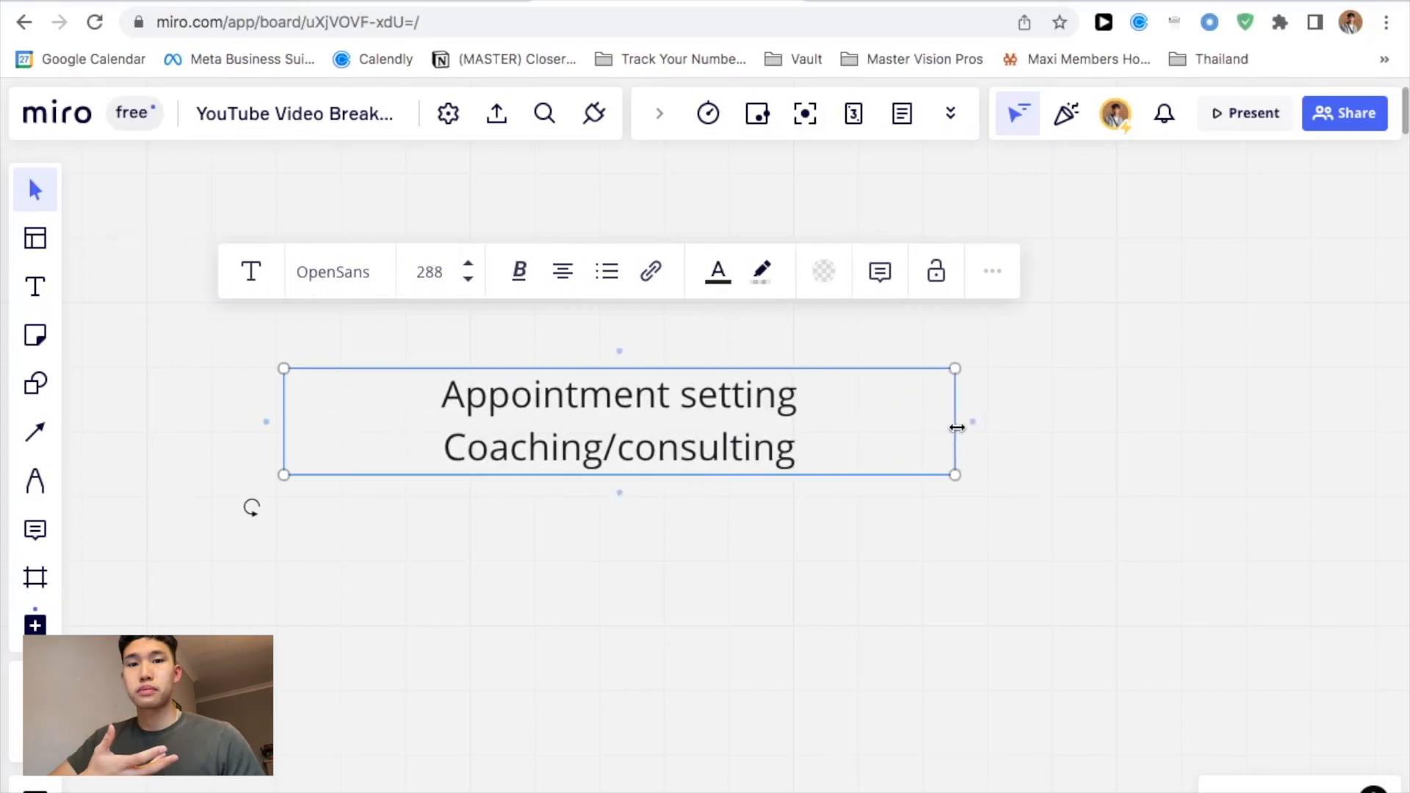
pyautogui.moveTo(818, 384)
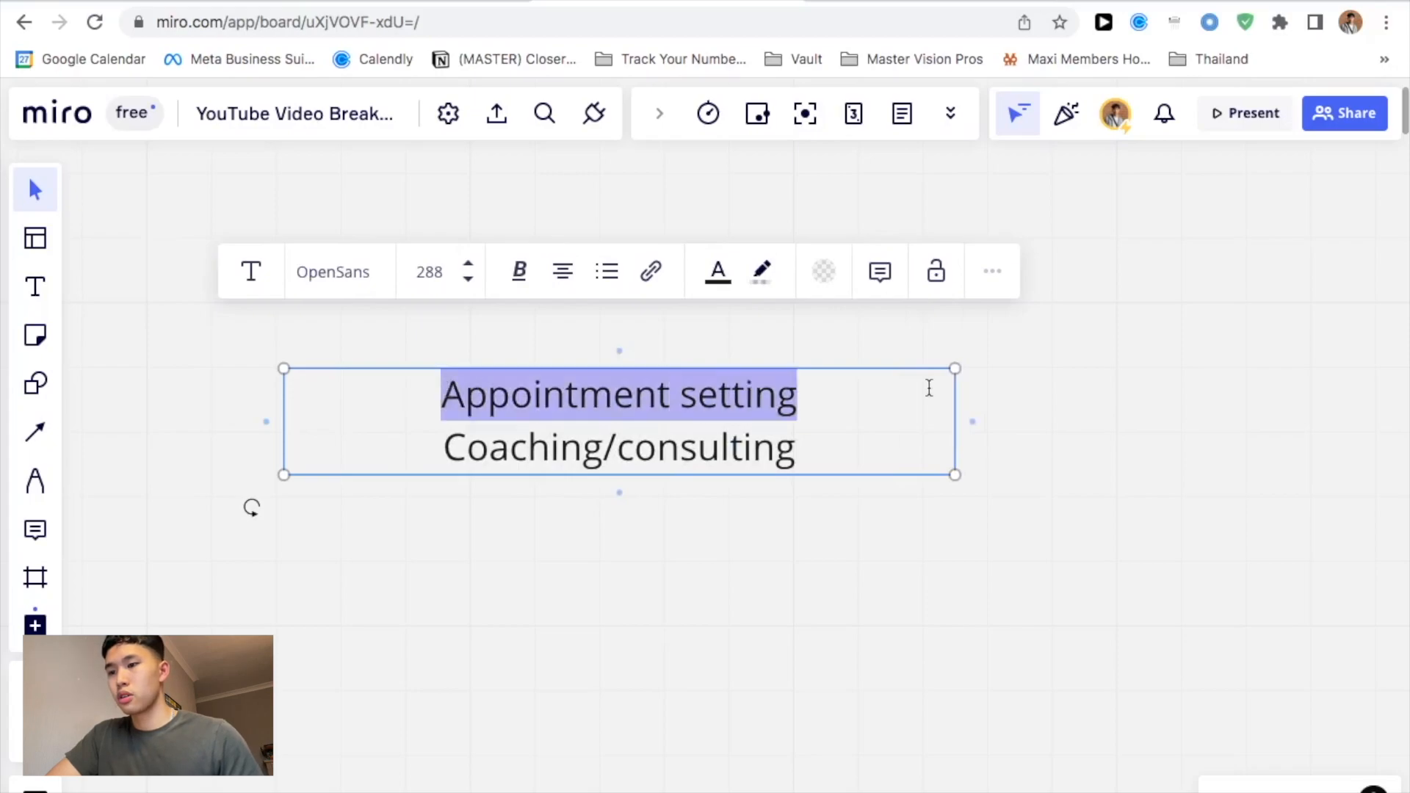
# Finish the note with 'niche' on line two and 'Direct Message' as a third line.
pyautogui.click(794, 446)
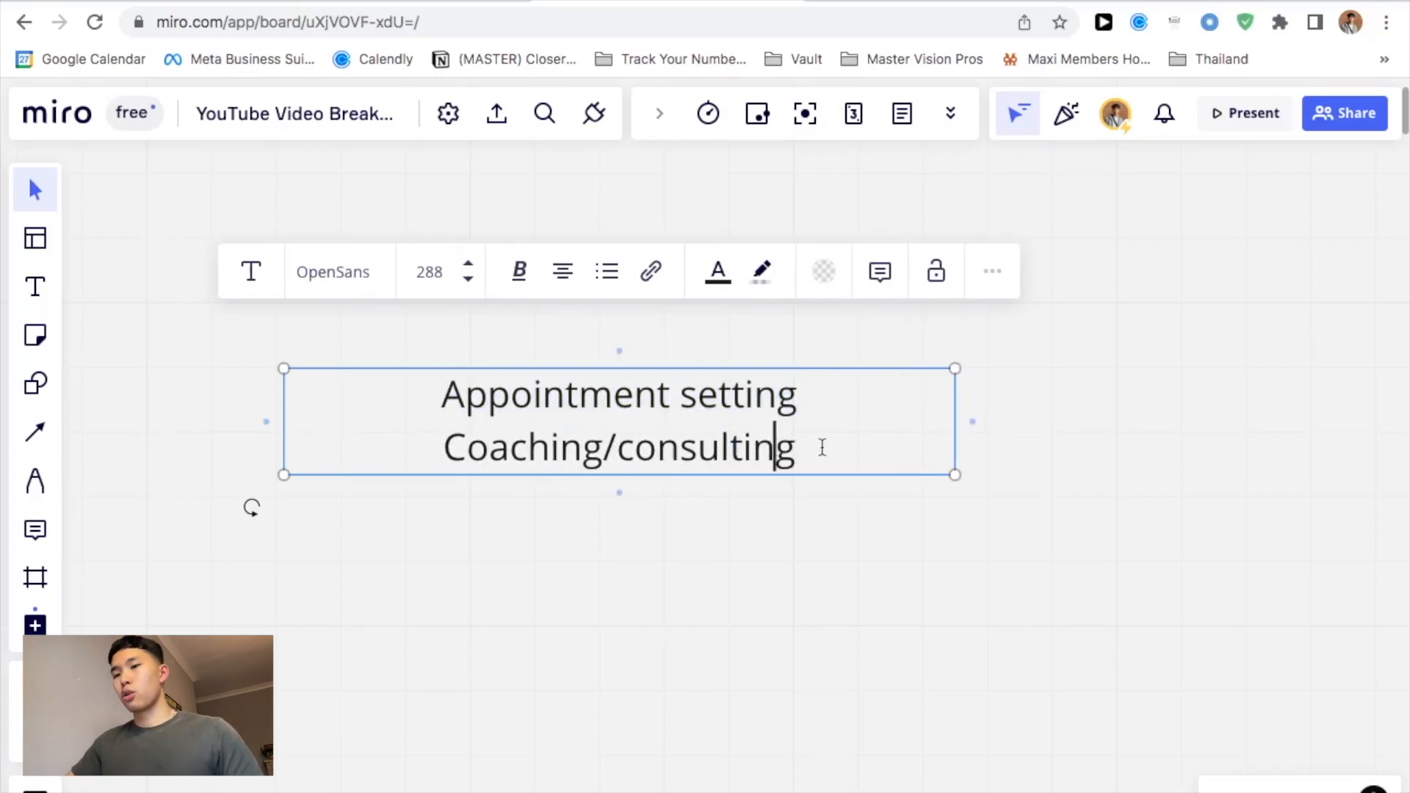
pyautogui.write('niche')
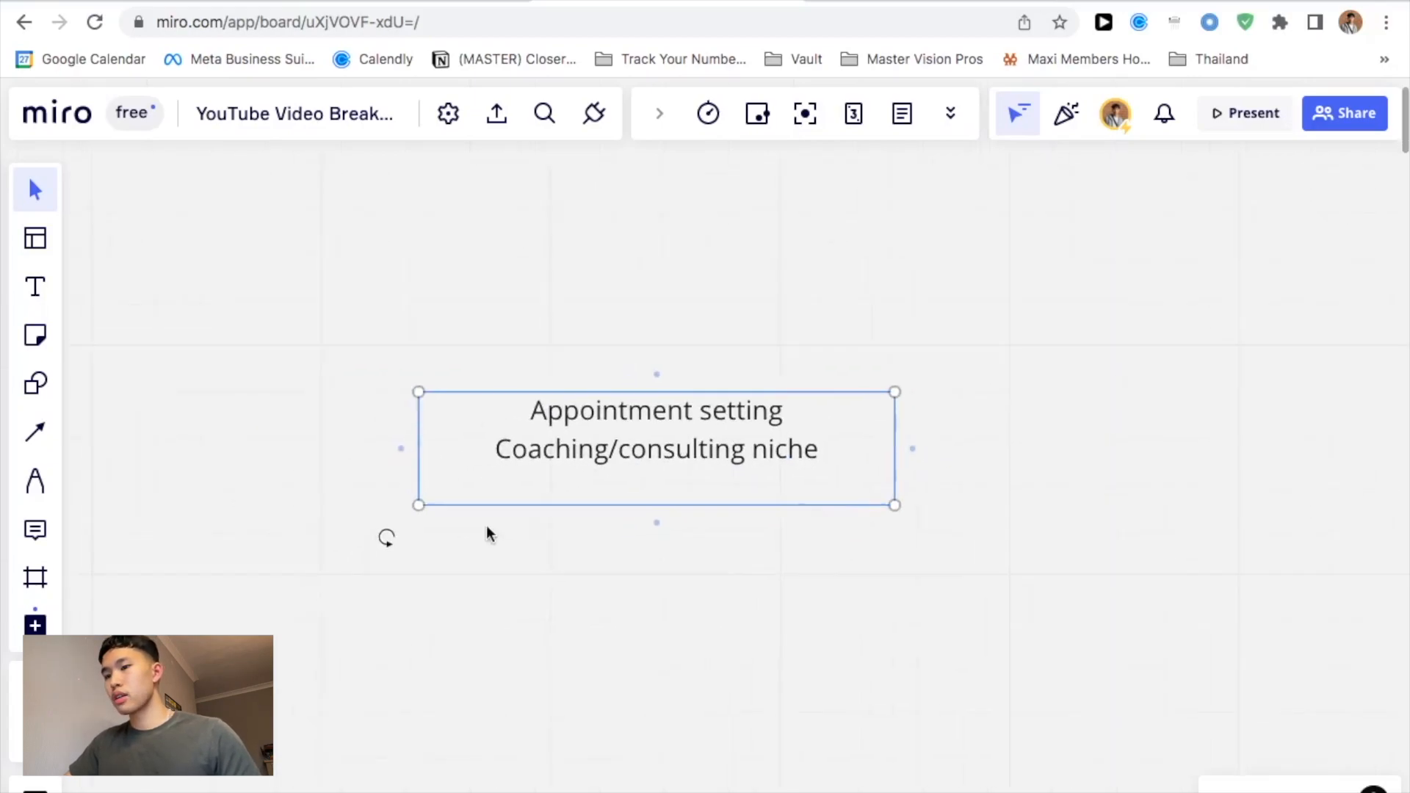
pyautogui.write('Instagram')
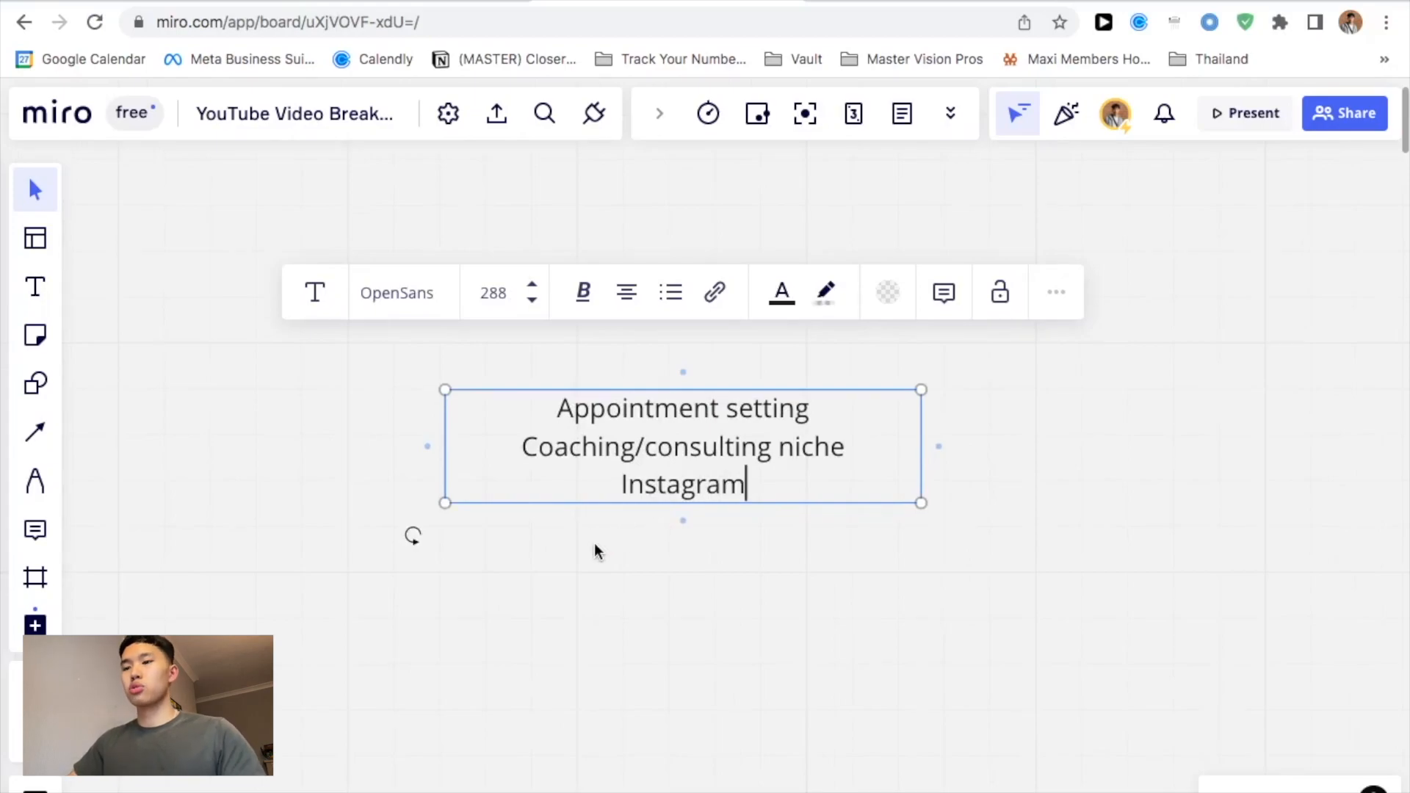
pyautogui.write('D')
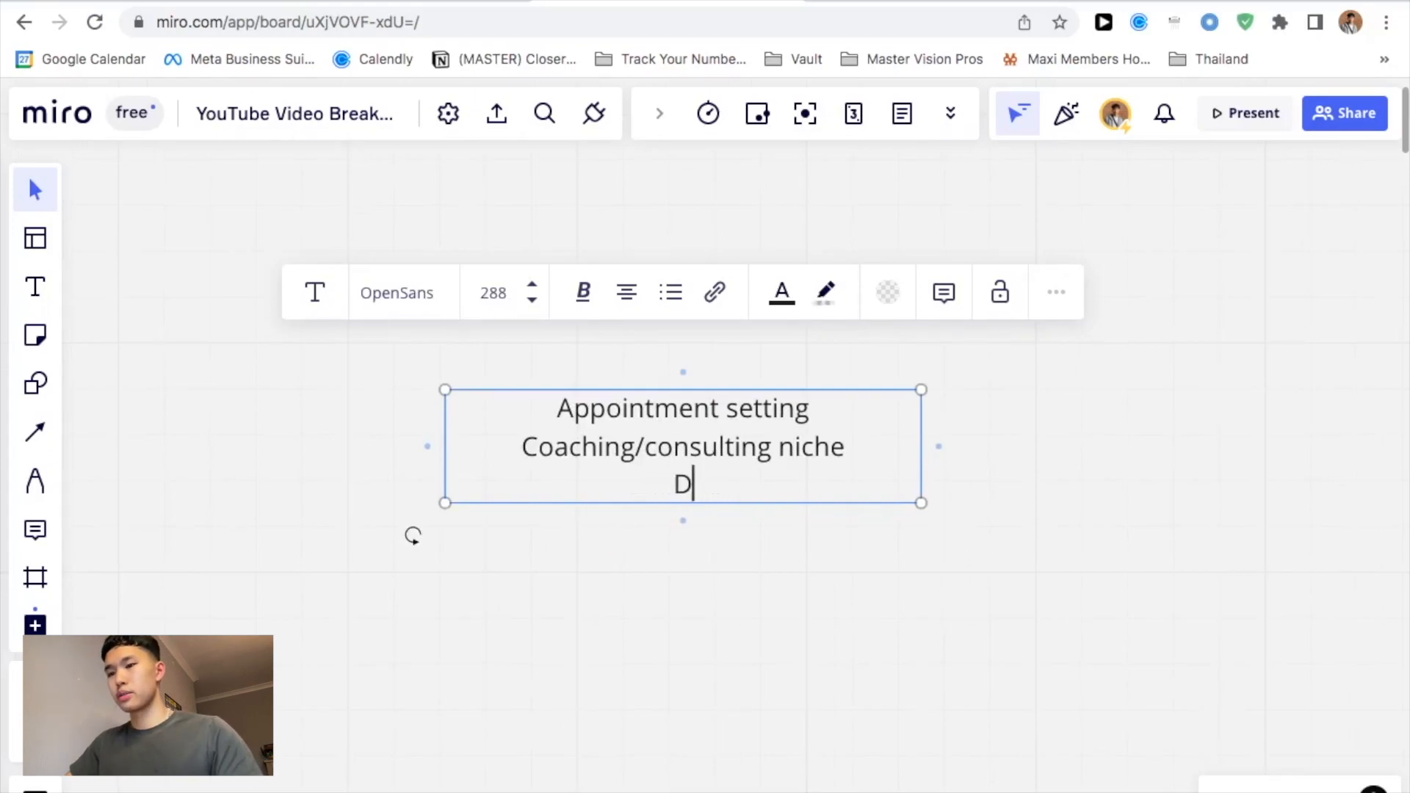
pyautogui.write('M')
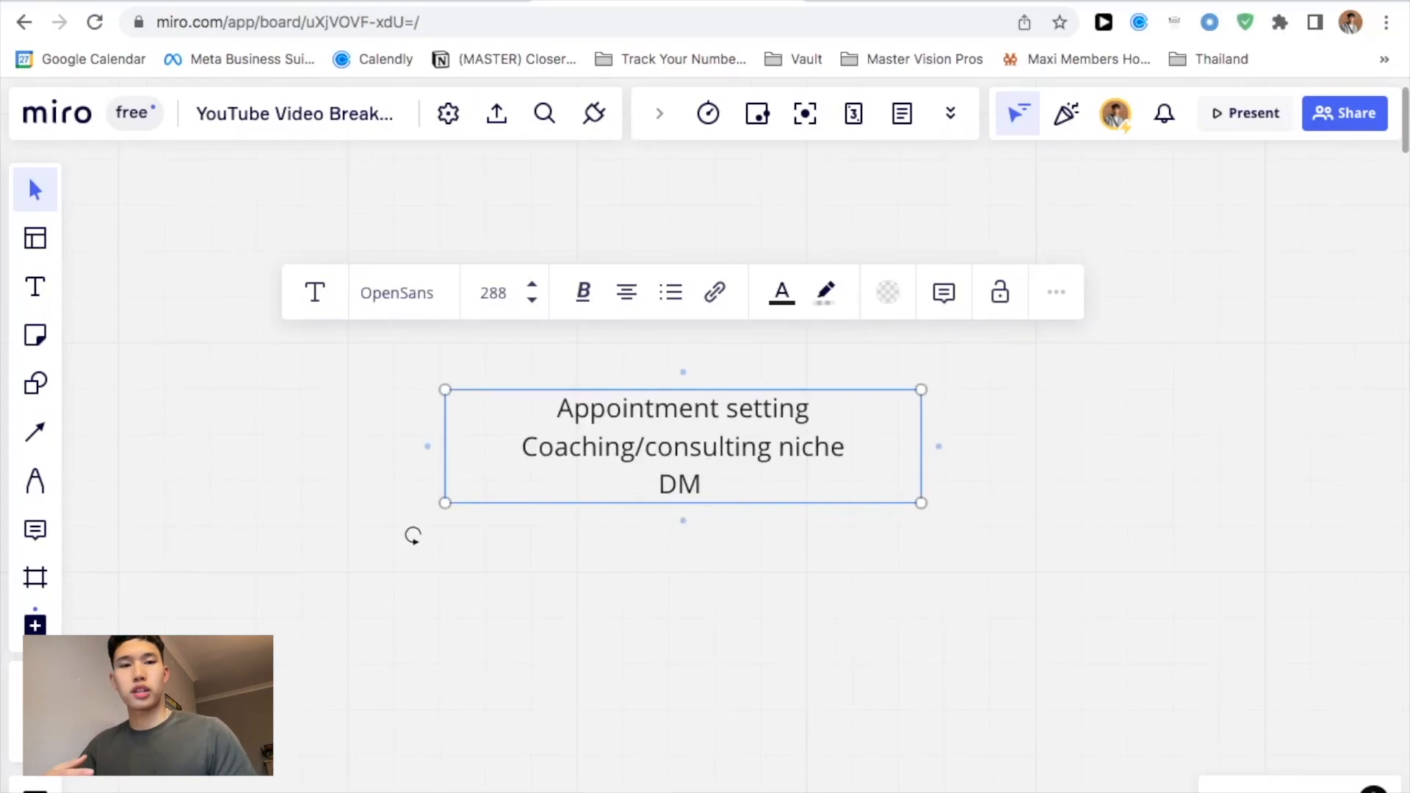
pyautogui.click(711, 486)
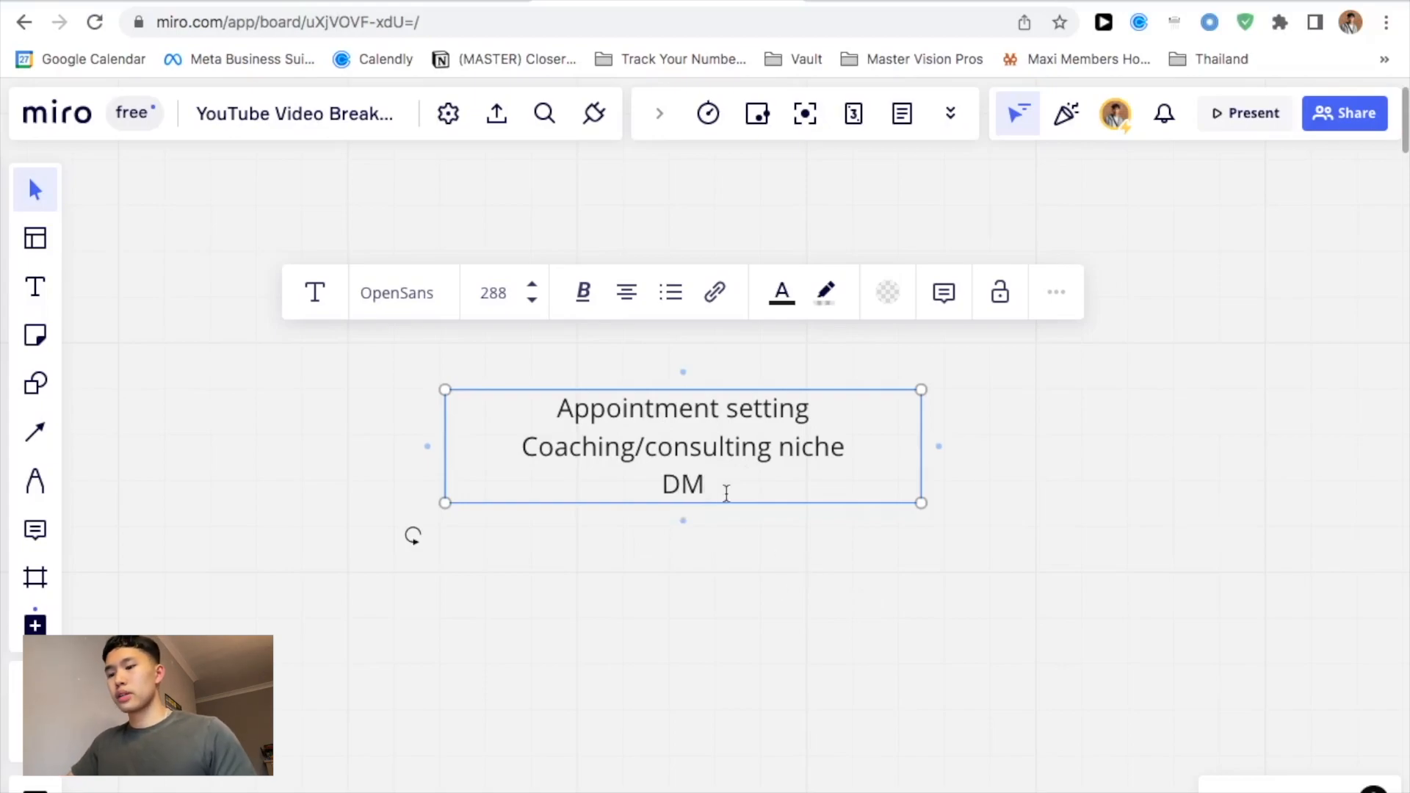
pyautogui.write('Direct M')
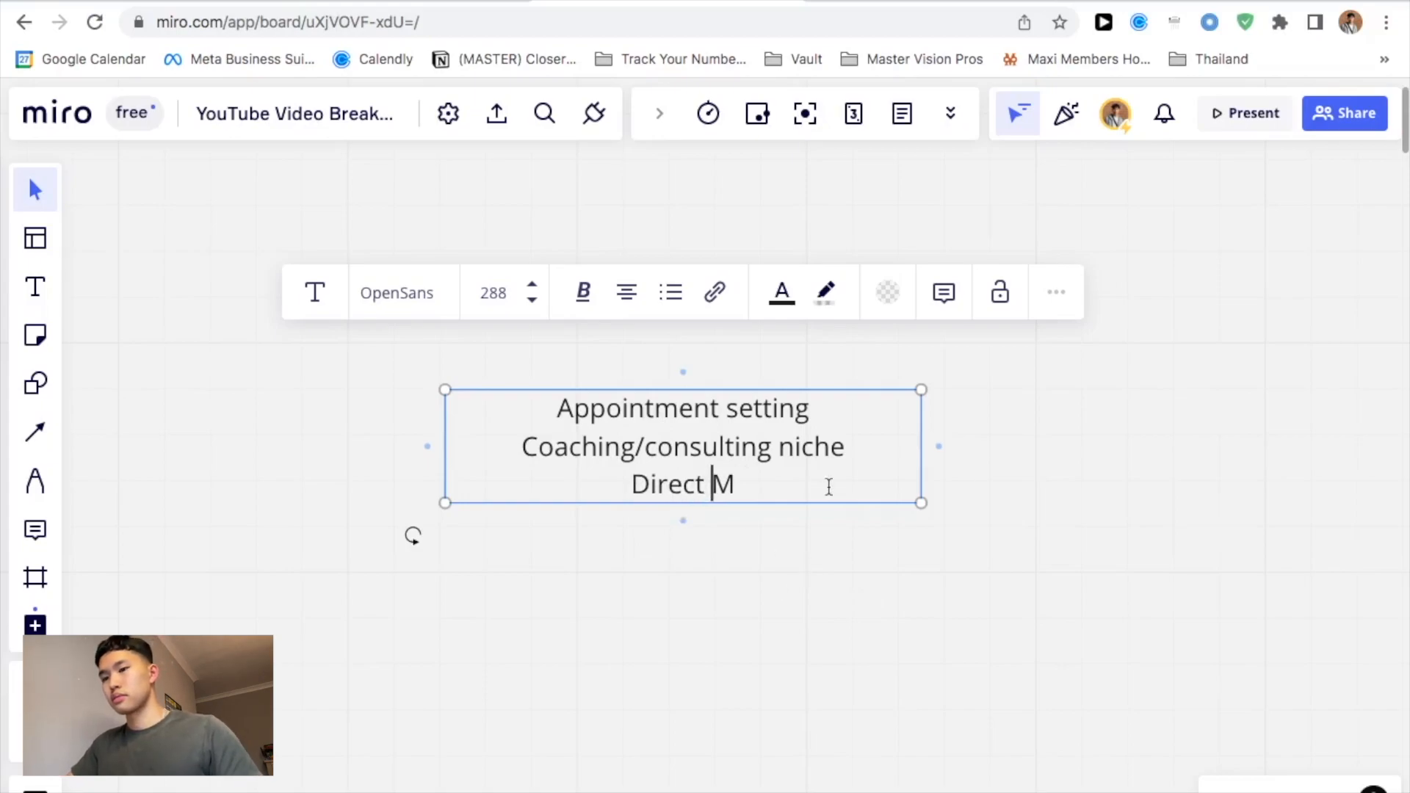
pyautogui.write('essage')
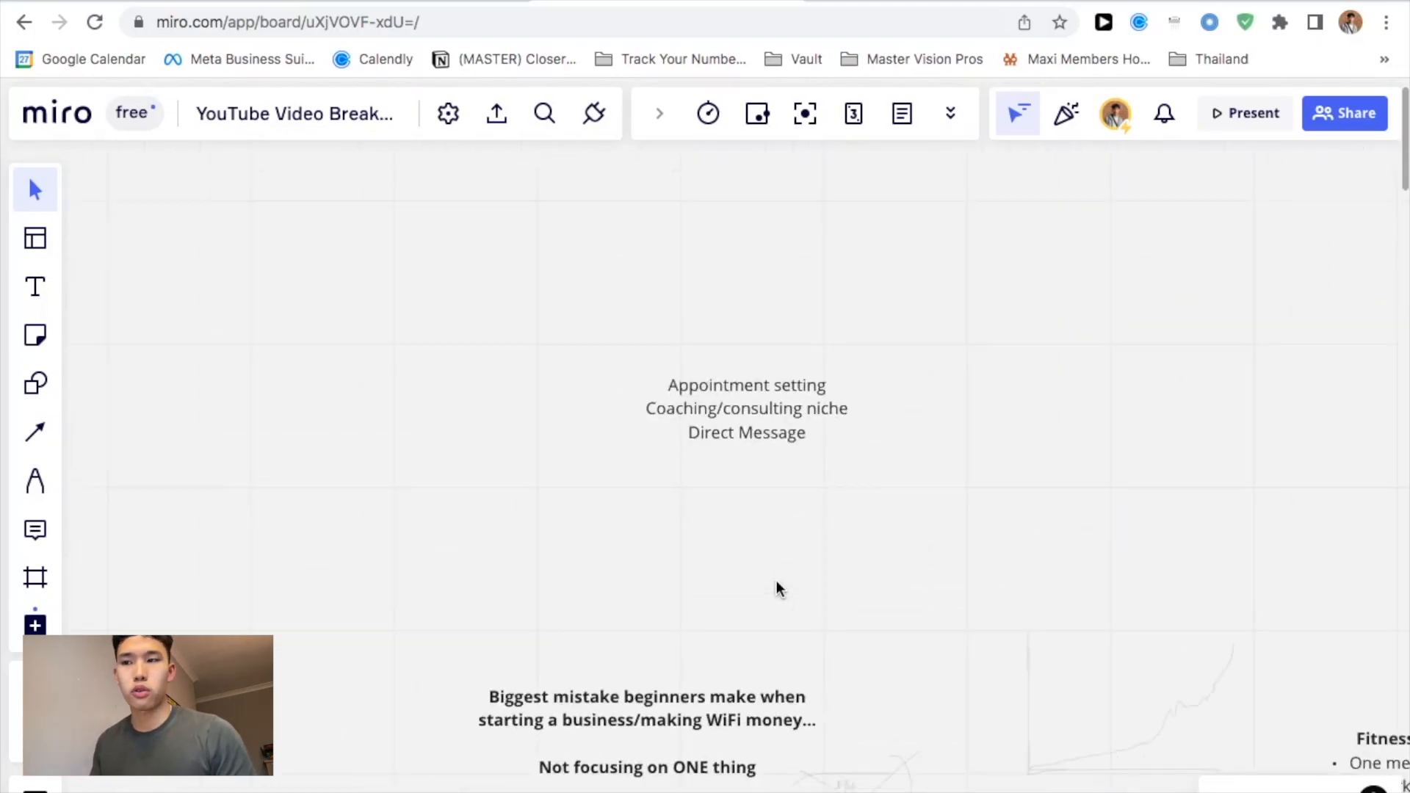
# Handwrite '24 hrs' with the pen and sketch a tall energy bar beside it.
pyautogui.click(35, 481)
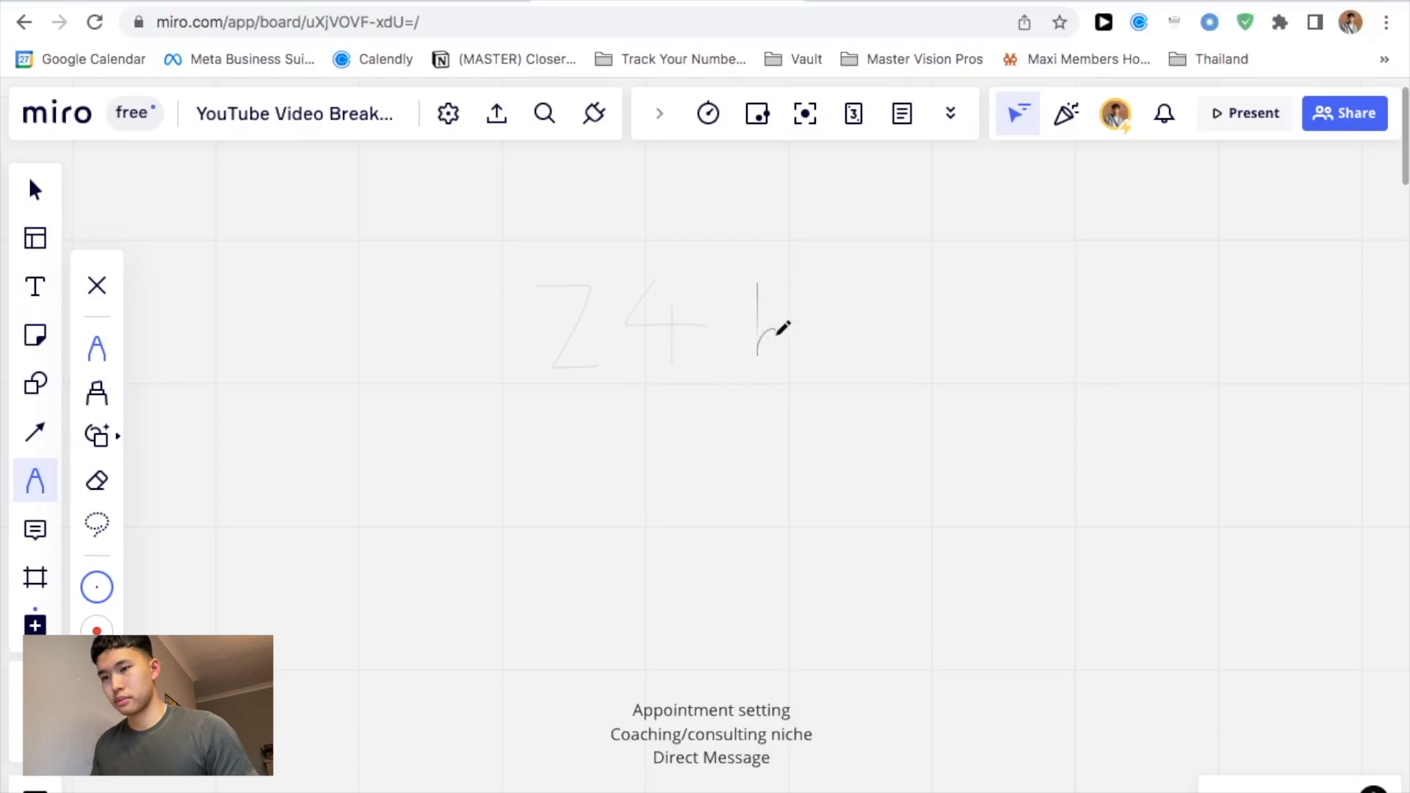
pyautogui.moveTo(759, 323); pyautogui.dragTo(846, 347)
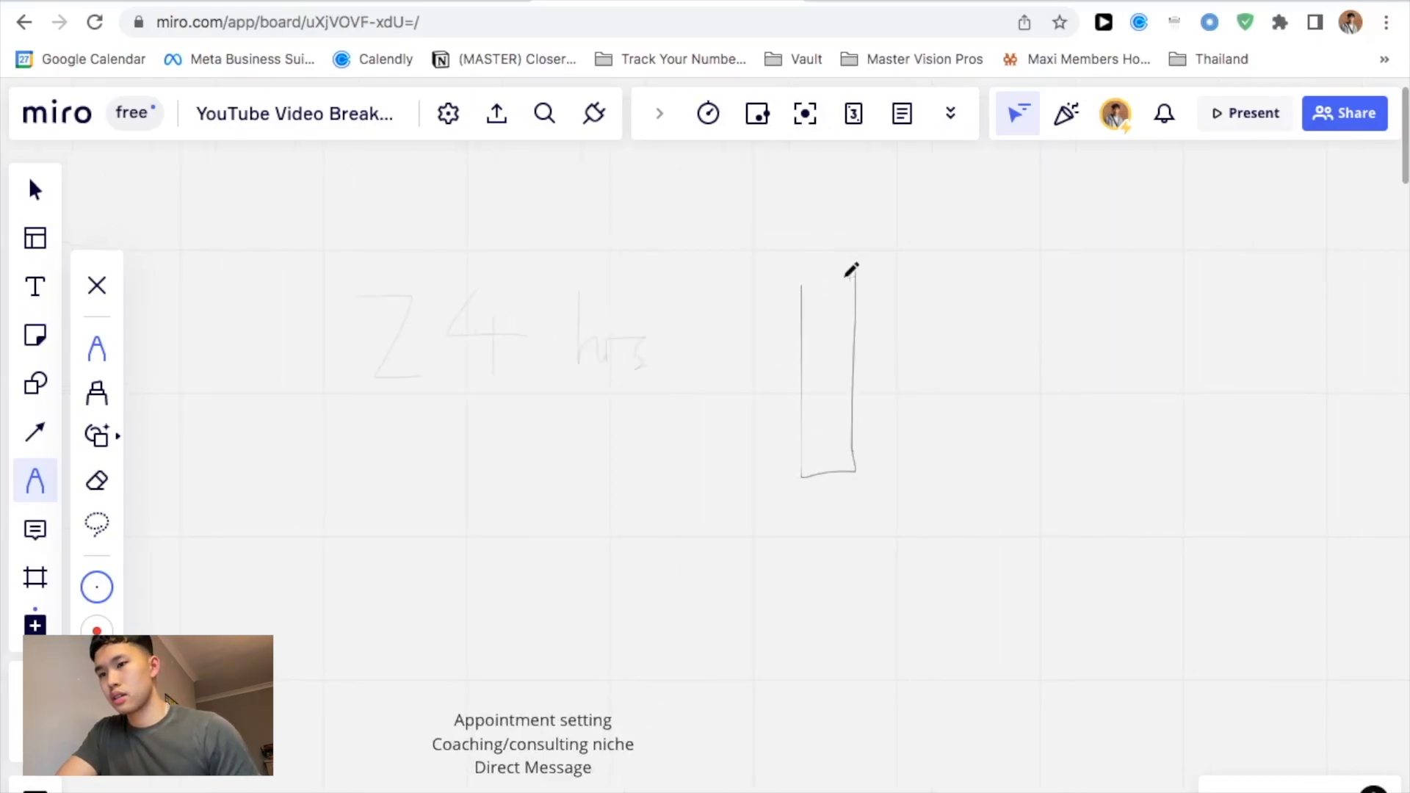
pyautogui.moveTo(851, 270); pyautogui.dragTo(877, 471)
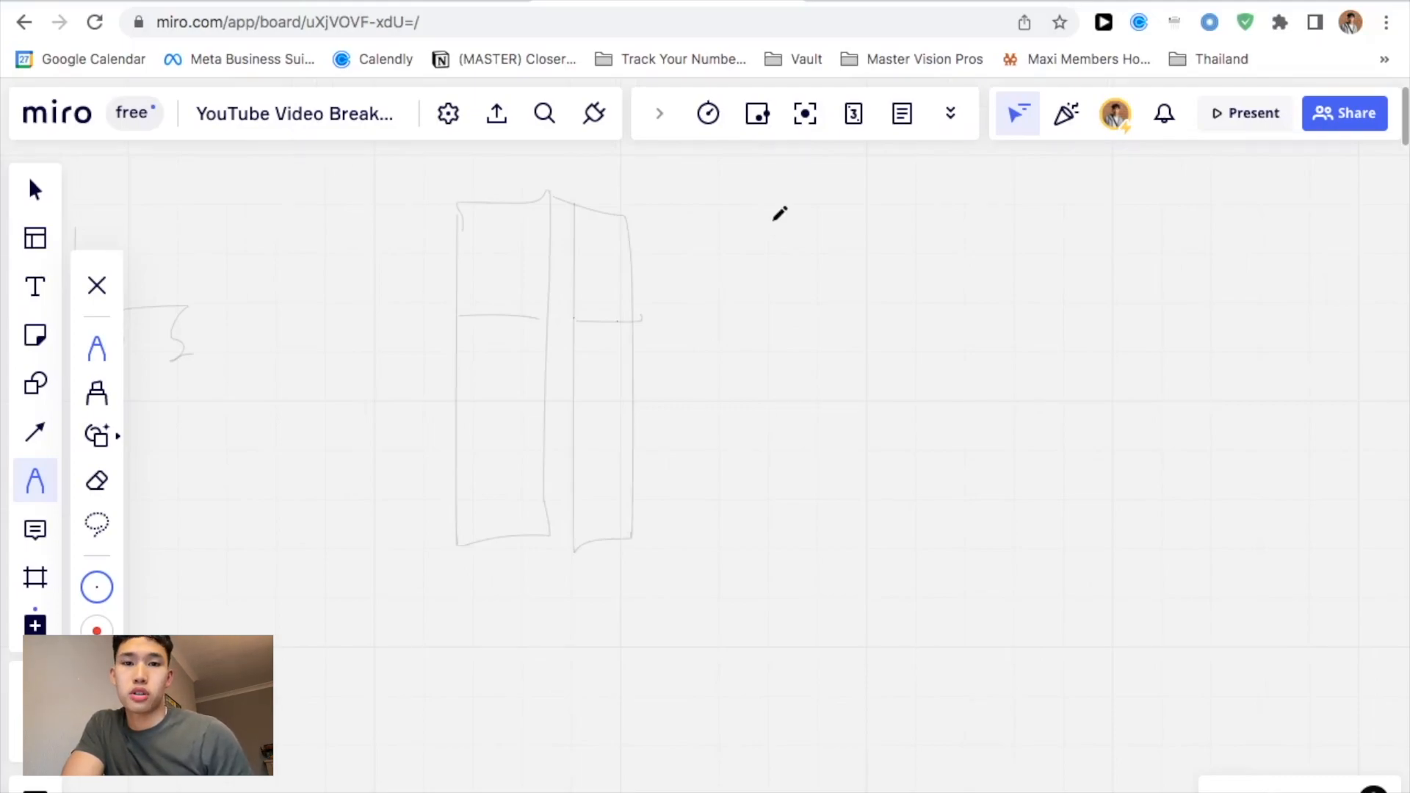
pyautogui.moveTo(779, 426)
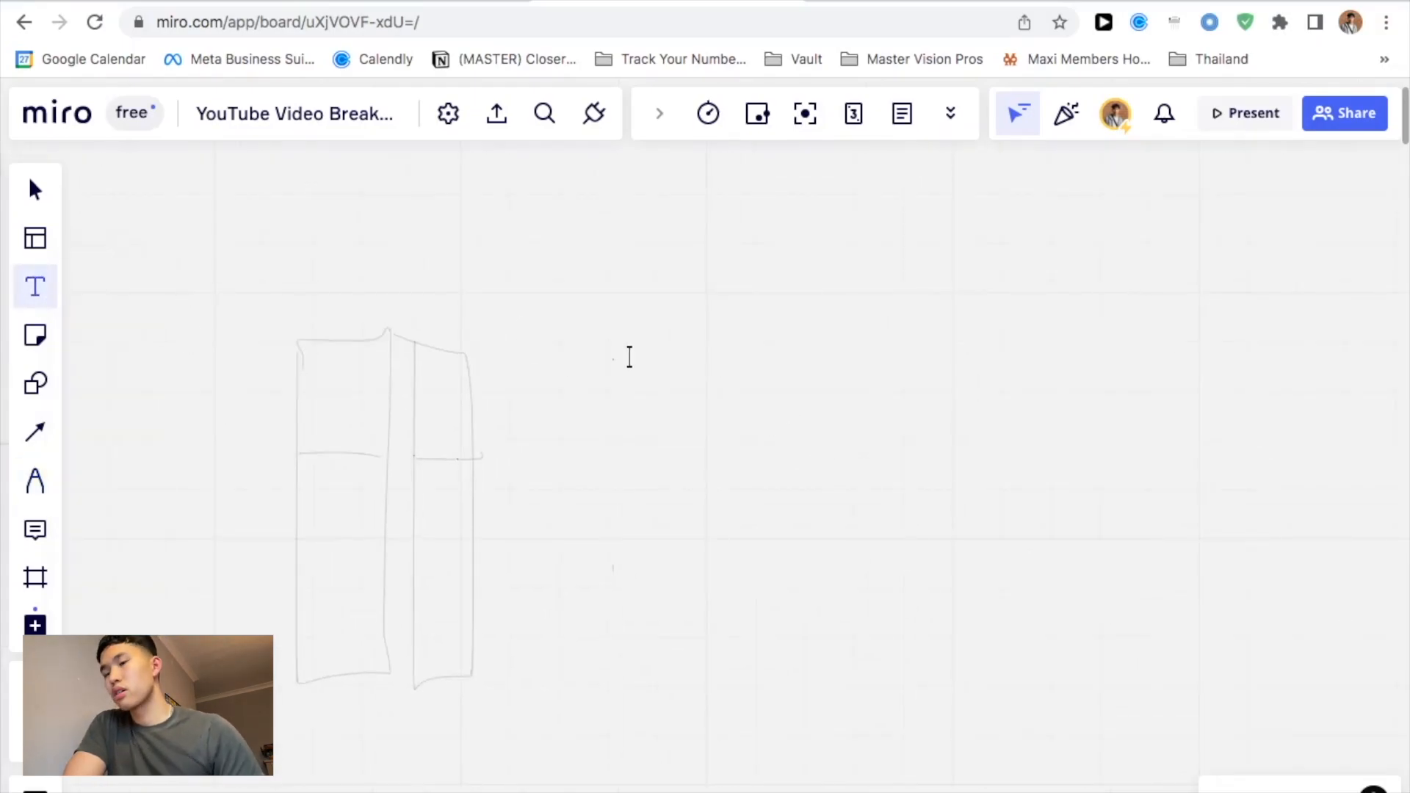
# Type 'Success is more about what you DON'T DO as opposed to what you do' and commit it.
pyautogui.write('Success')
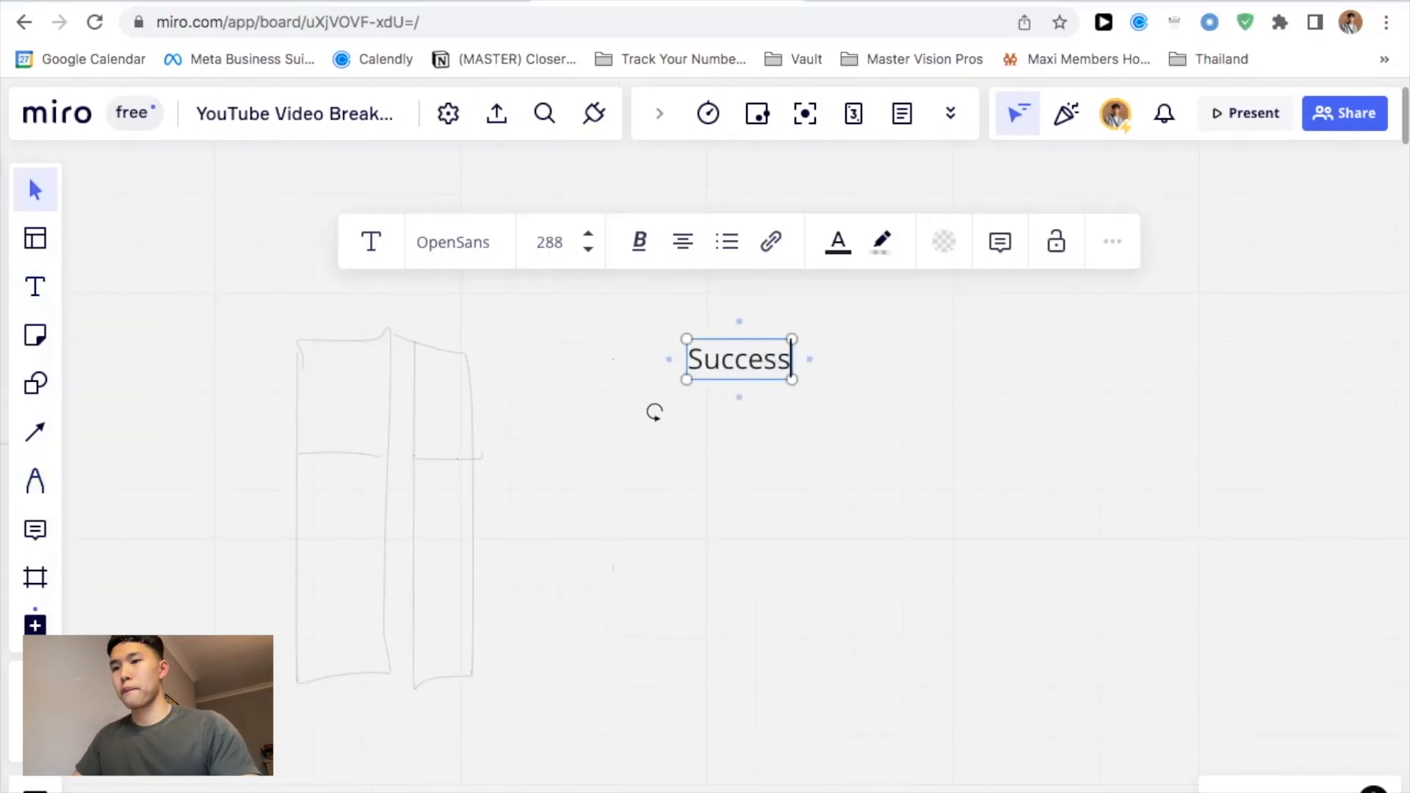
pyautogui.write('is more about what you')
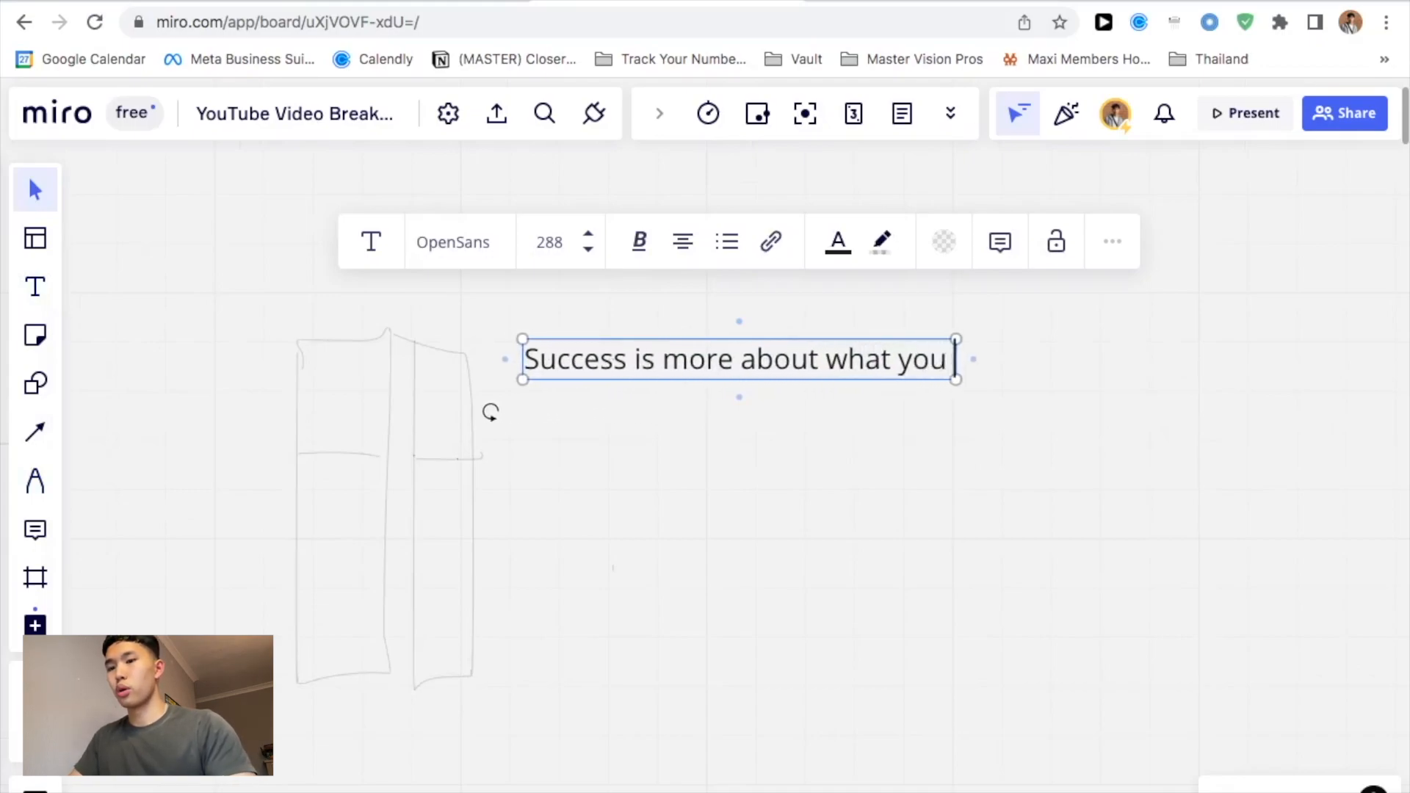
pyautogui.write('DON')
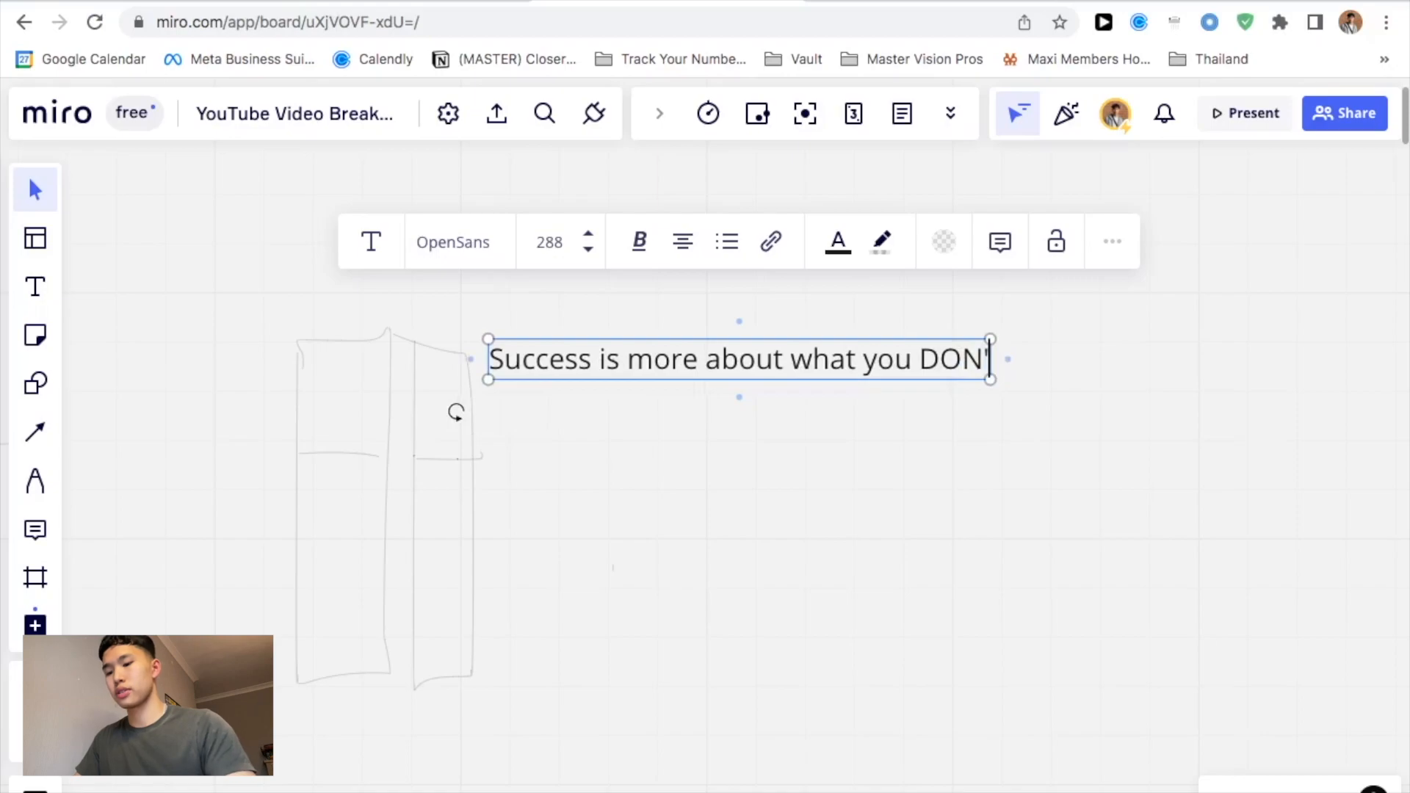
pyautogui.write("'T D")
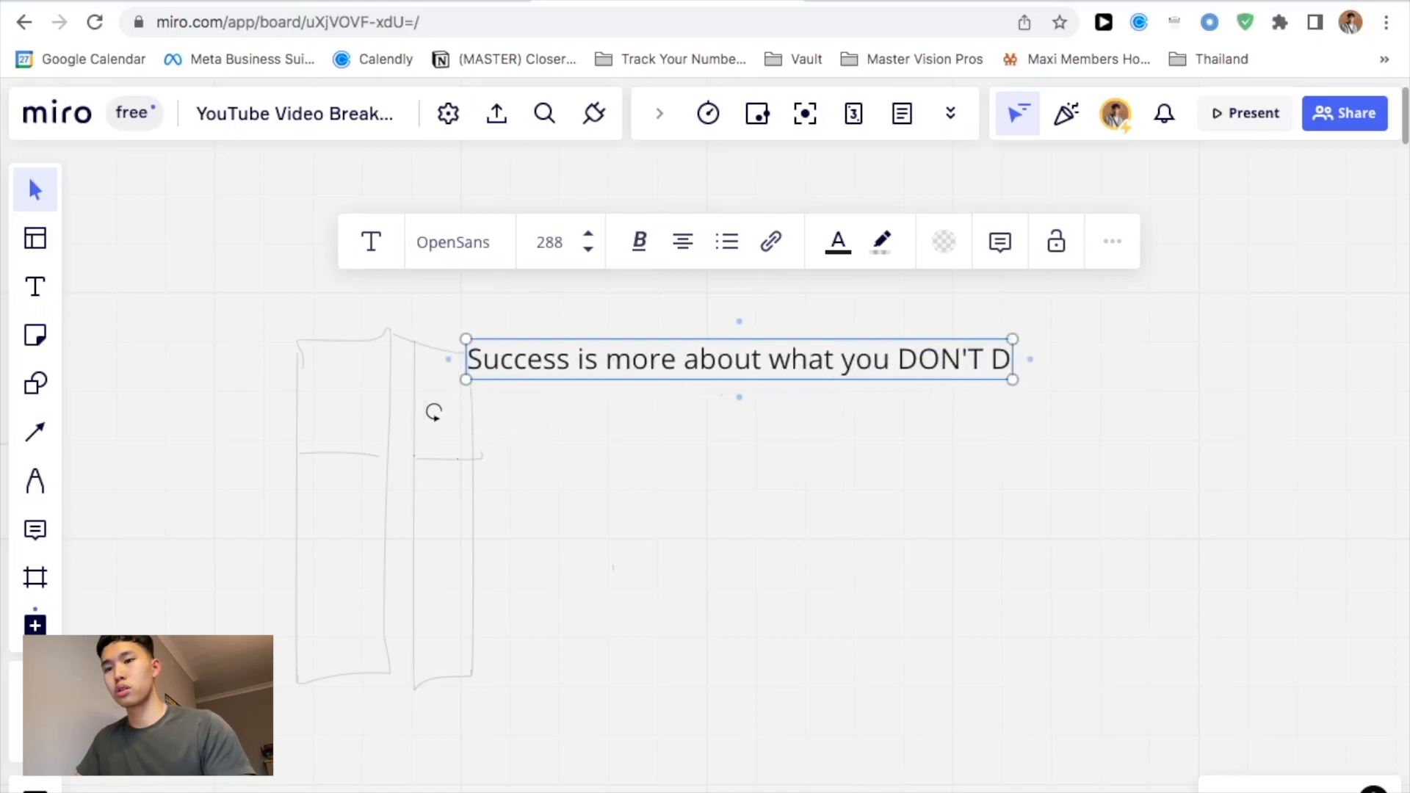
pyautogui.write('O as p')
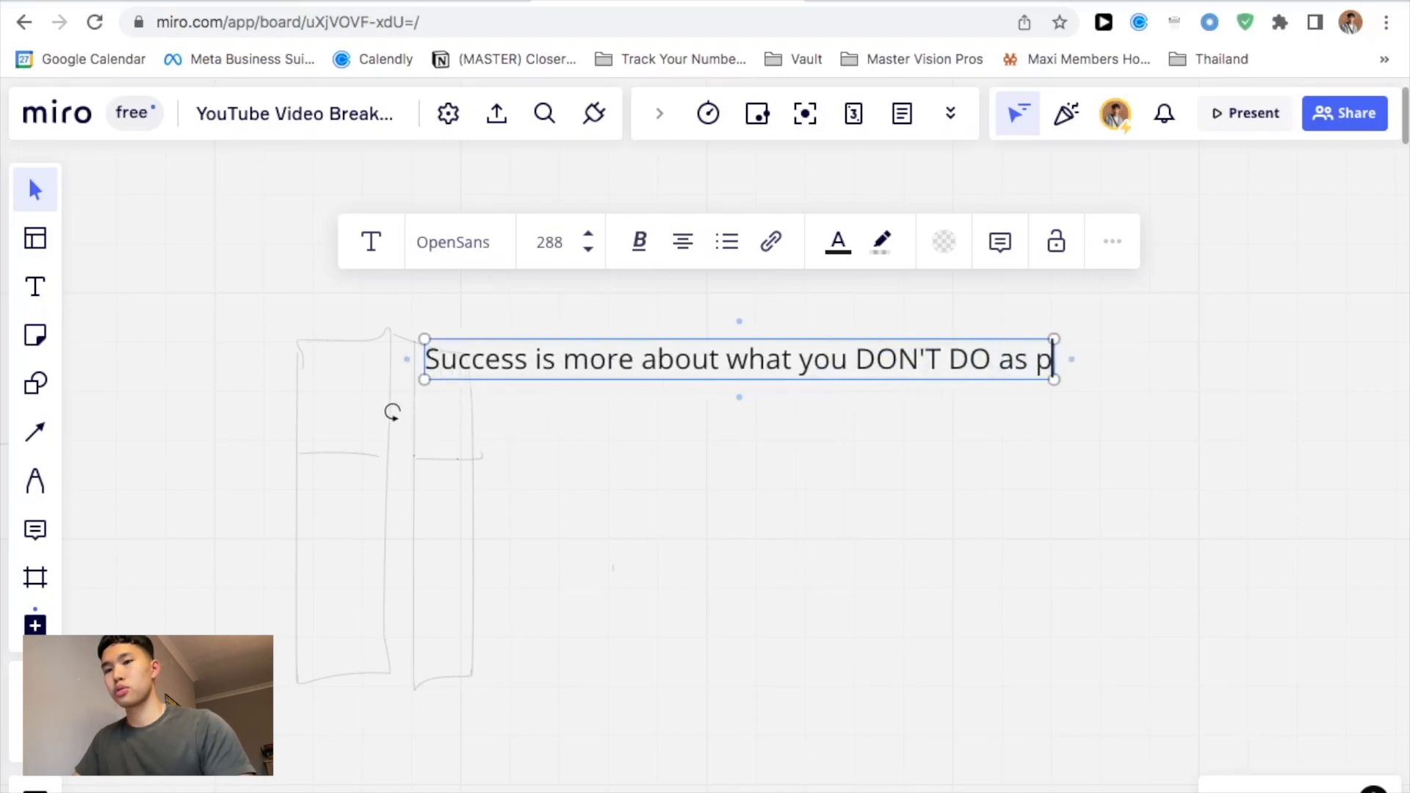
pyautogui.write('opposed to what you o')
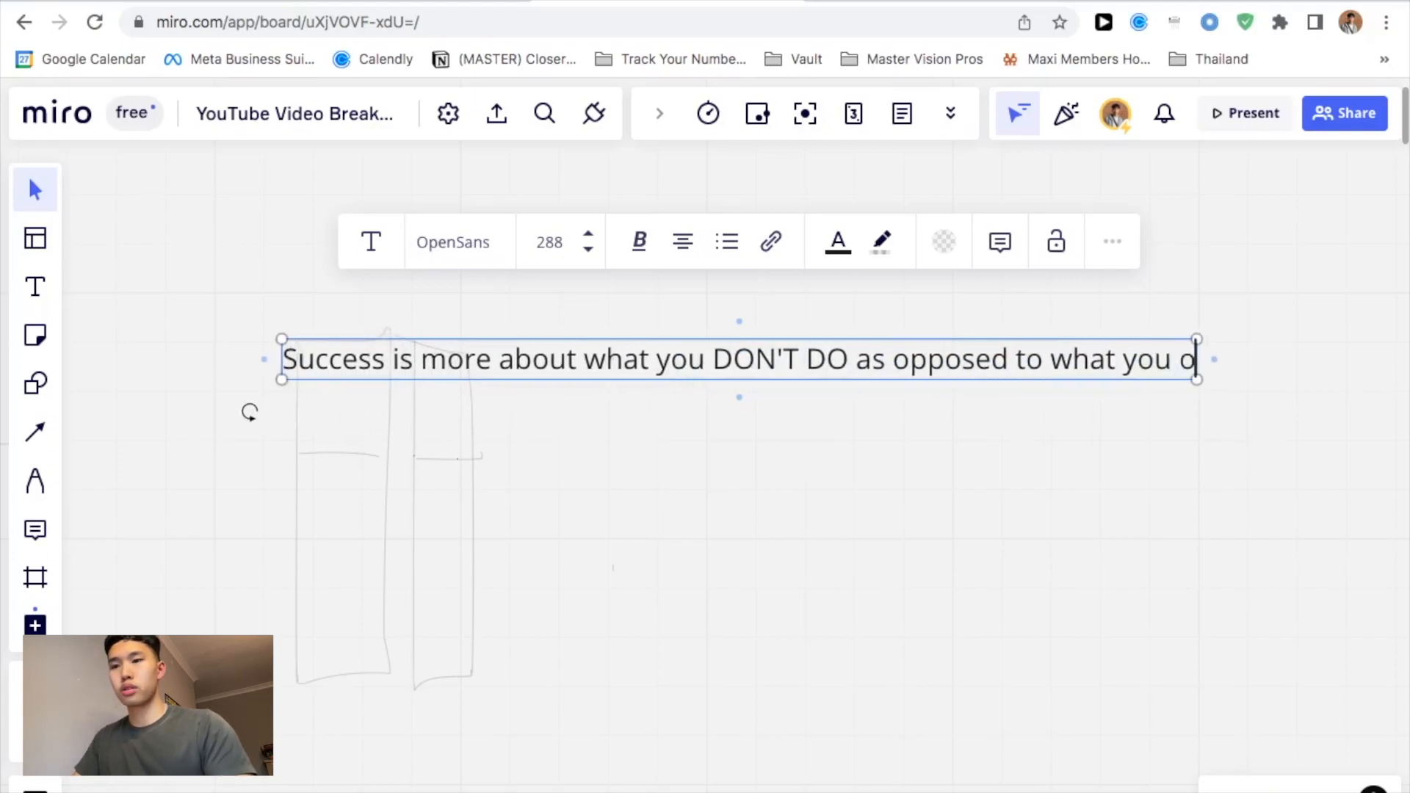
pyautogui.click(752, 459)
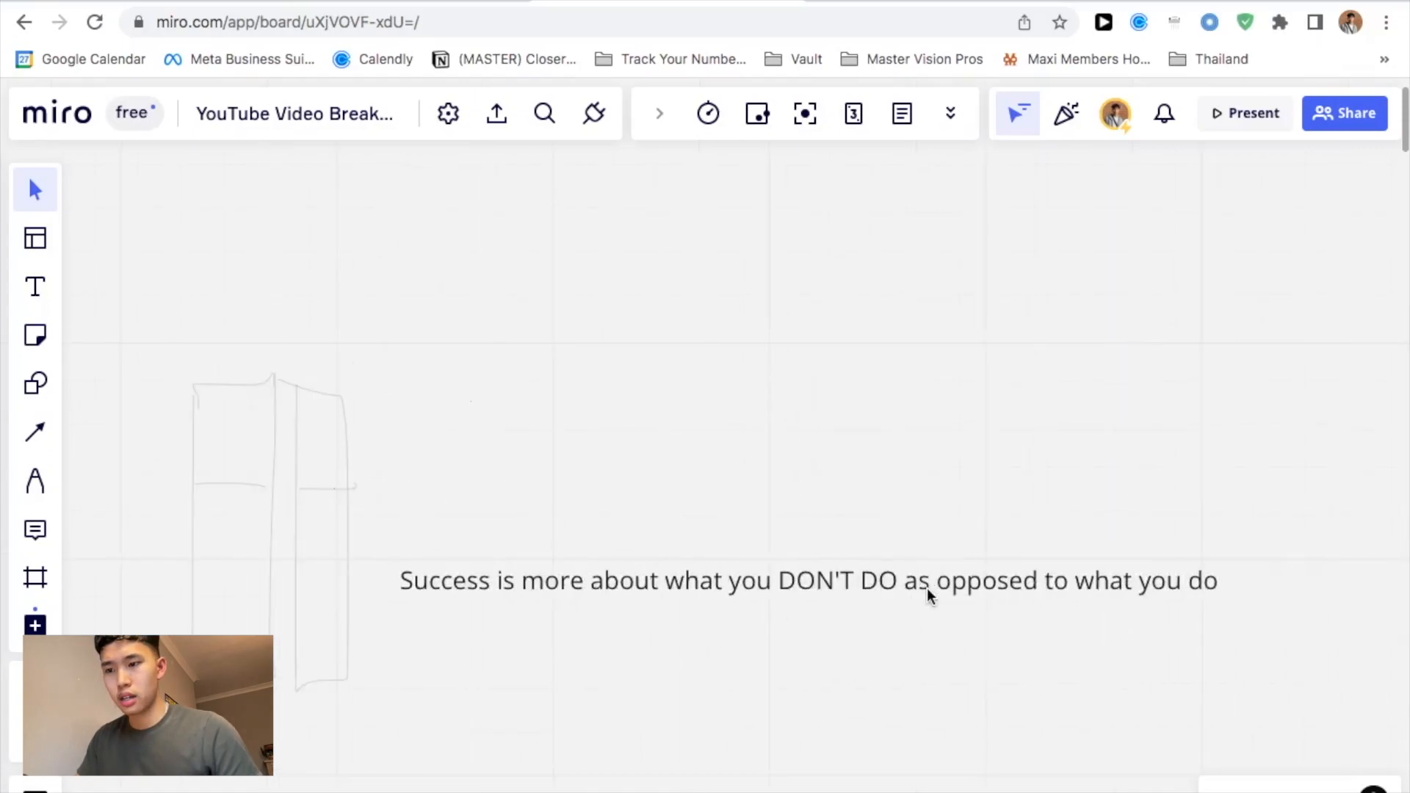
# Highlight the words 'you DON'T DO' briefly, then start a new text box below.
pyautogui.moveTo(723, 580); pyautogui.dragTo(896, 580)
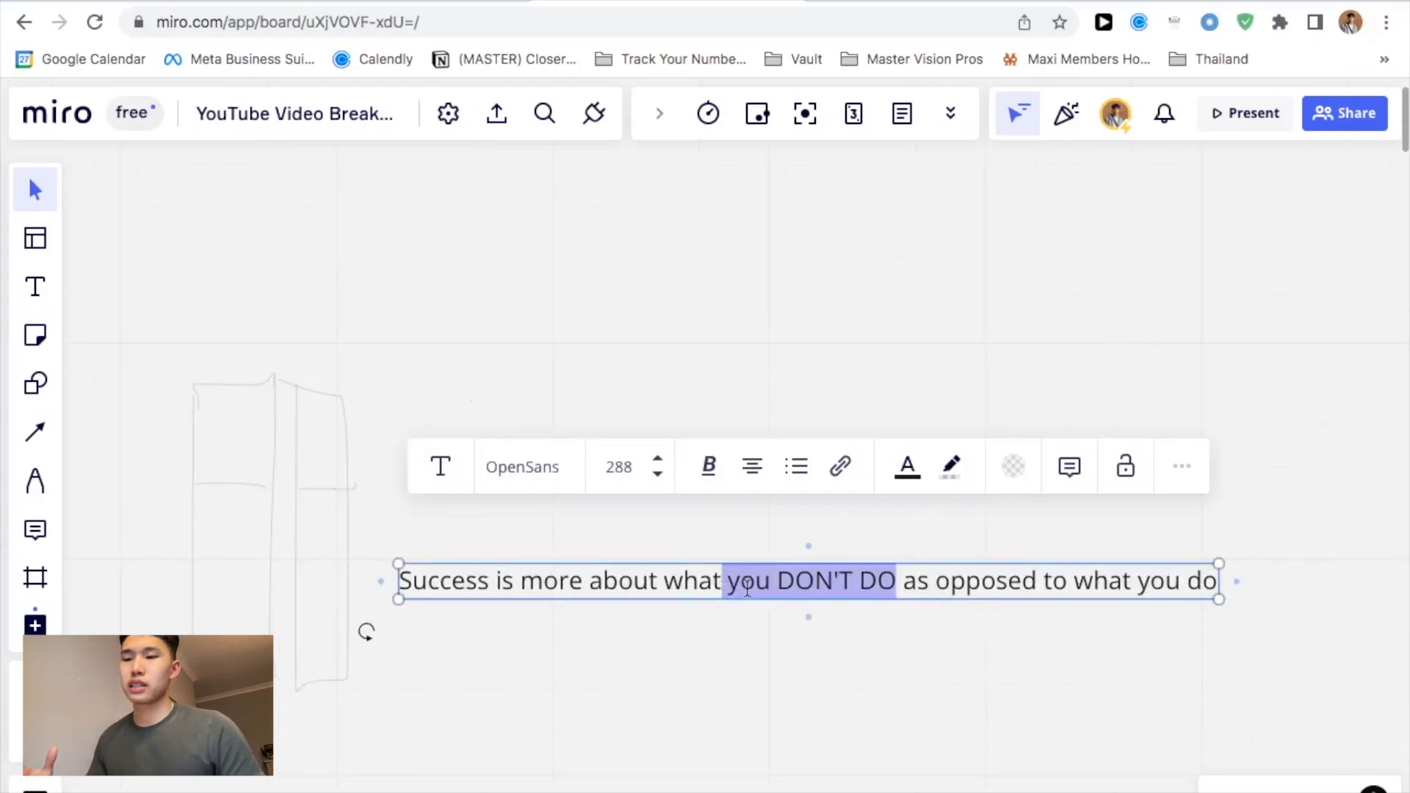
pyautogui.click(901, 580)
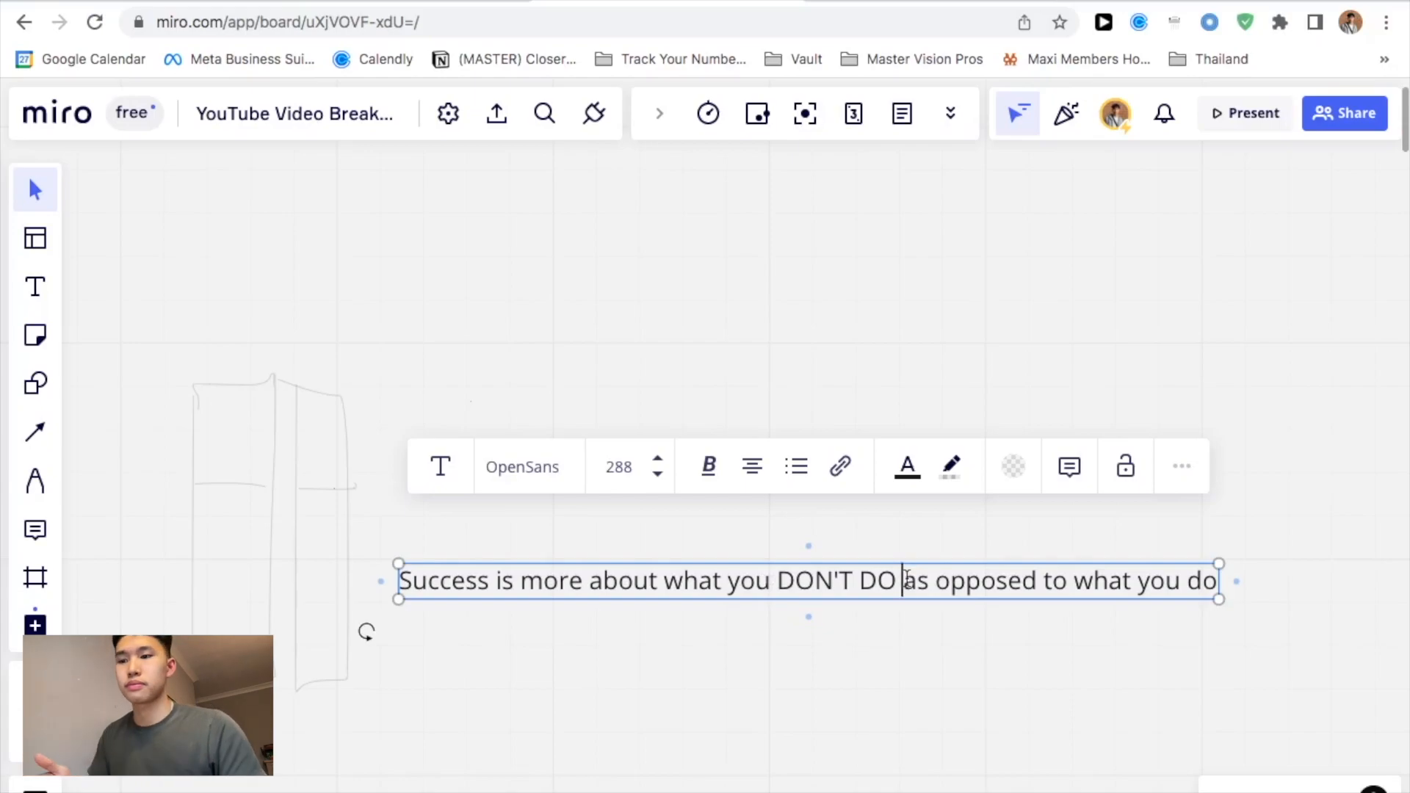
pyautogui.click(585, 540)
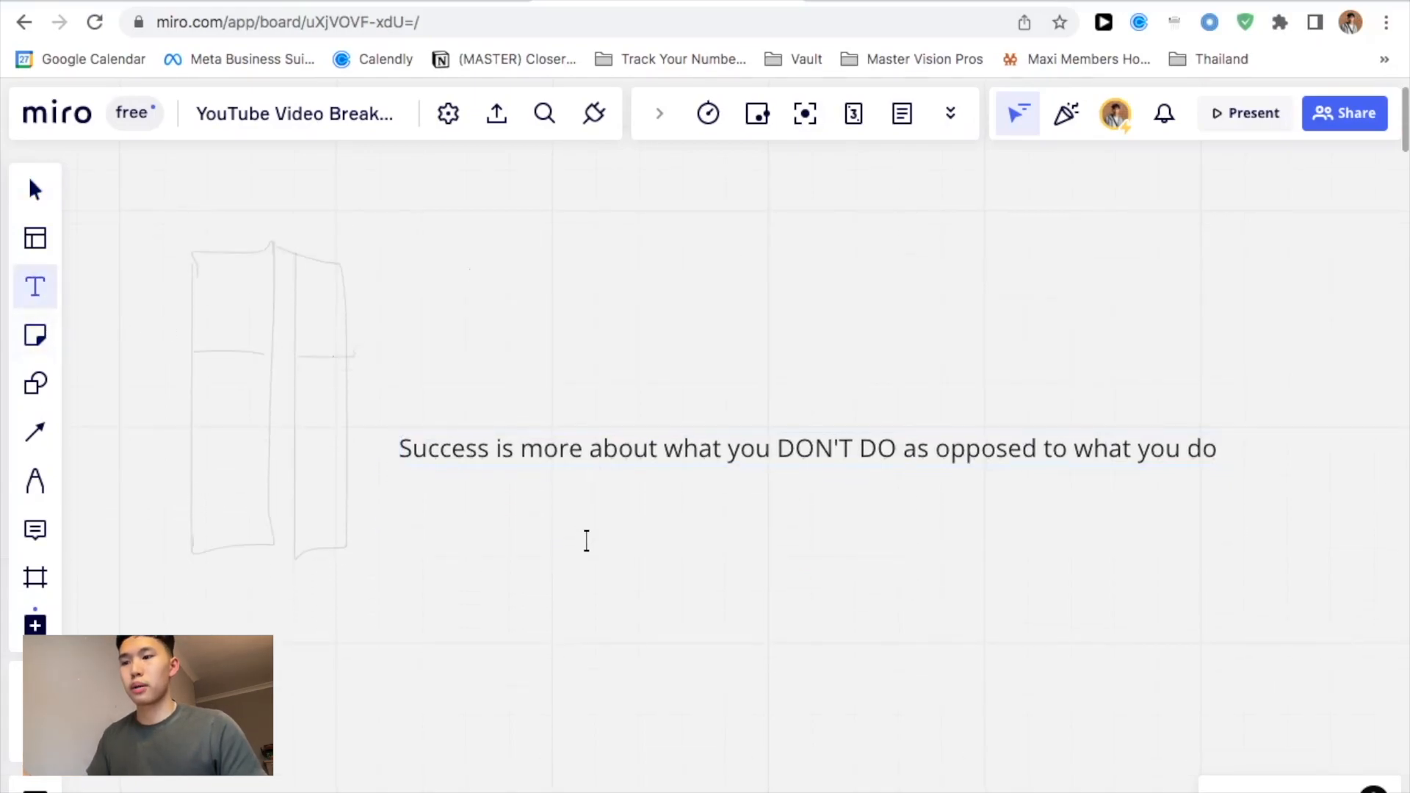
# List Social media, Crappy diet and Toxic friends/family/people as bullets under the statement.
pyautogui.write('Social media')
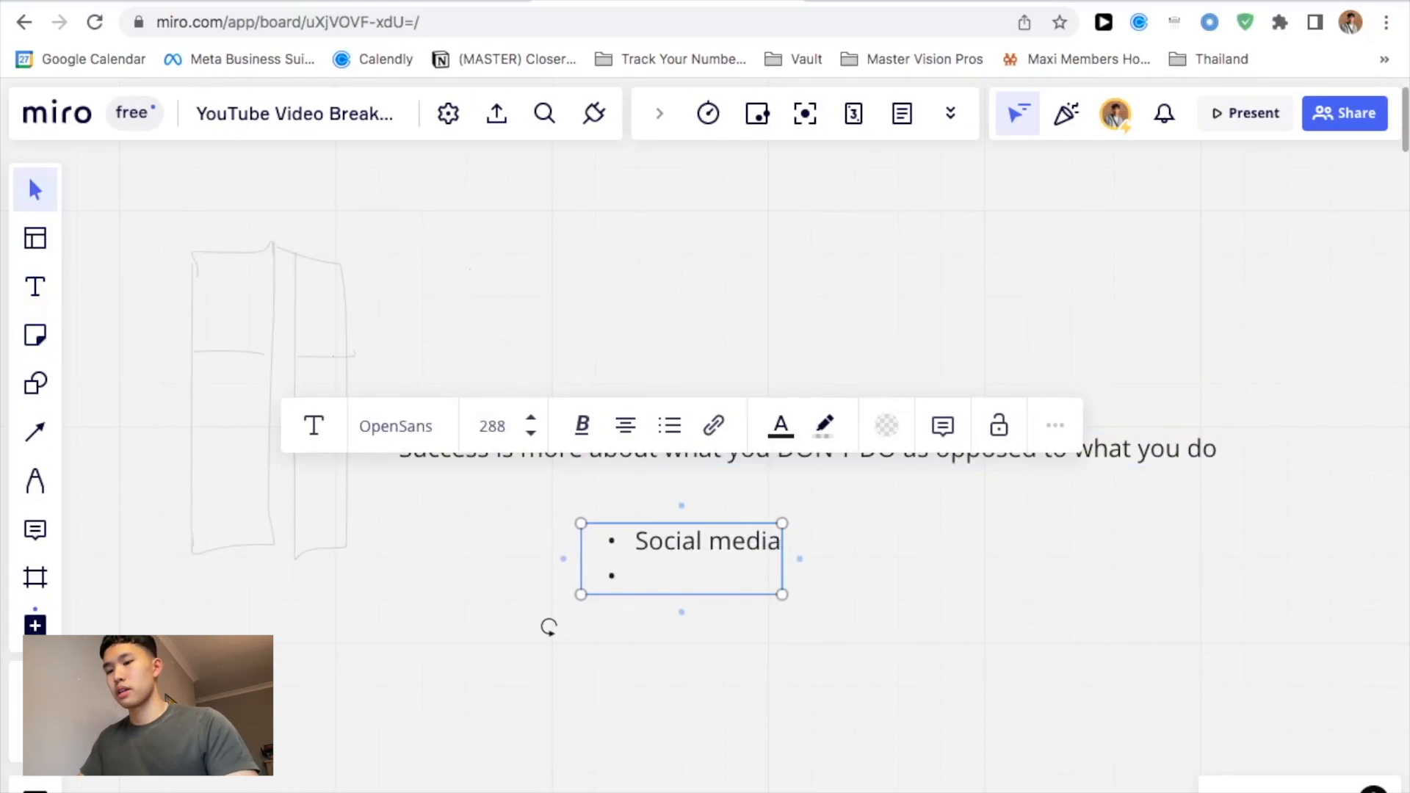
pyautogui.write('Crap')
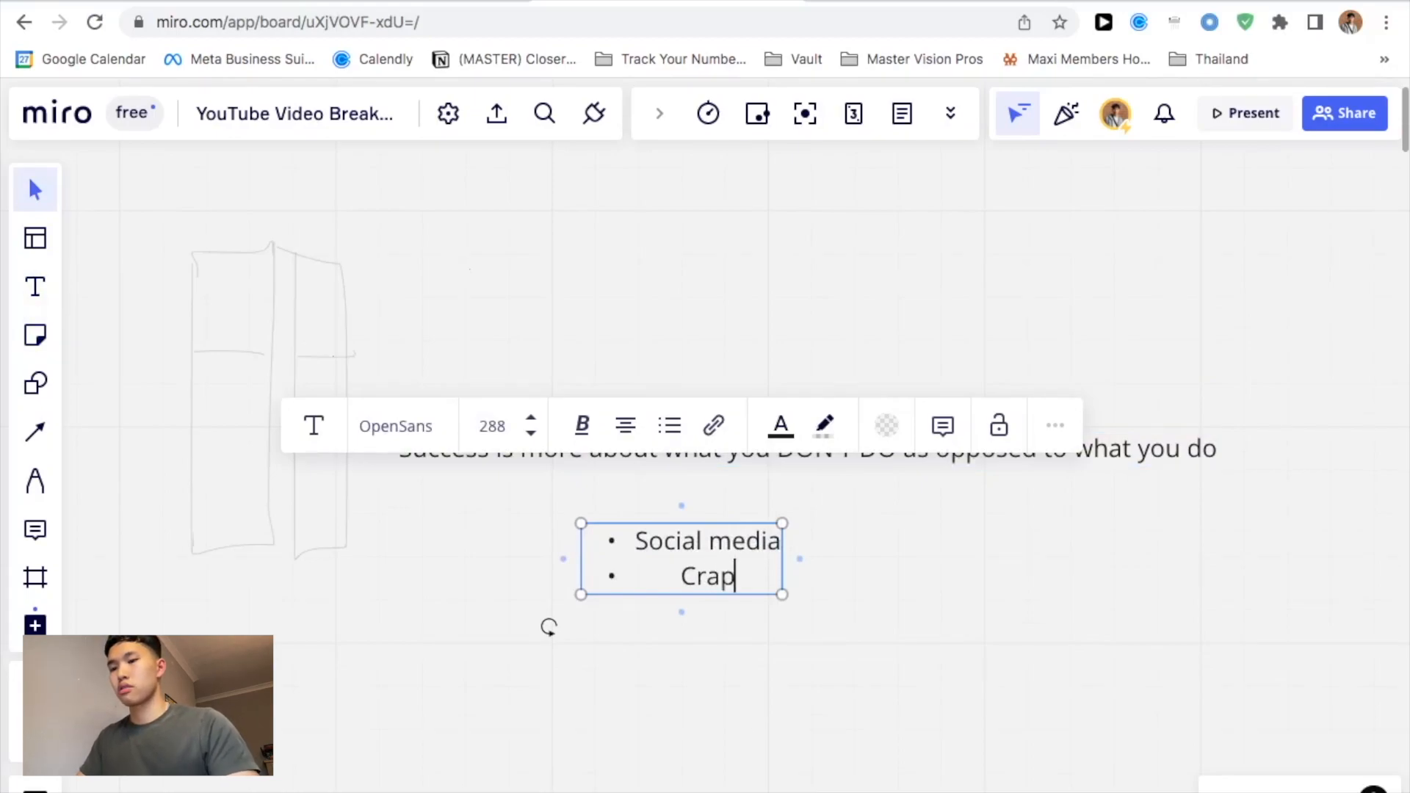
pyautogui.write('py diet')
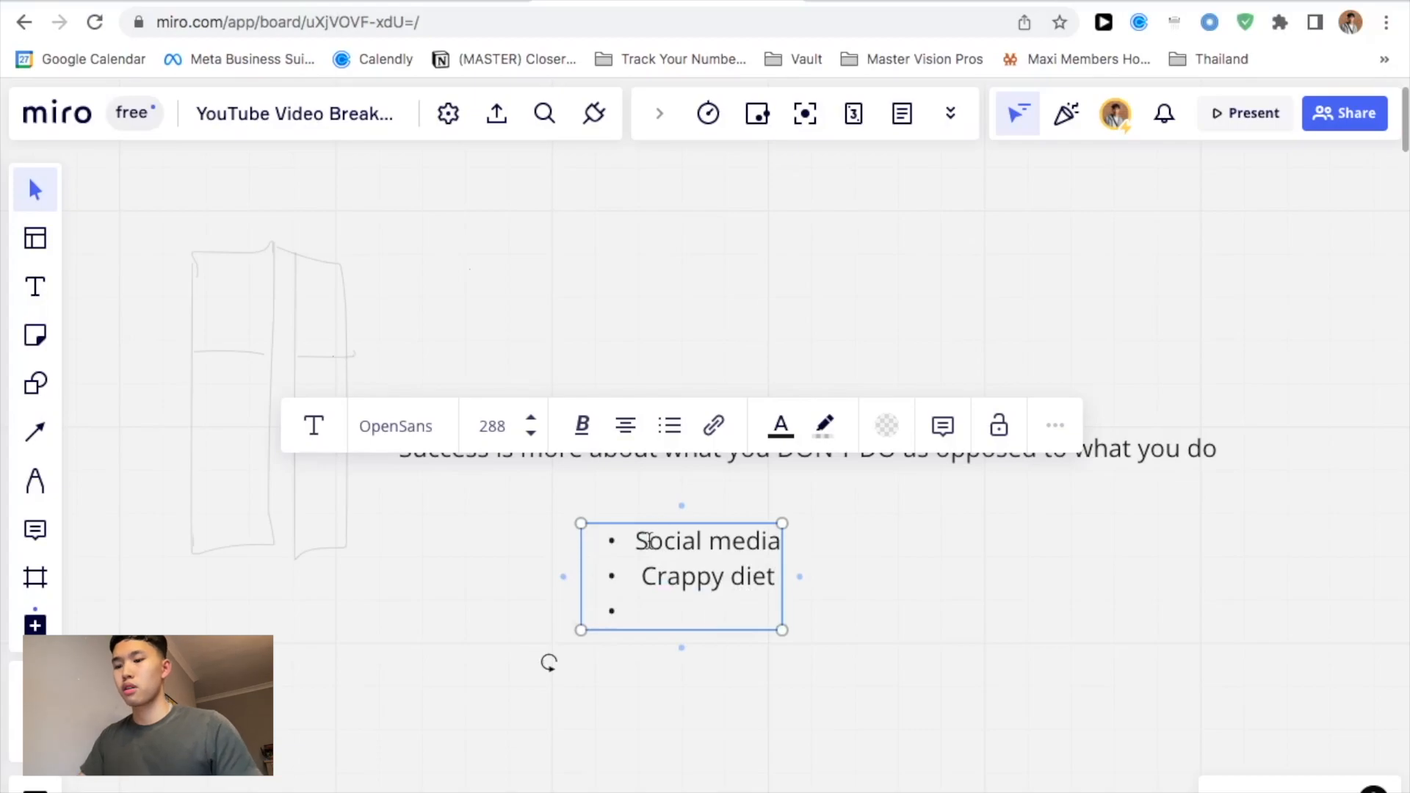
pyautogui.write('Toxic friends')
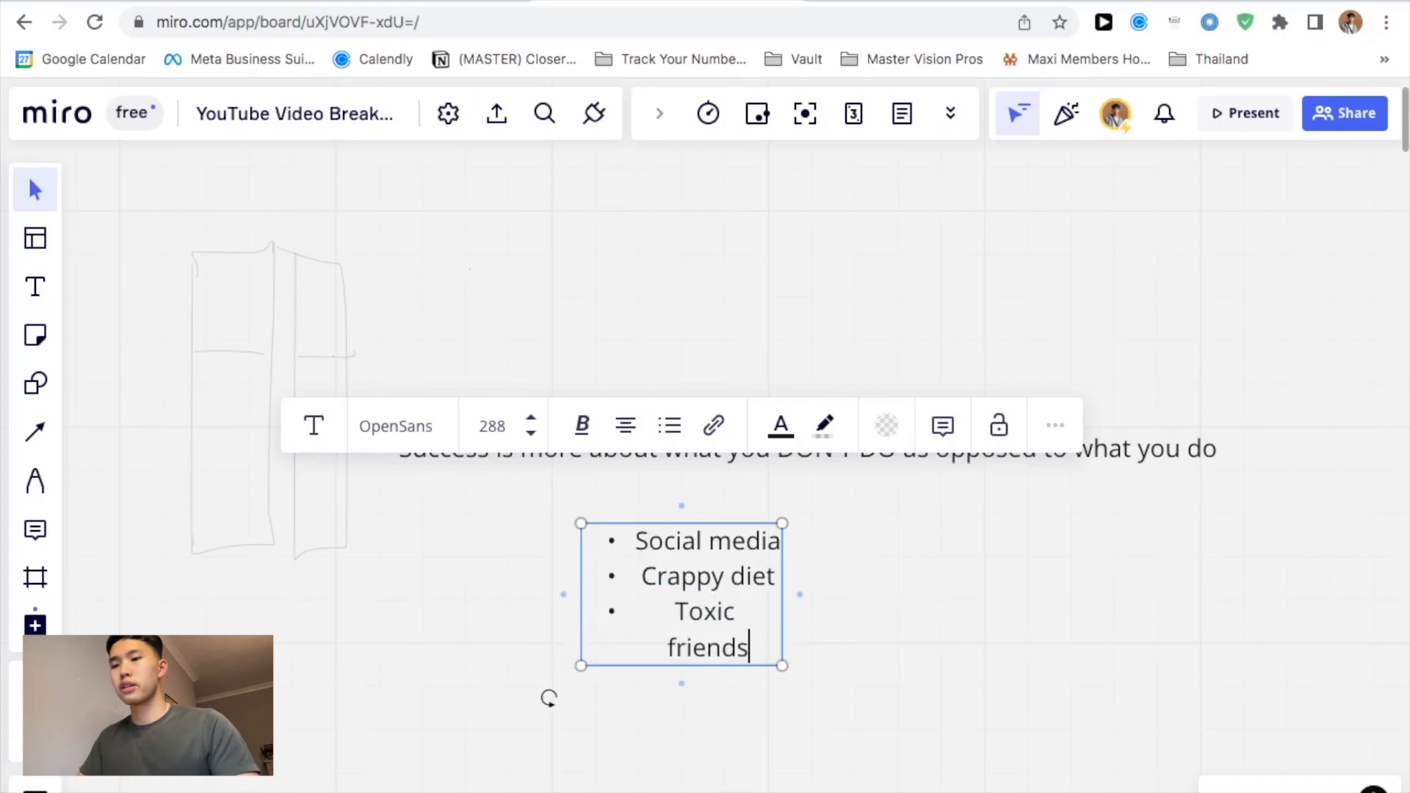
pyautogui.write('/fam')
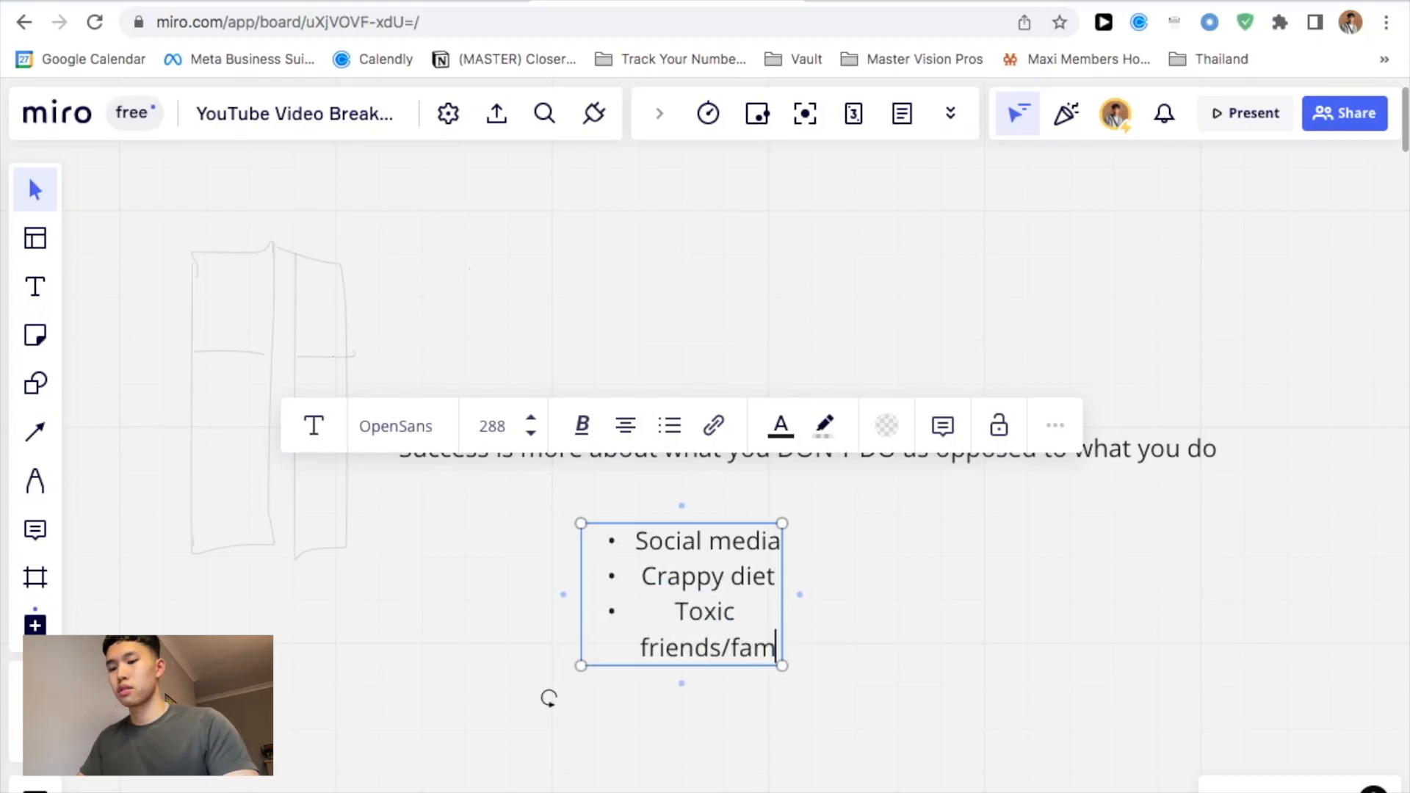
pyautogui.write('ly')
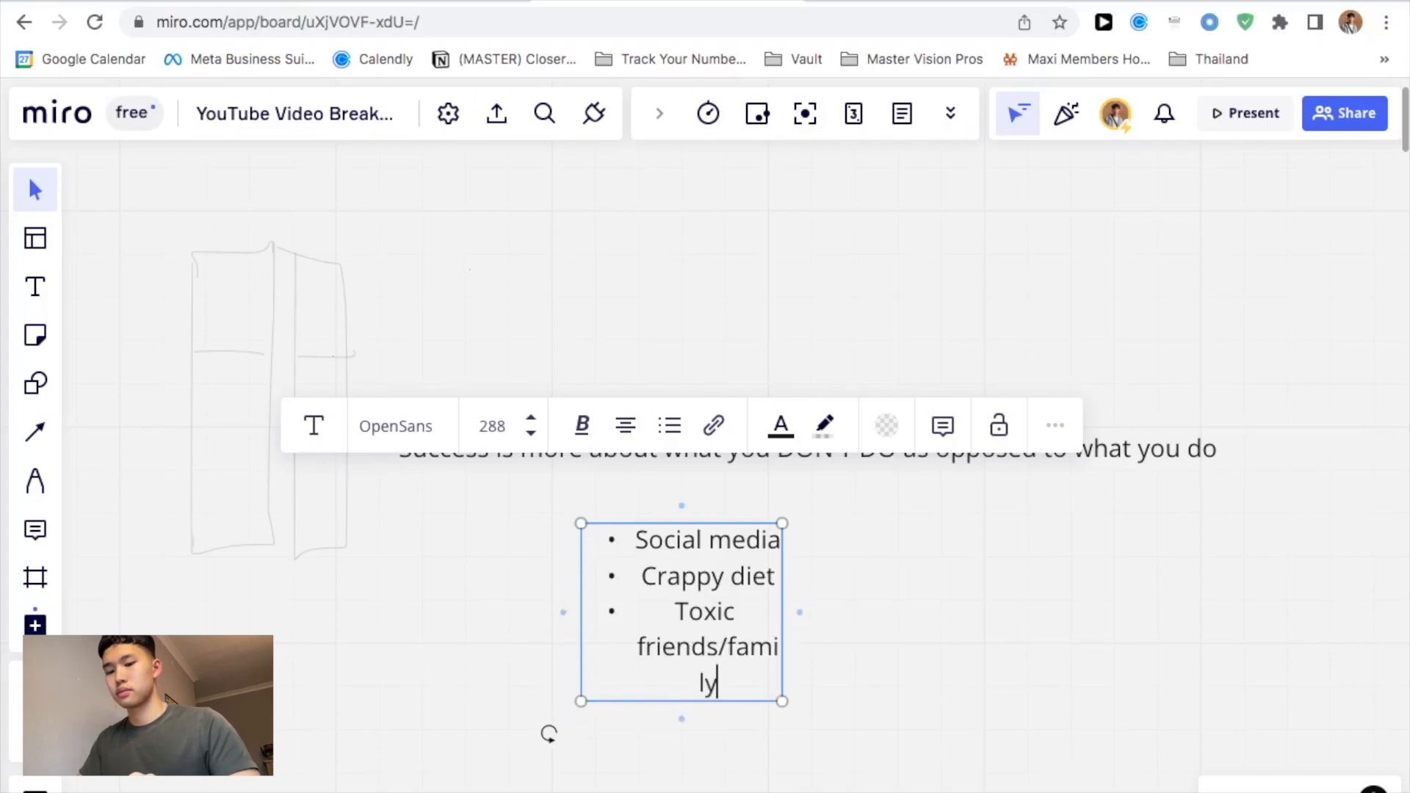
pyautogui.write('/people')
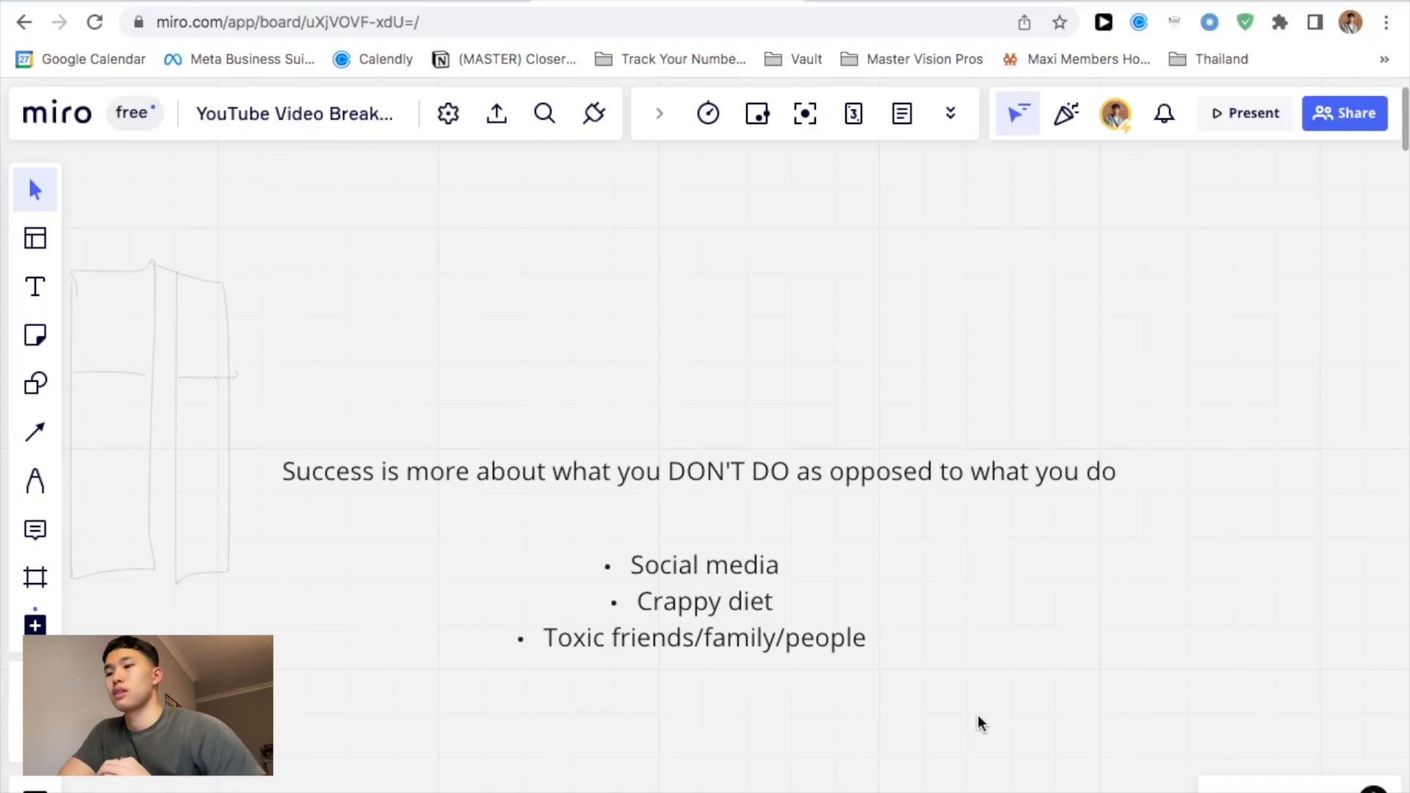
pyautogui.click(696, 470)
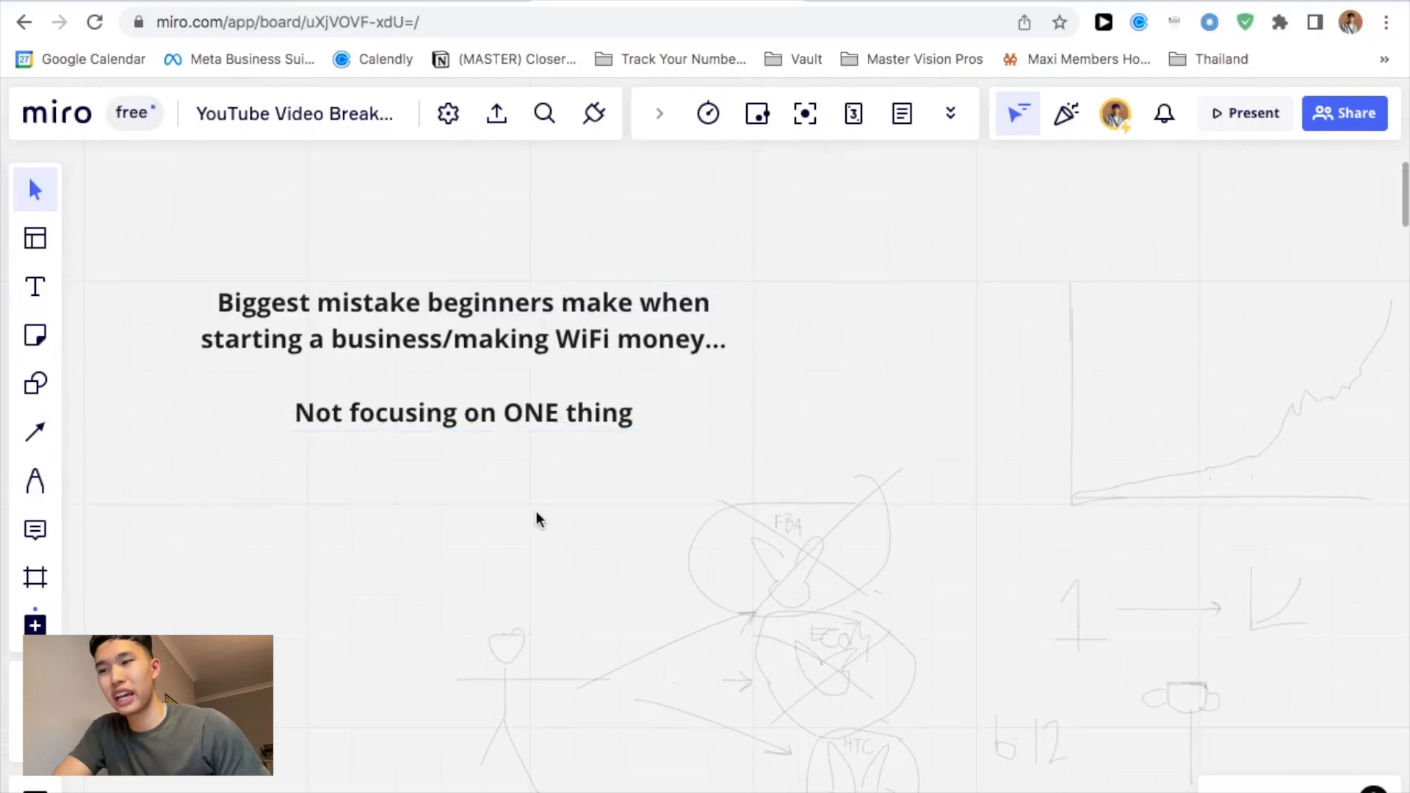
# Draw a straight connection line below the list and switch to the pen.
pyautogui.hscroll(3)
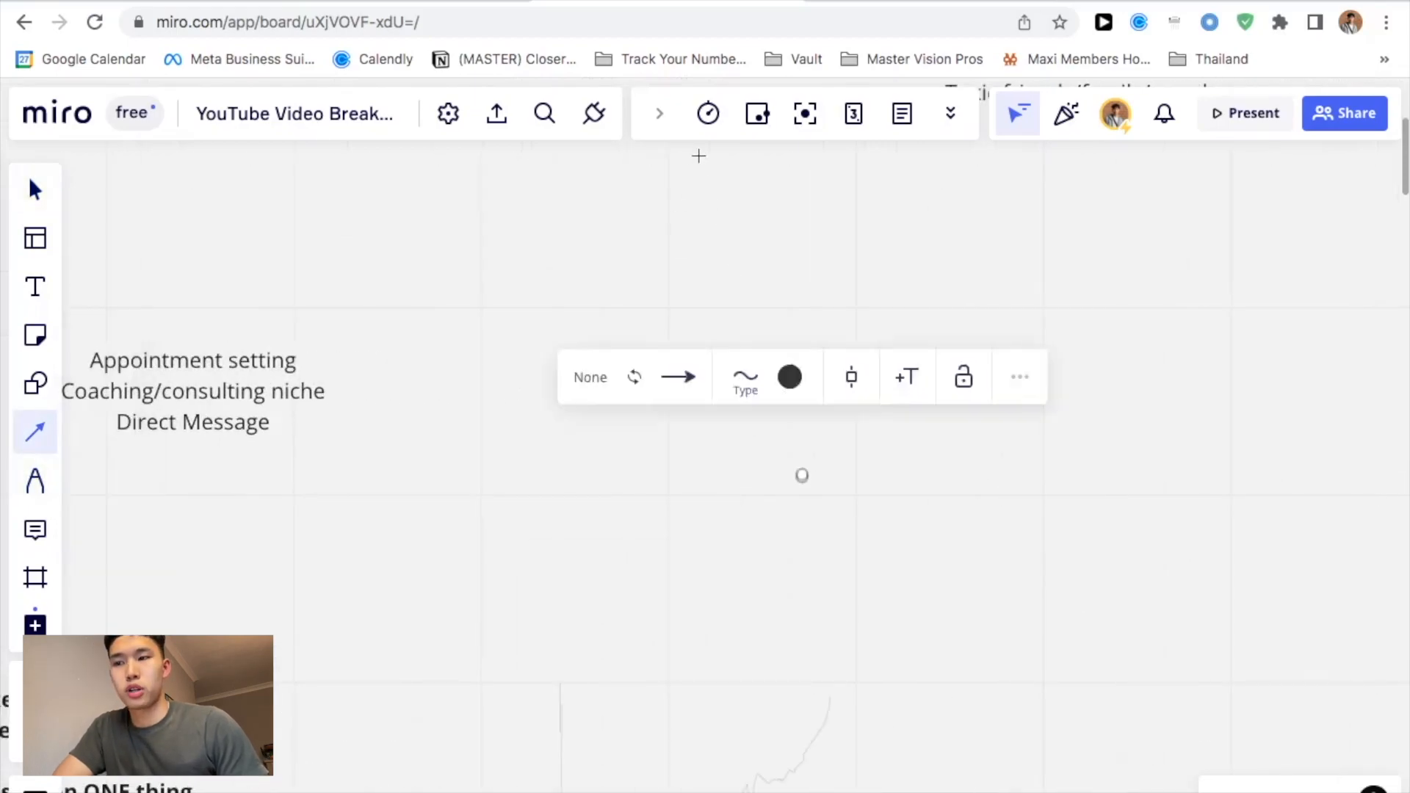
pyautogui.moveTo(699, 158); pyautogui.dragTo(802, 476)
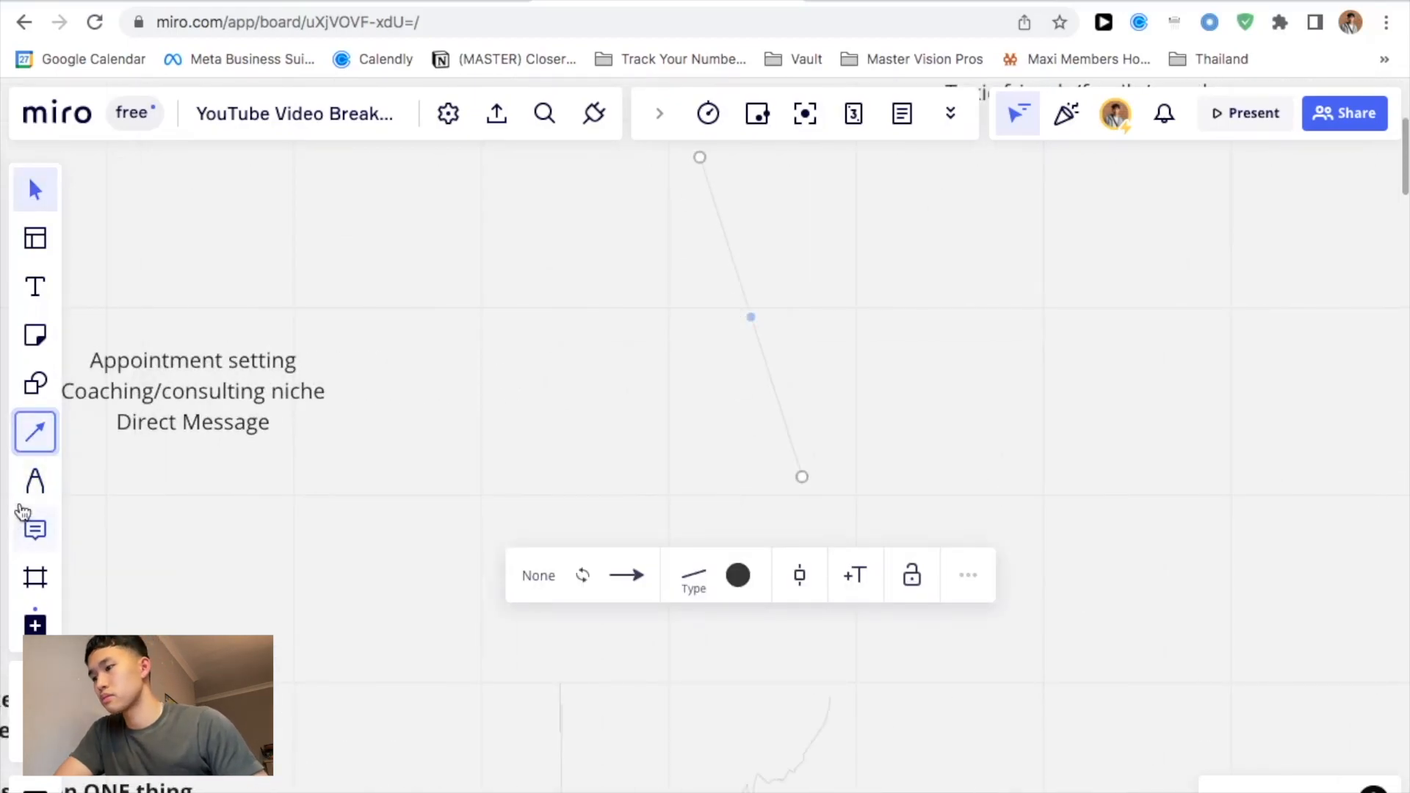
pyautogui.click(35, 481)
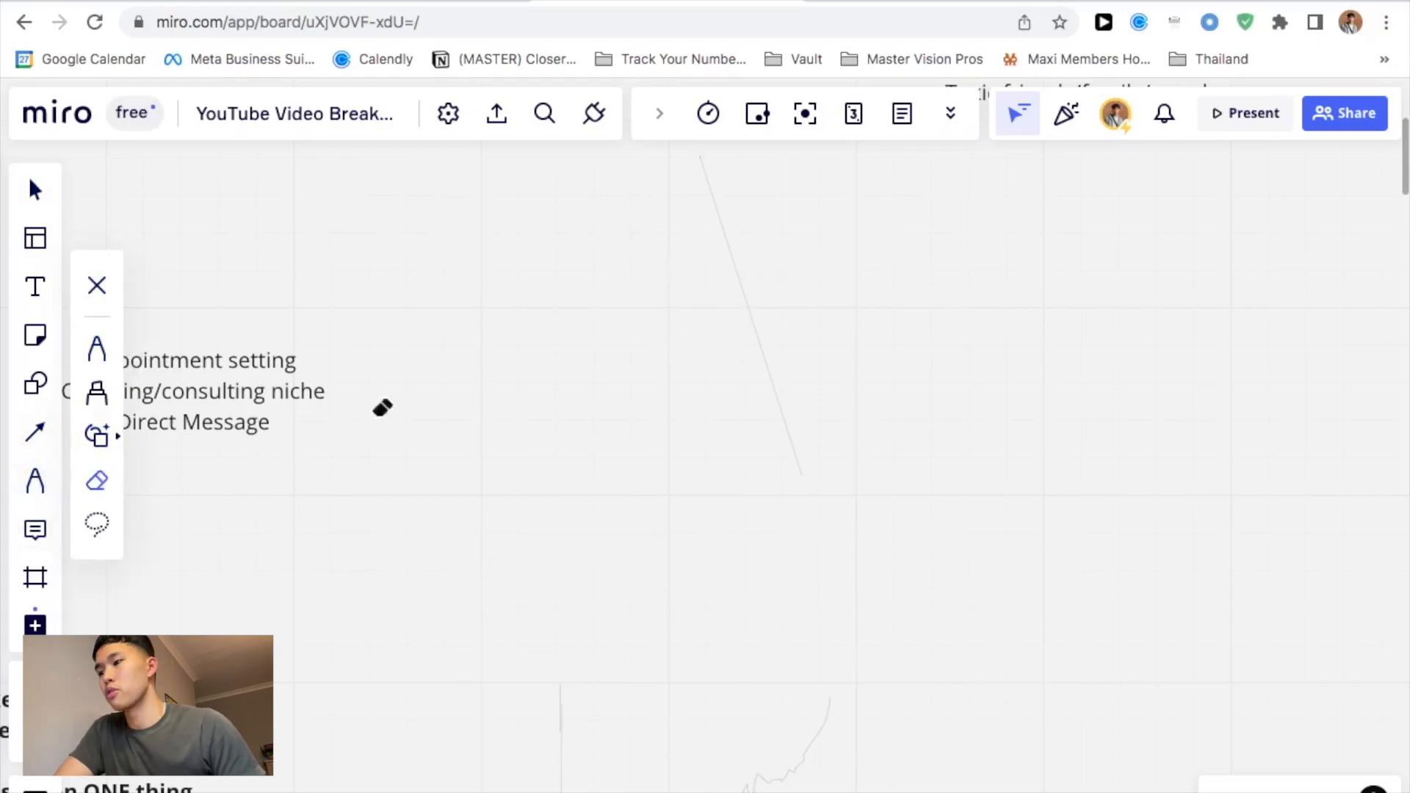
pyautogui.moveTo(27, 442)
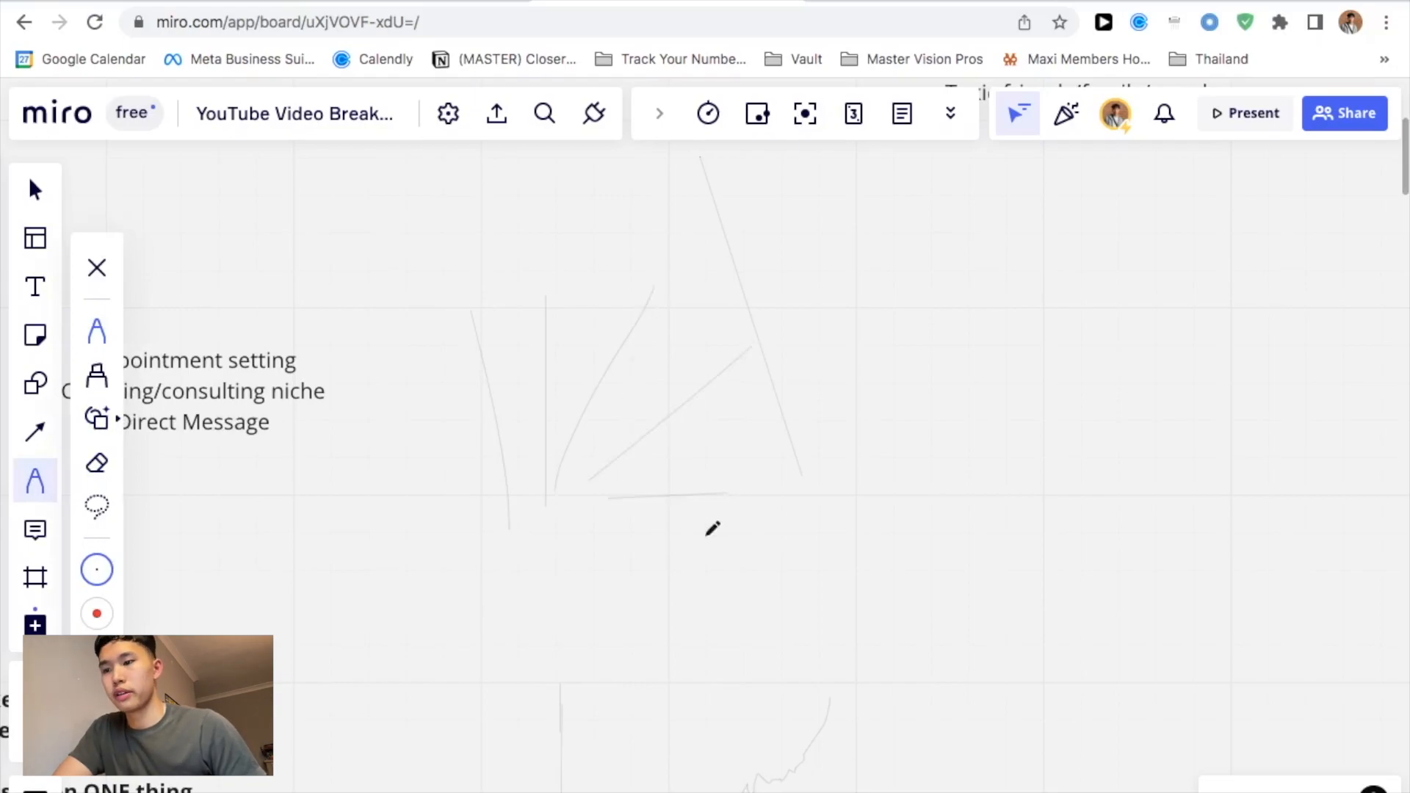
pyautogui.moveTo(608, 519)
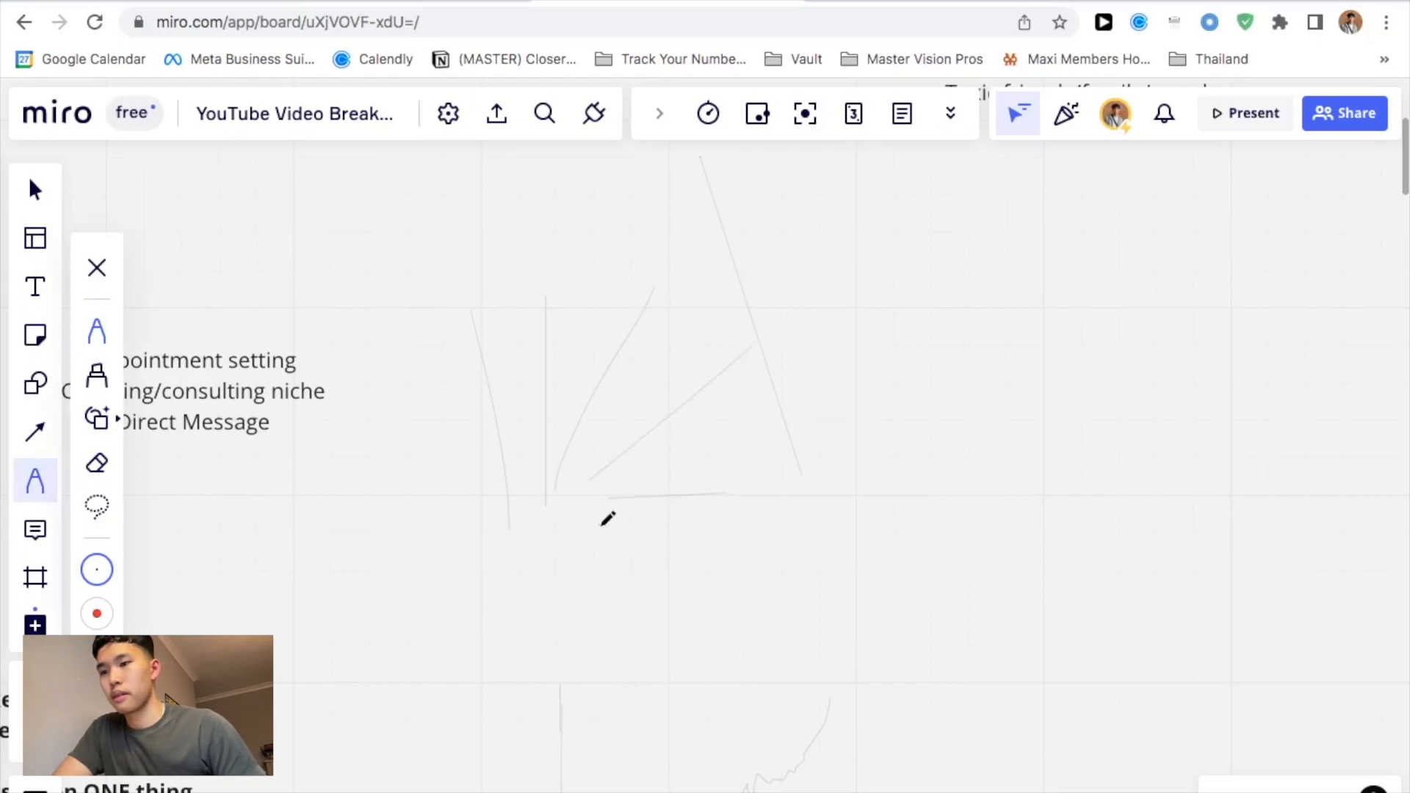
# Freehand radiating strokes and a rounded shape with a tall stem.
pyautogui.moveTo(593, 535); pyautogui.dragTo(831, 594)
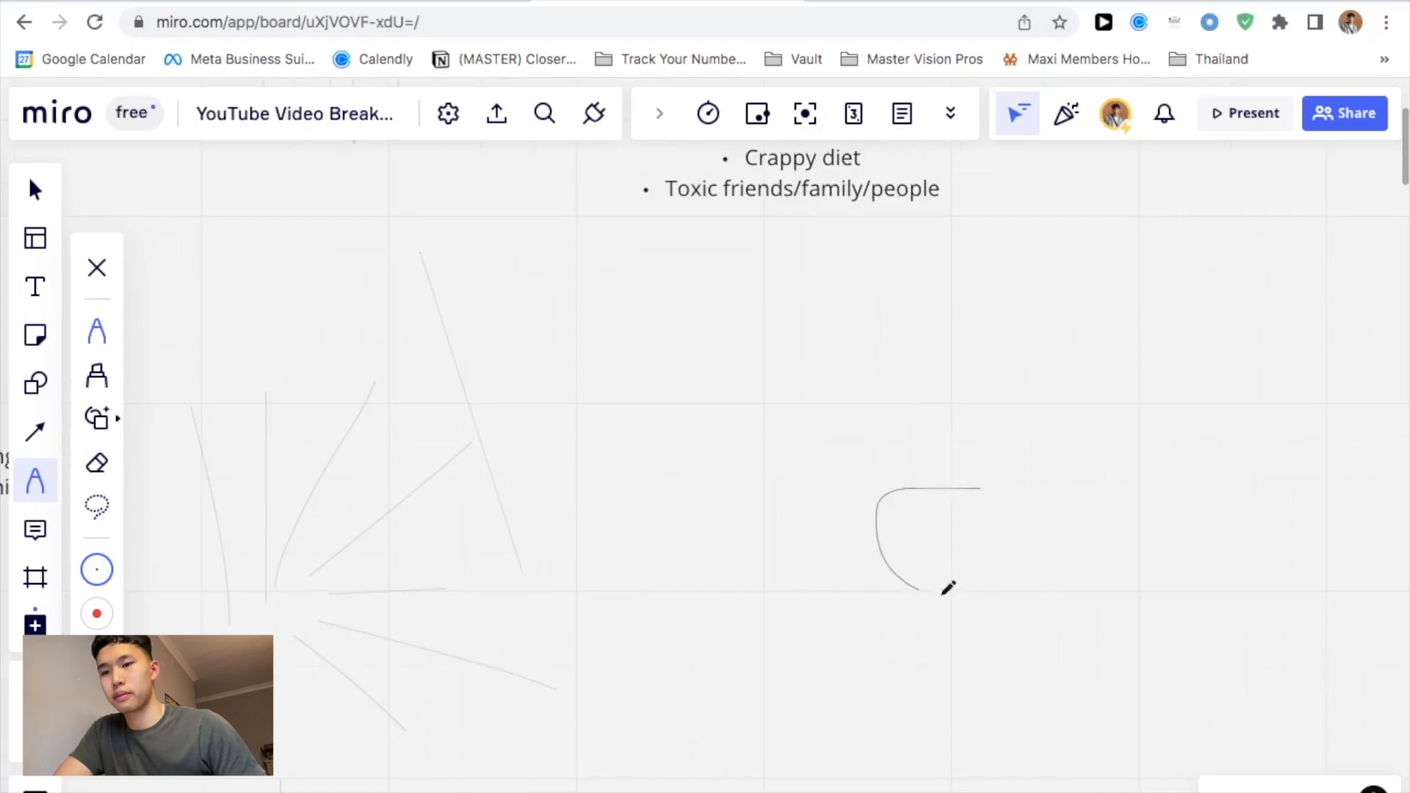
pyautogui.moveTo(949, 589); pyautogui.dragTo(971, 220)
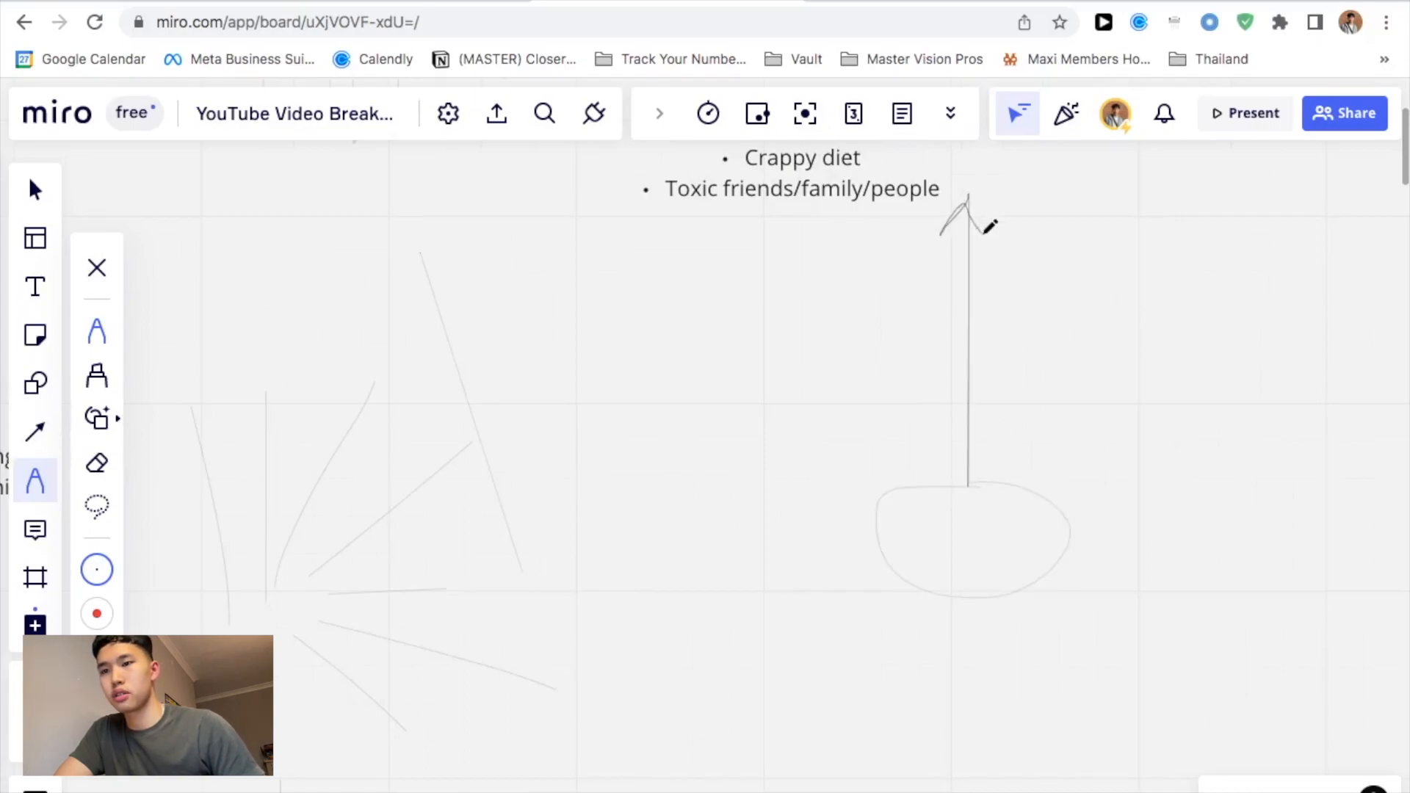